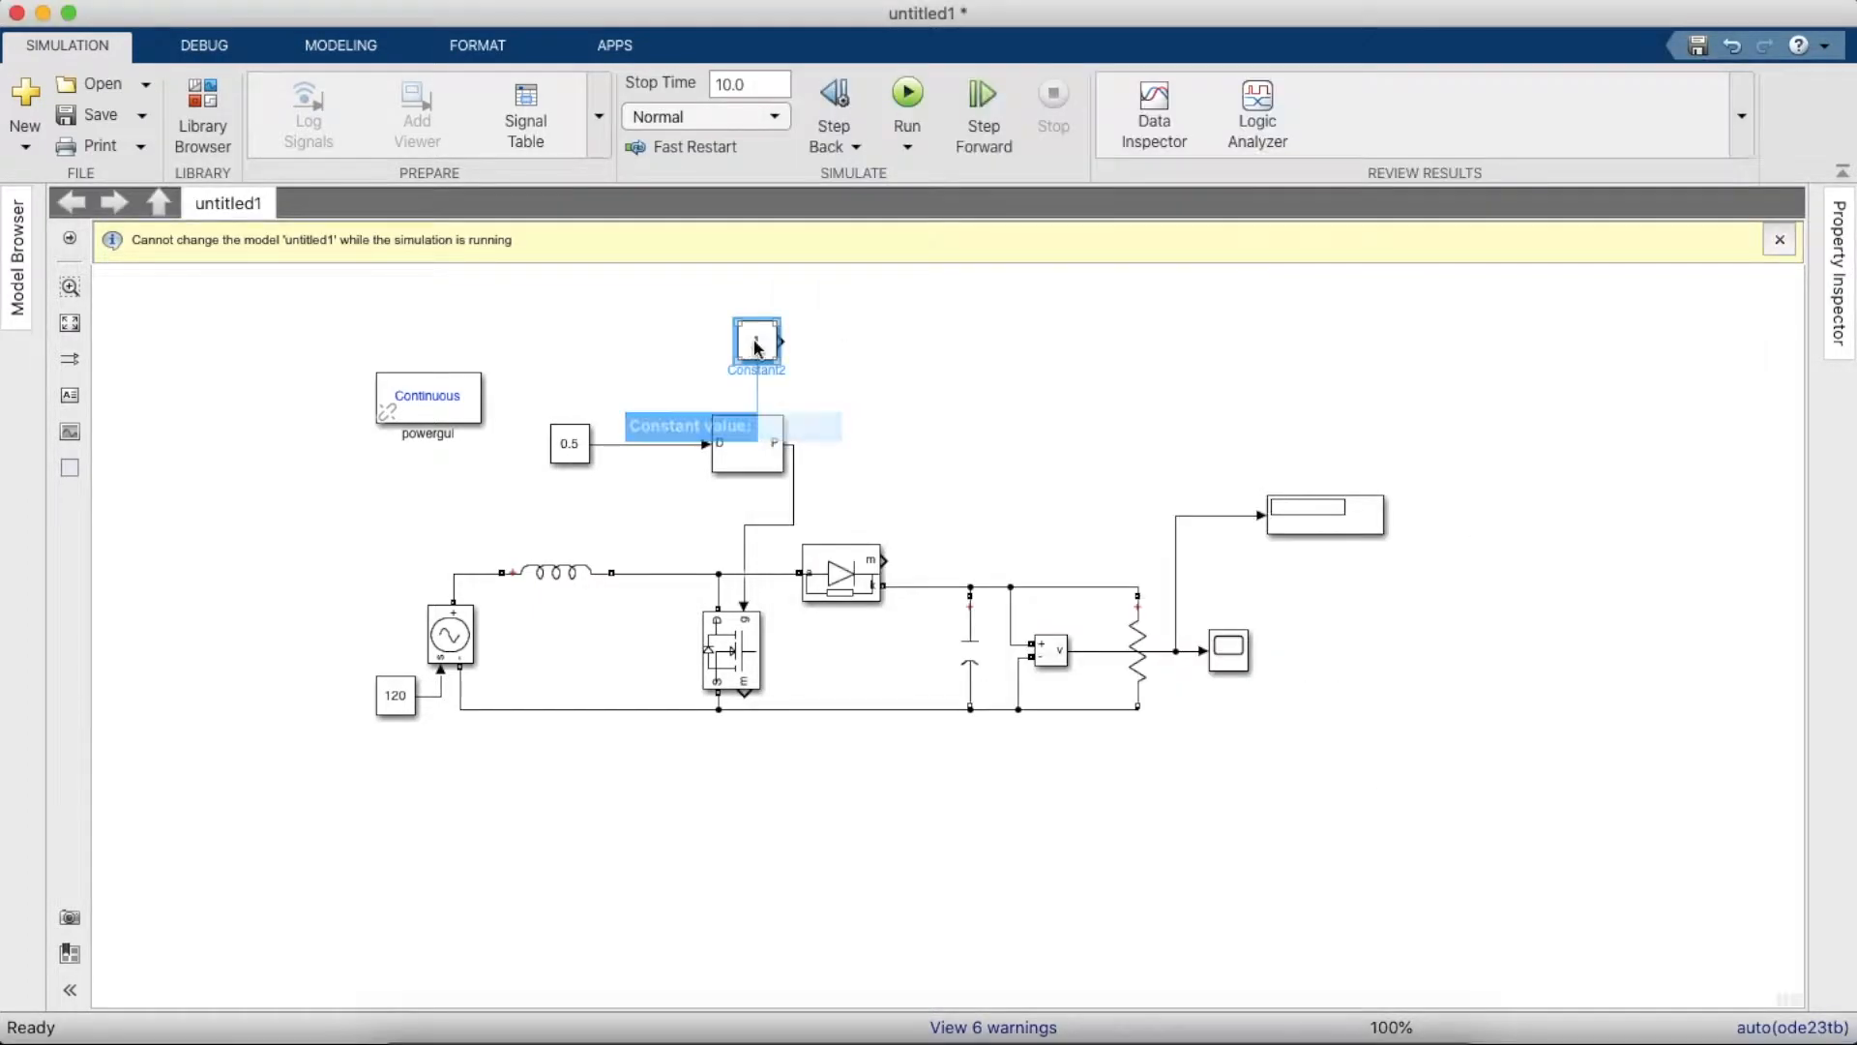
- Place the Constant block below the circuit and search the library for a Goto block
drag(756, 346, 555, 815)
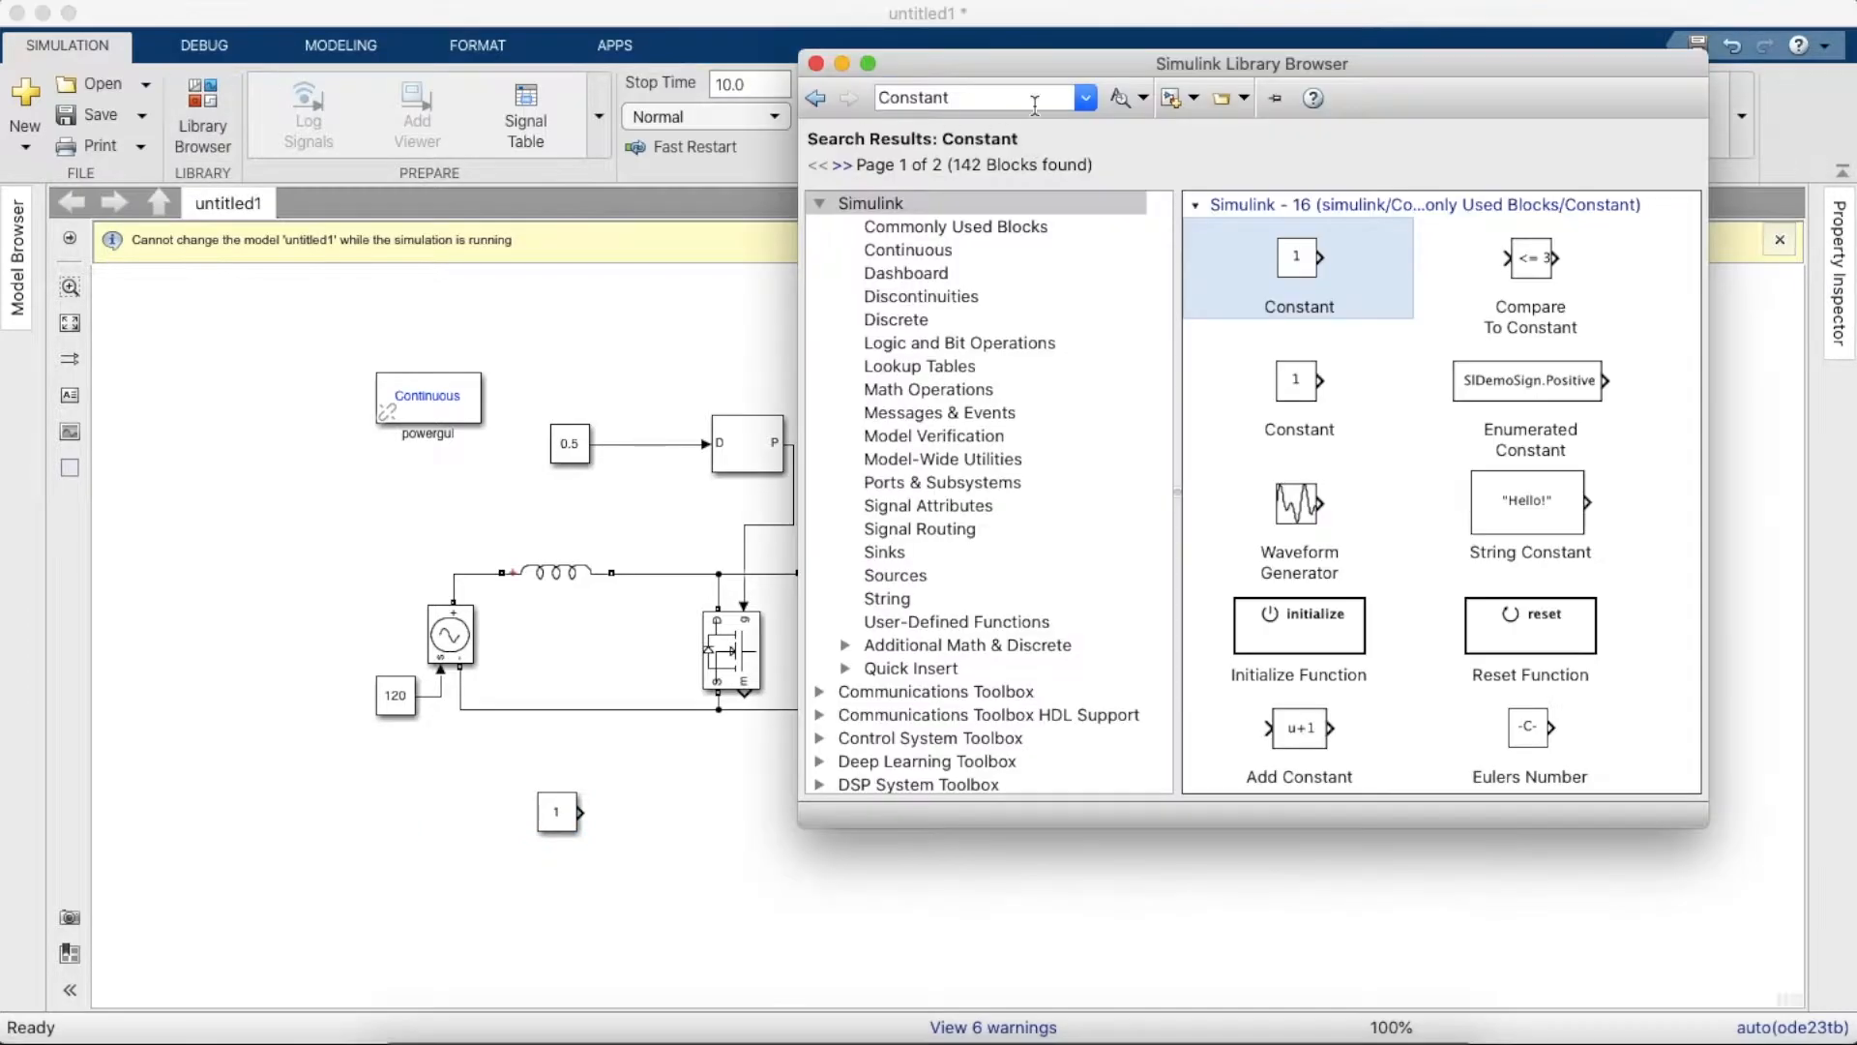
text(Goto)
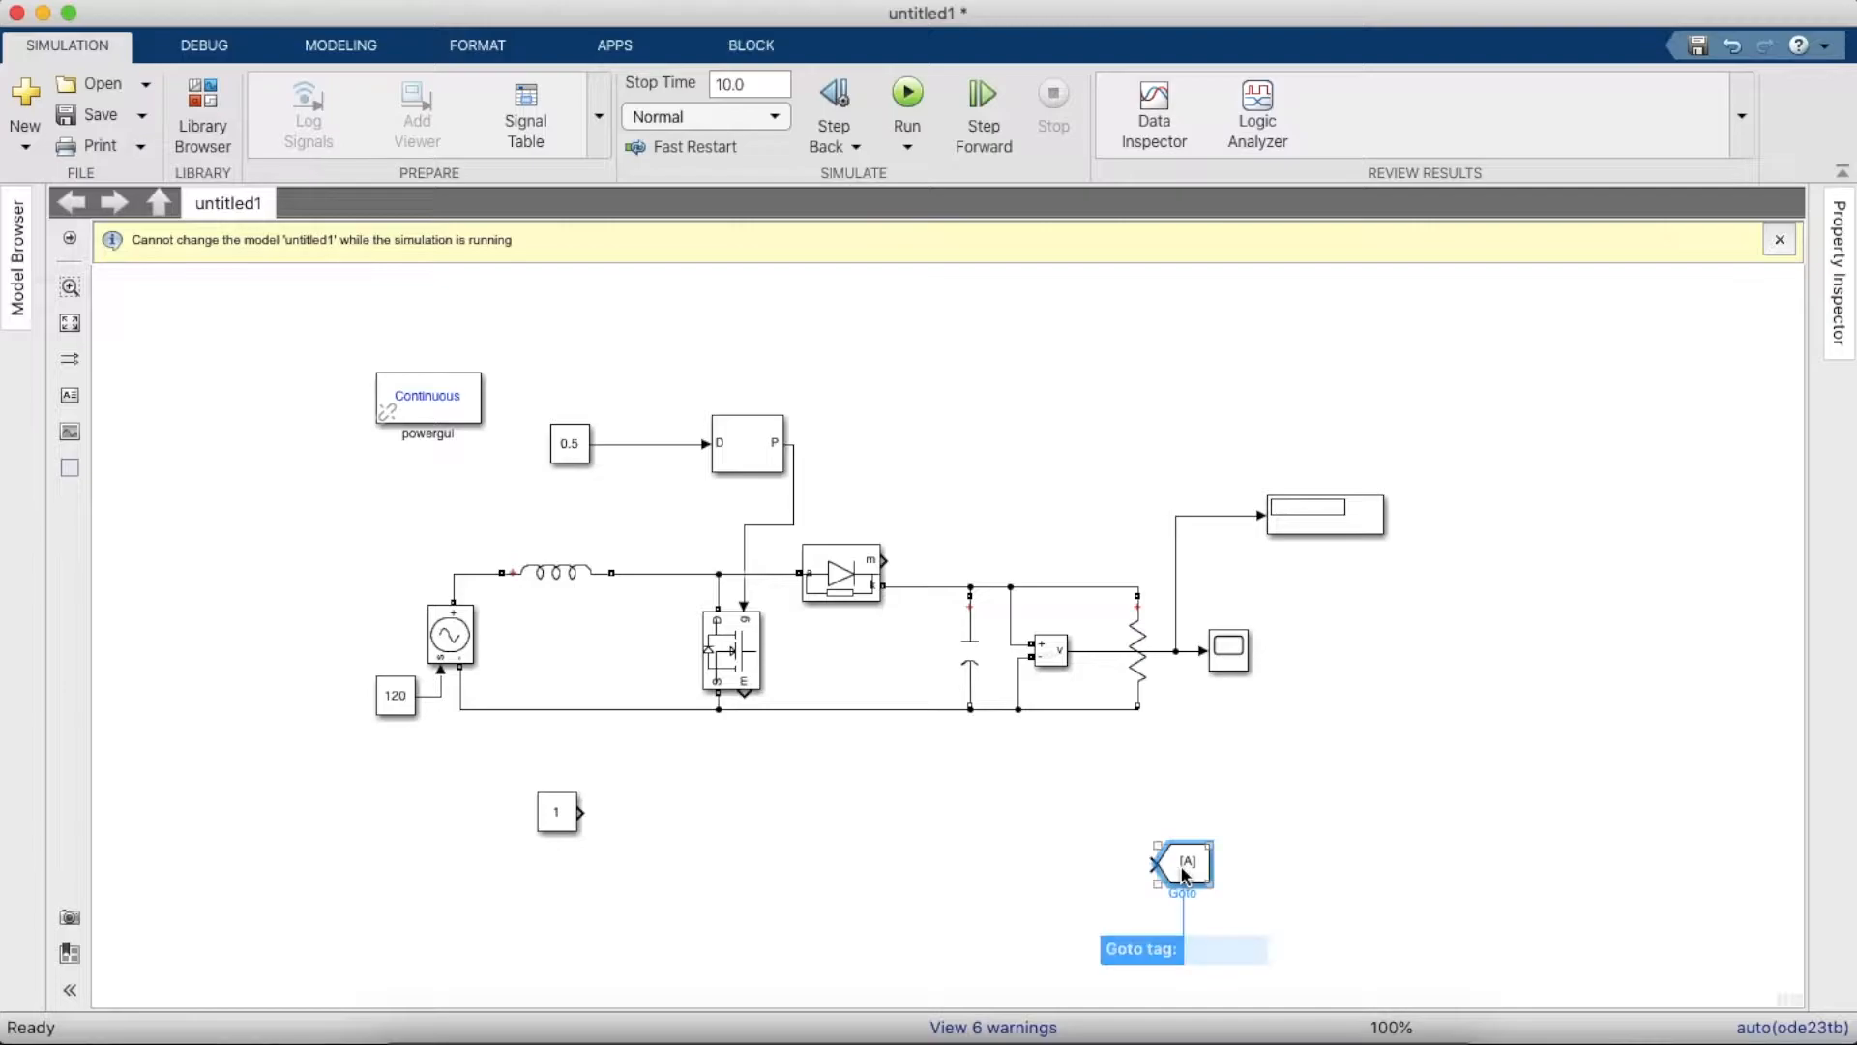
- Wire the output voltage into a Goto tagged Vo and place a From Vo block below the circuit
drag(1182, 861, 1310, 572)
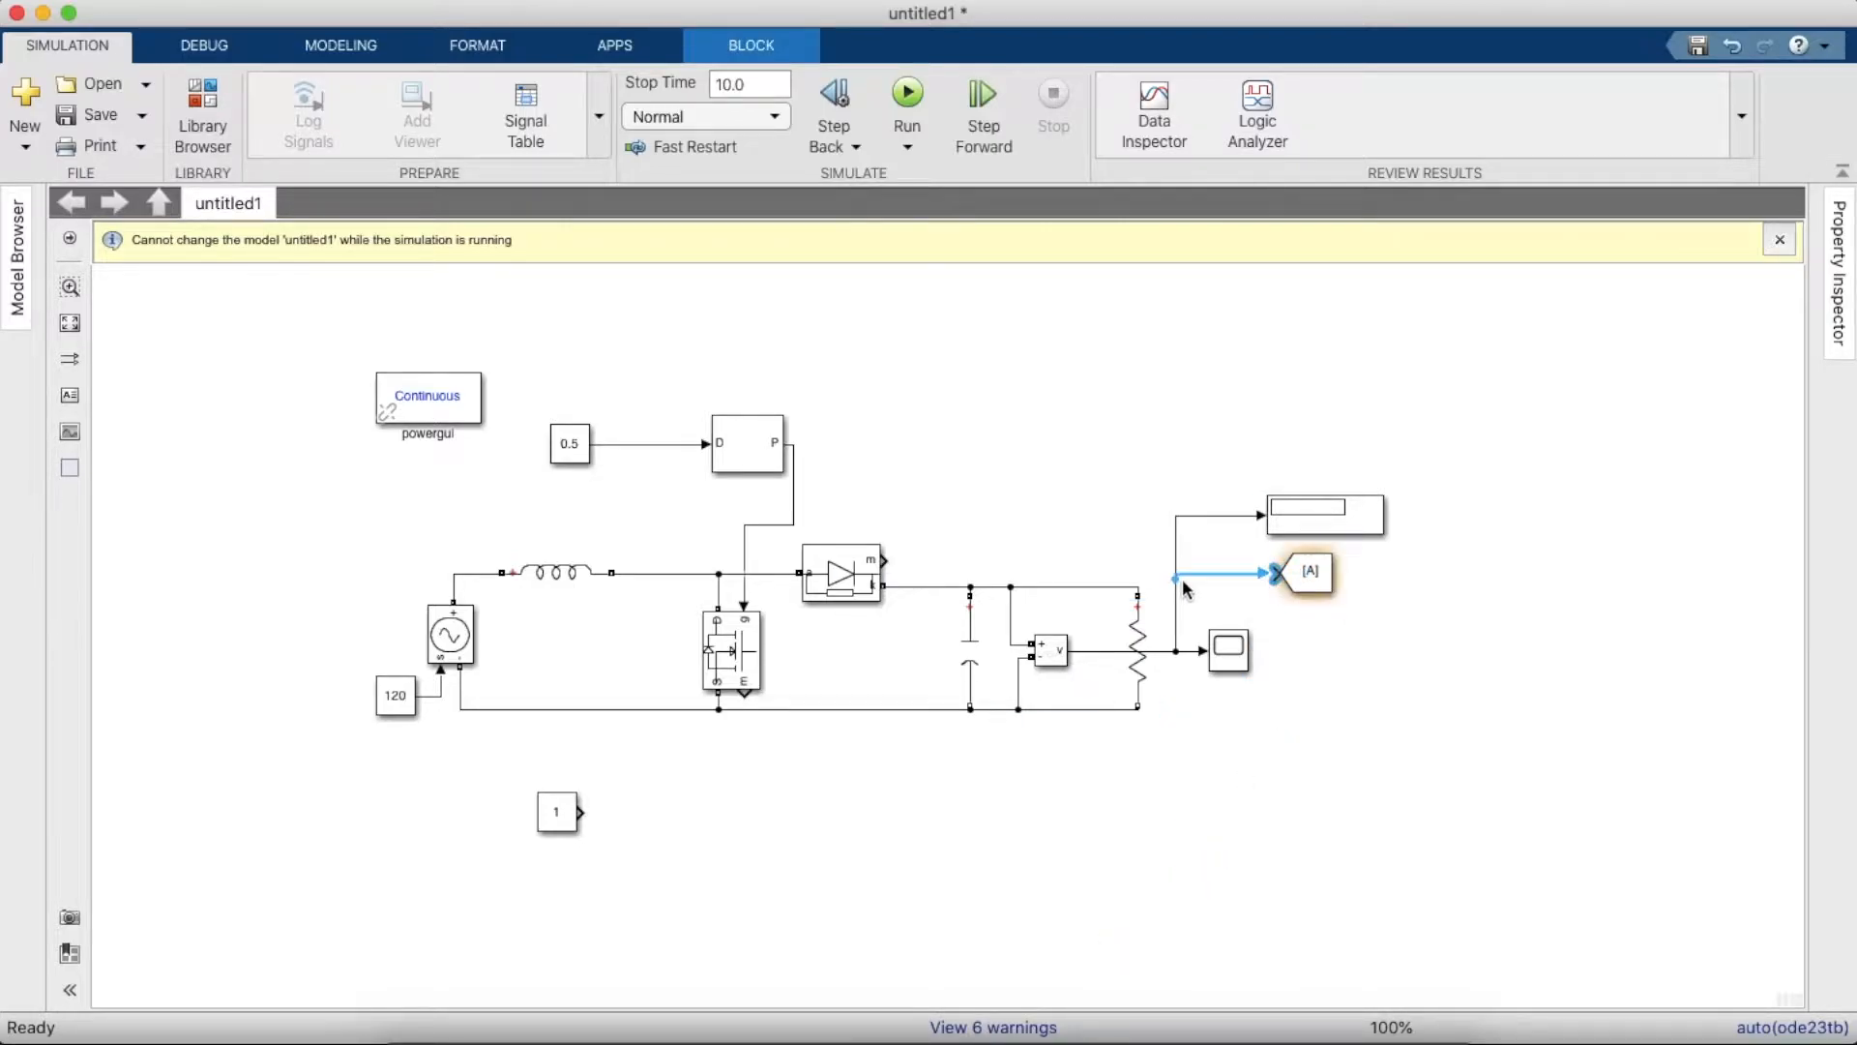
double_click(1309, 571)
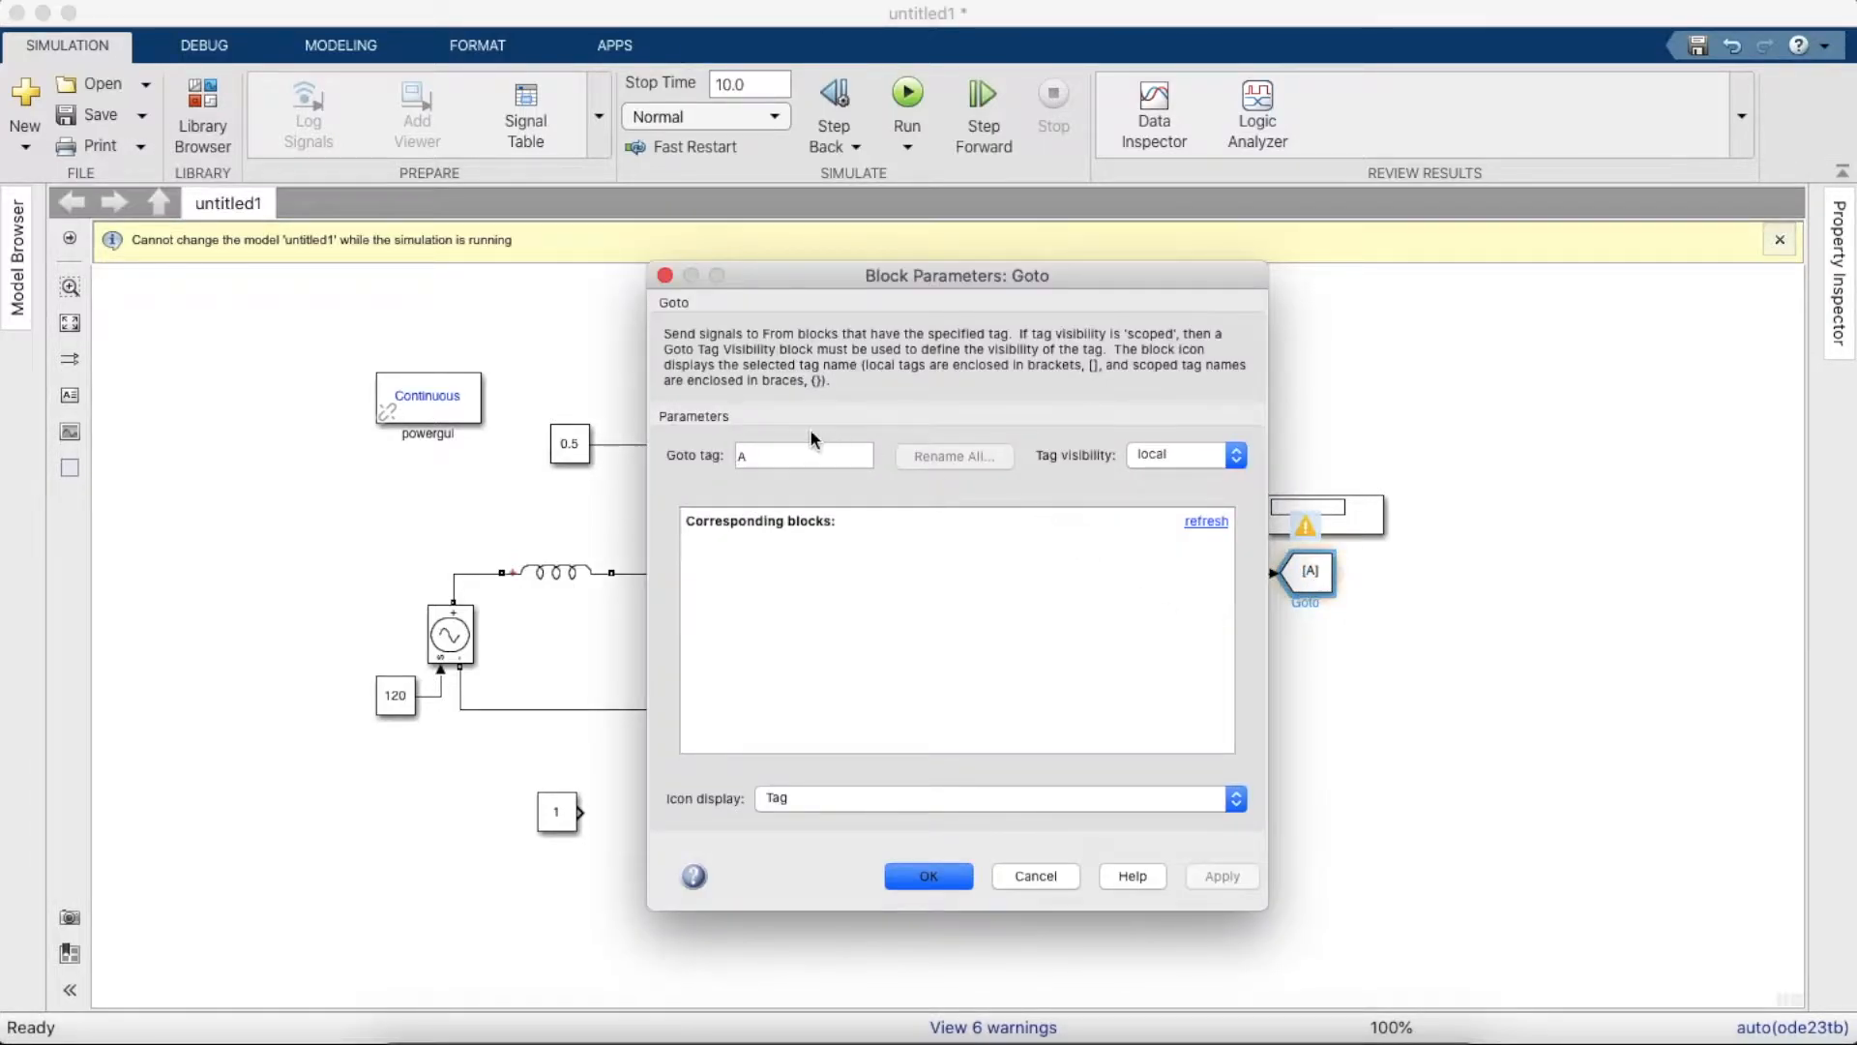
click(928, 876)
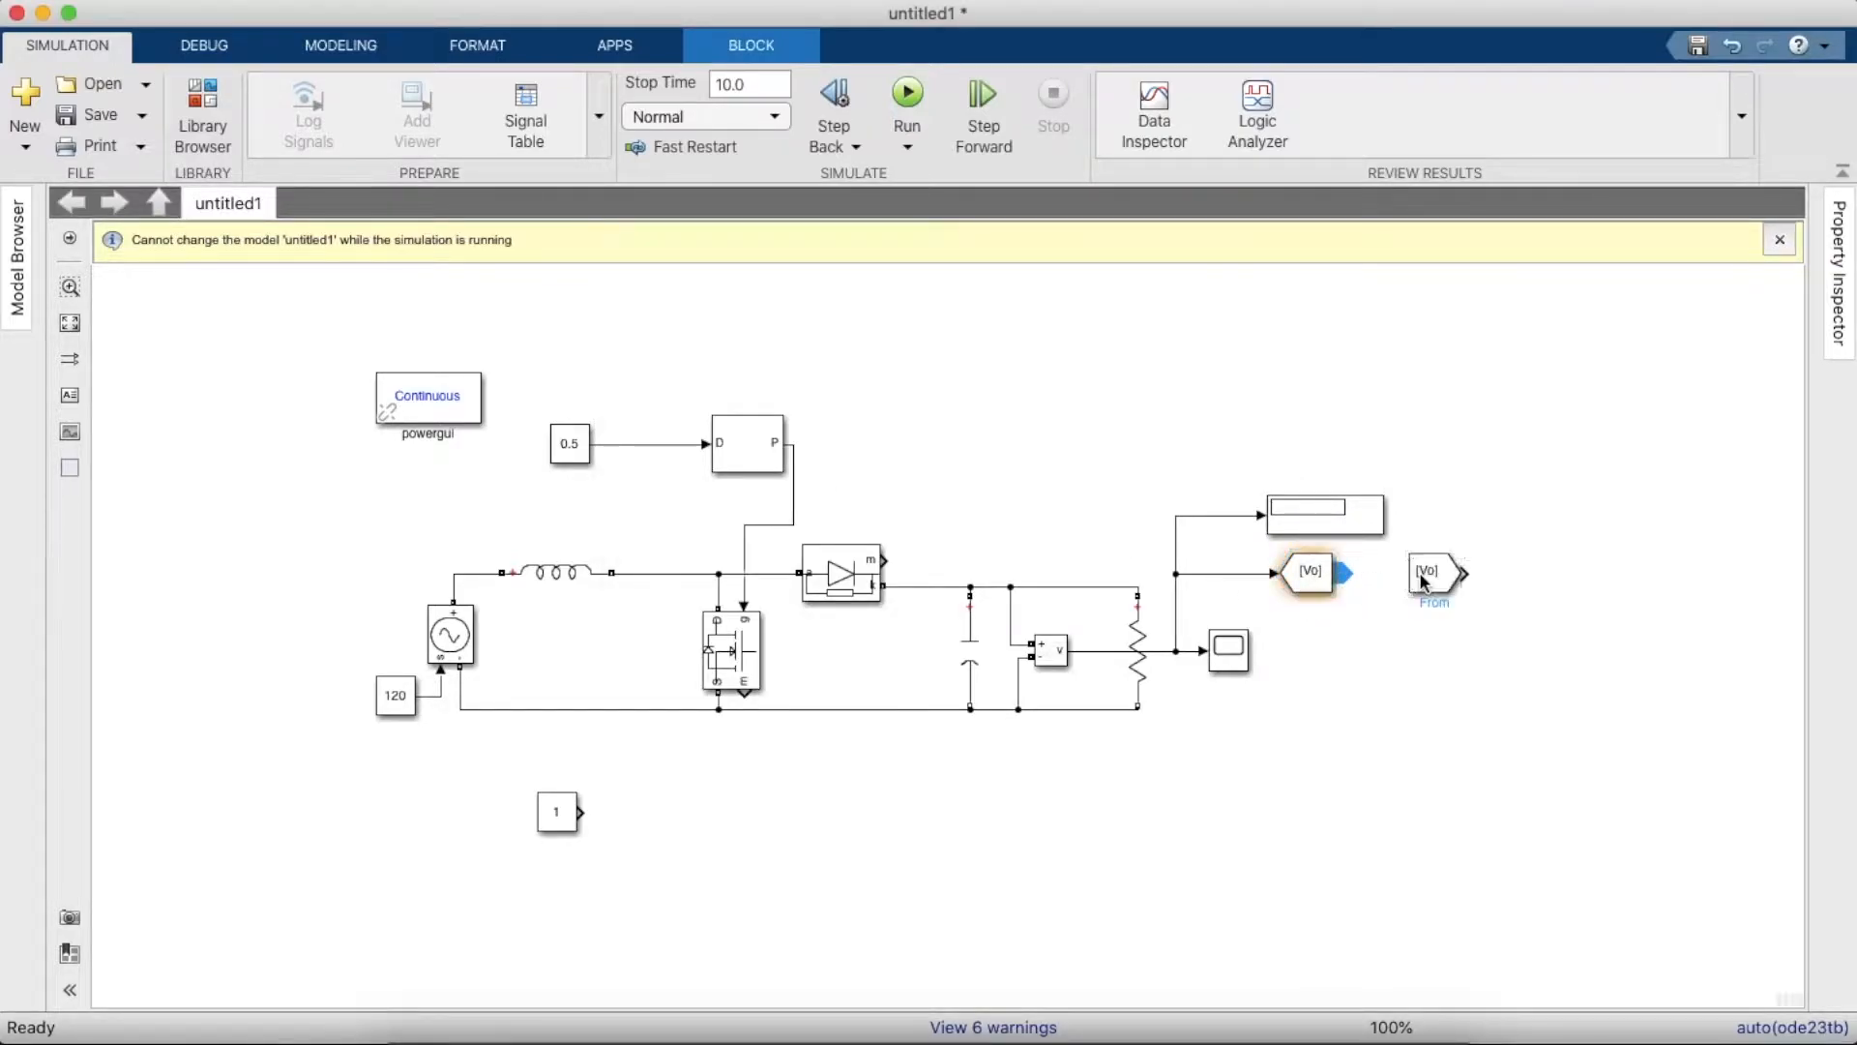
drag(1434, 580, 596, 882)
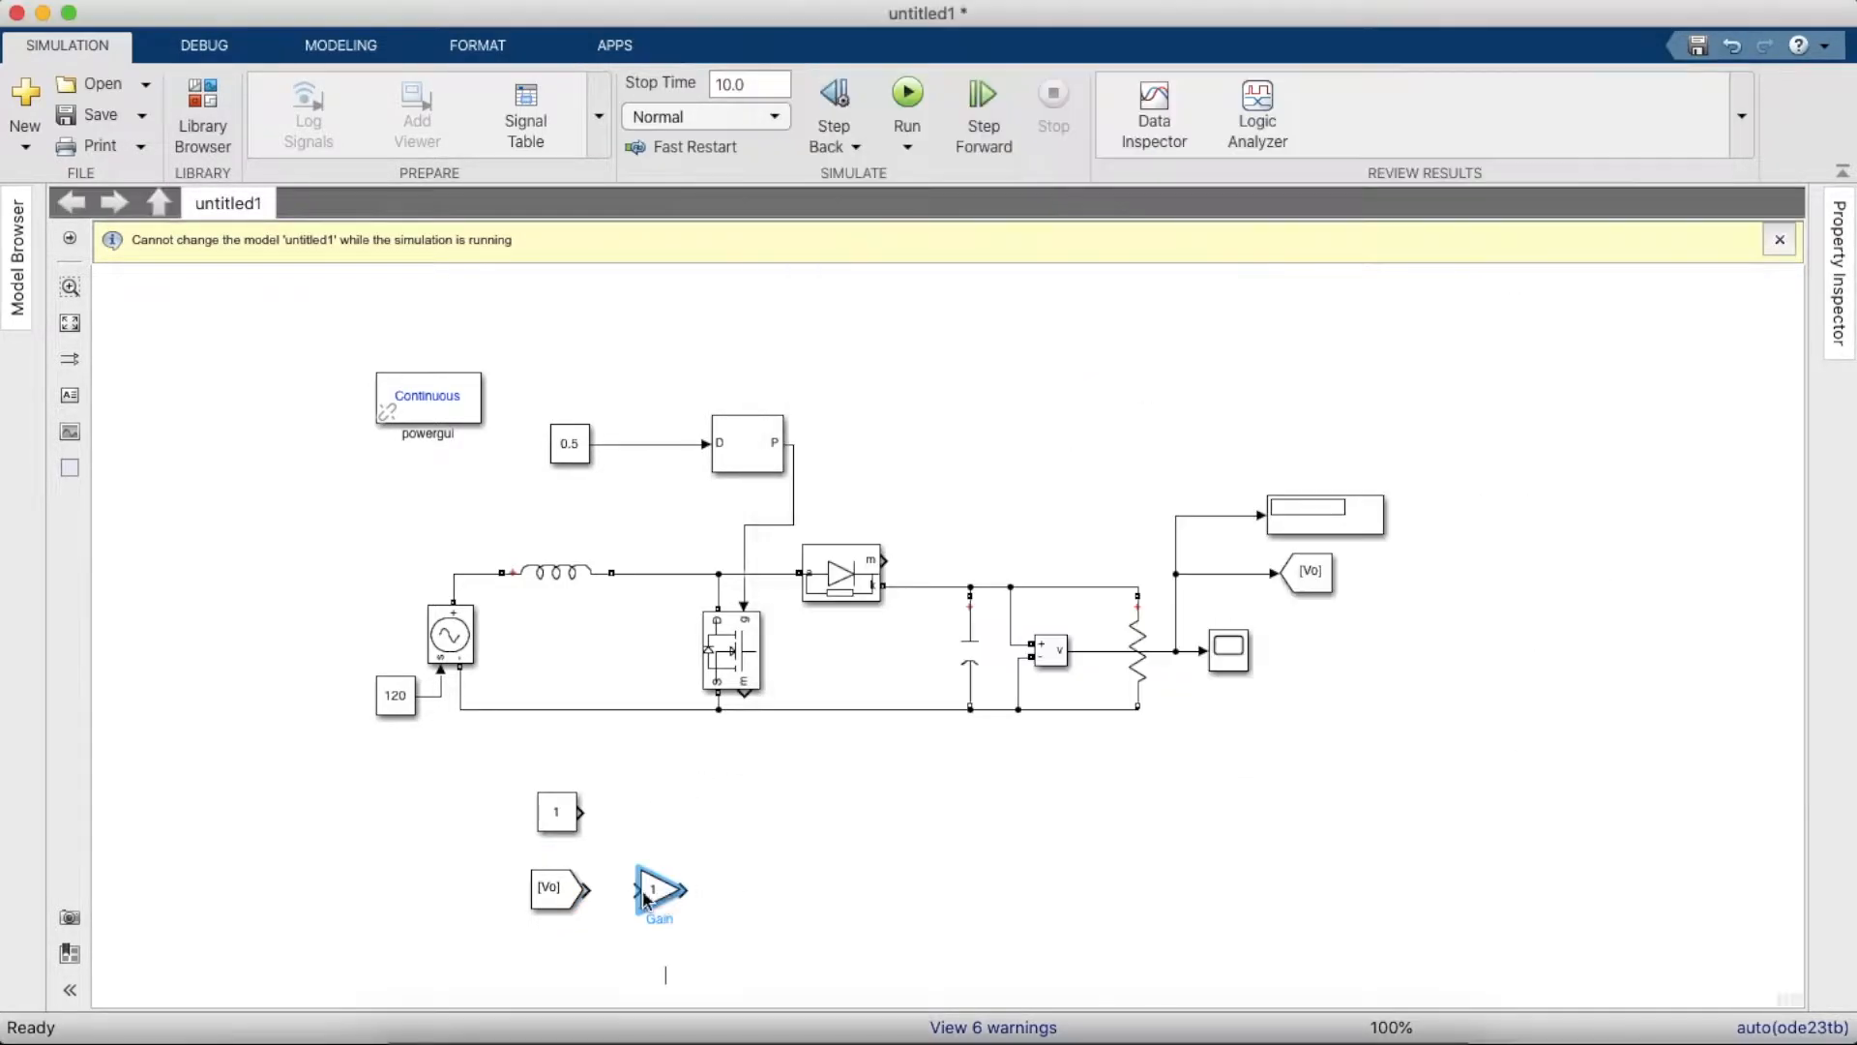
- Feed Vo into the Gain set to 1/240 and search the library for an Add block
click(654, 890)
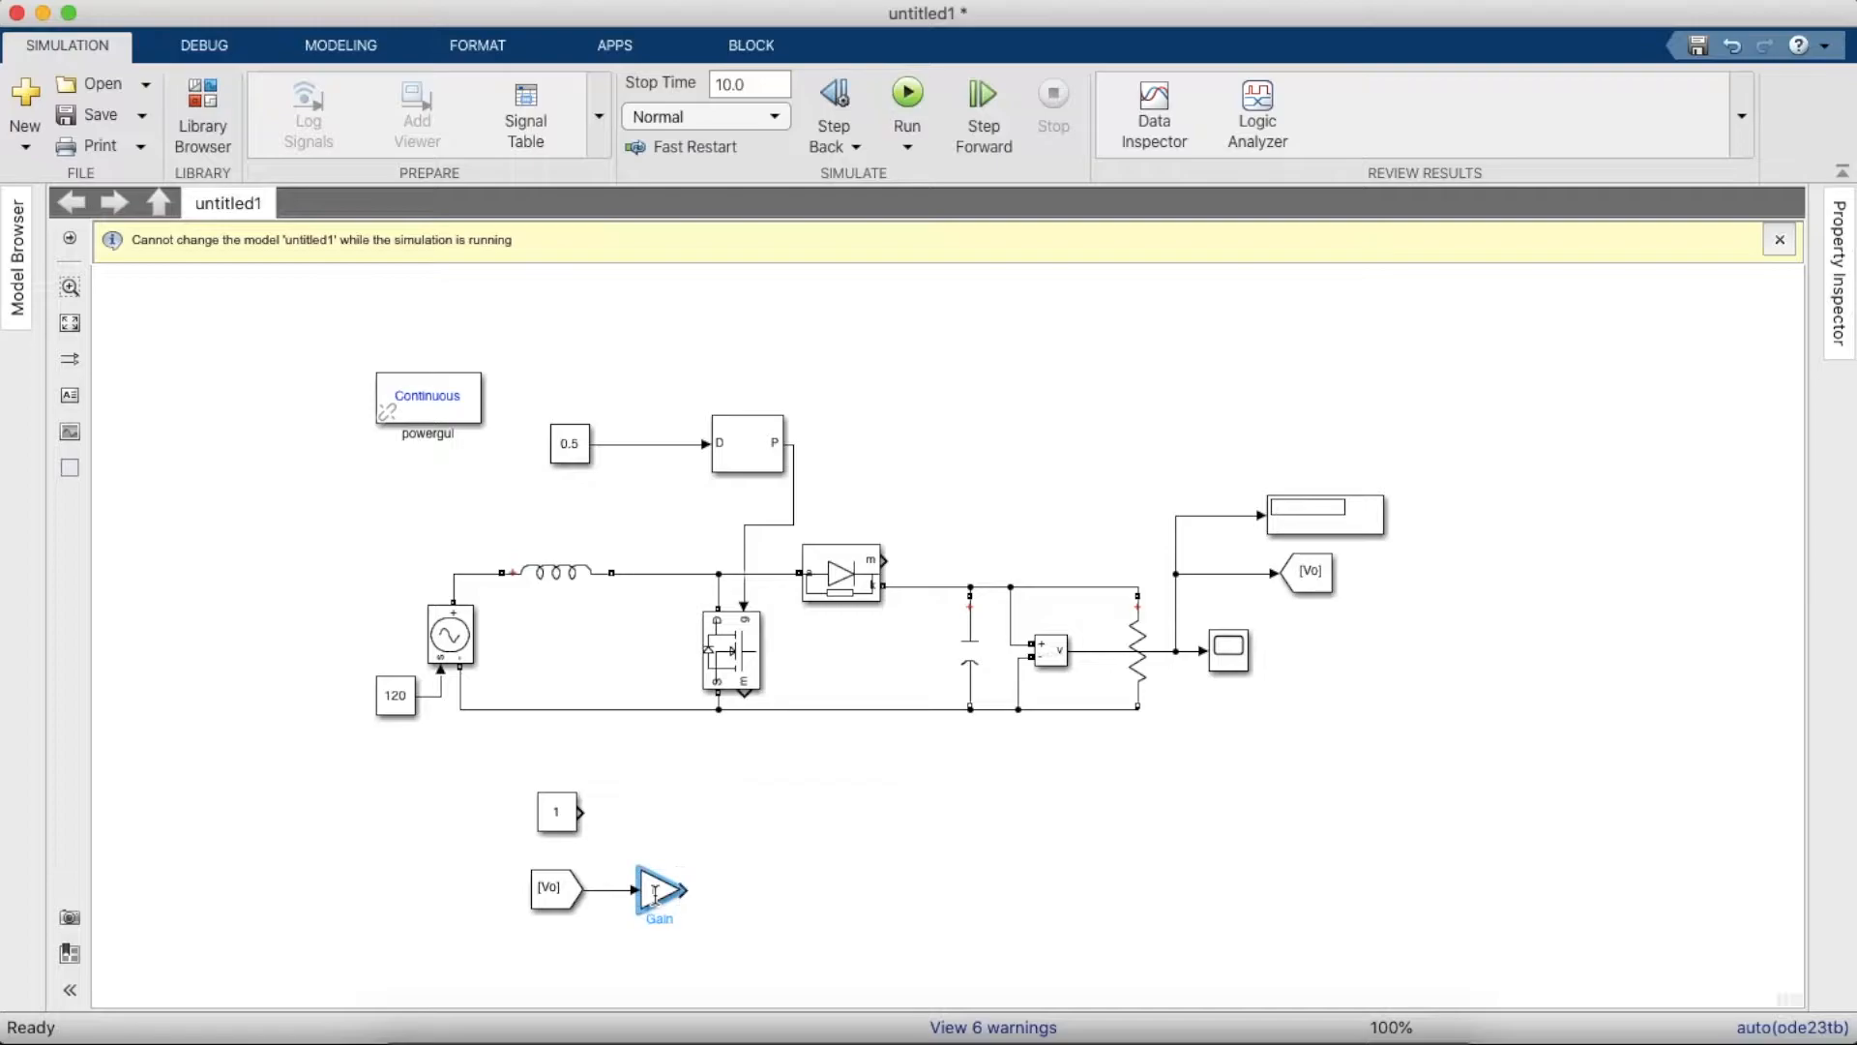
double_click(654, 892)
text(1/240)
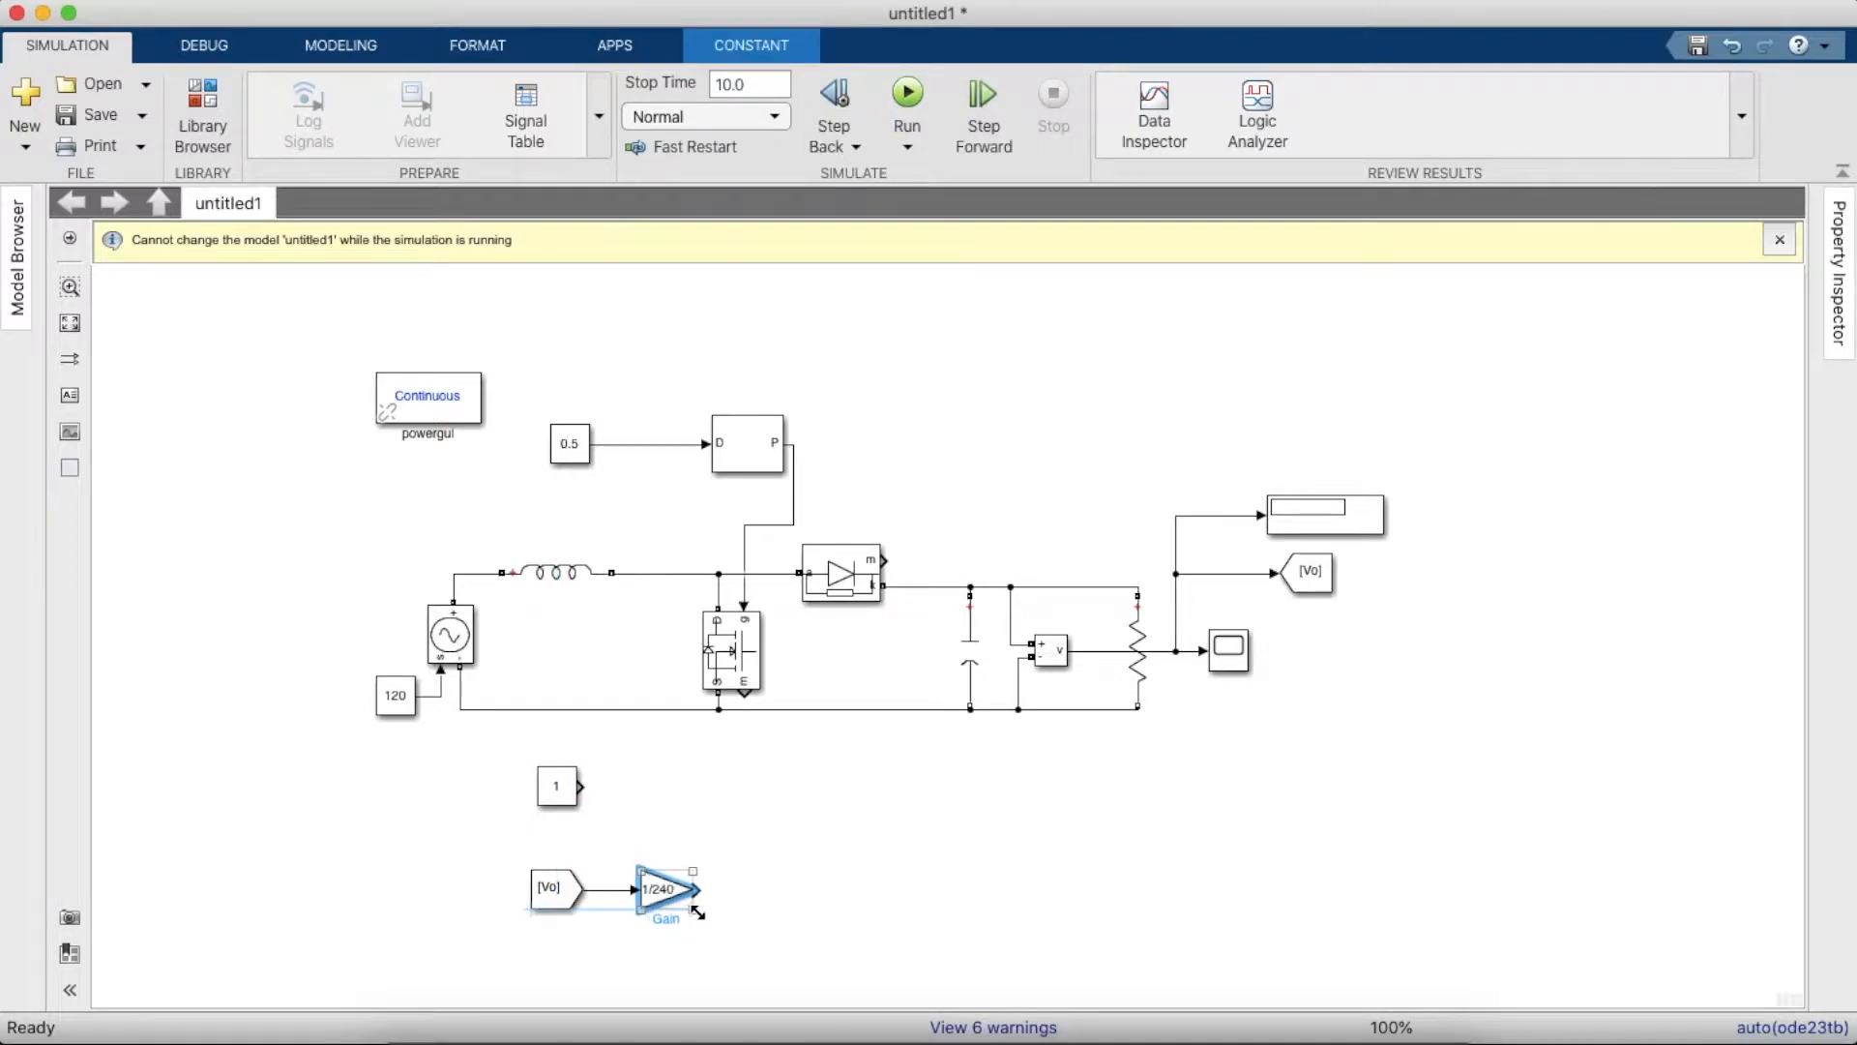
click(555, 785)
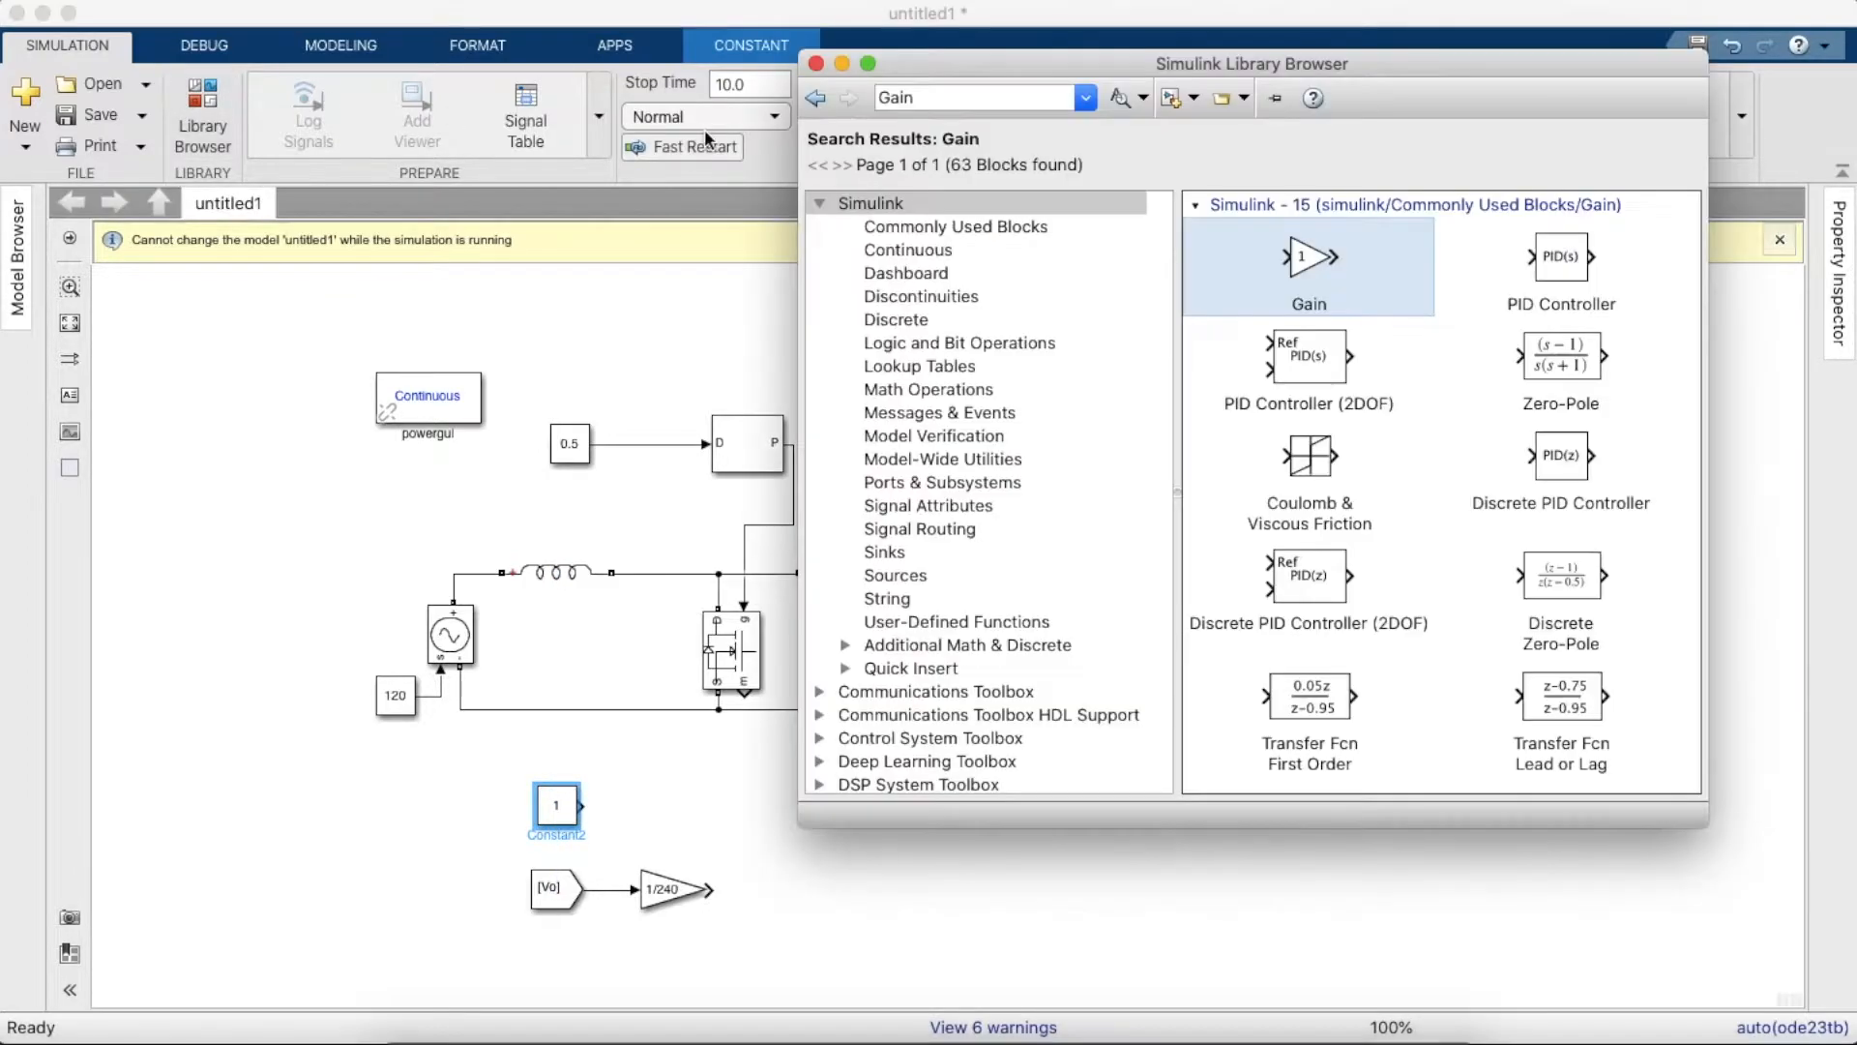
text(Add)
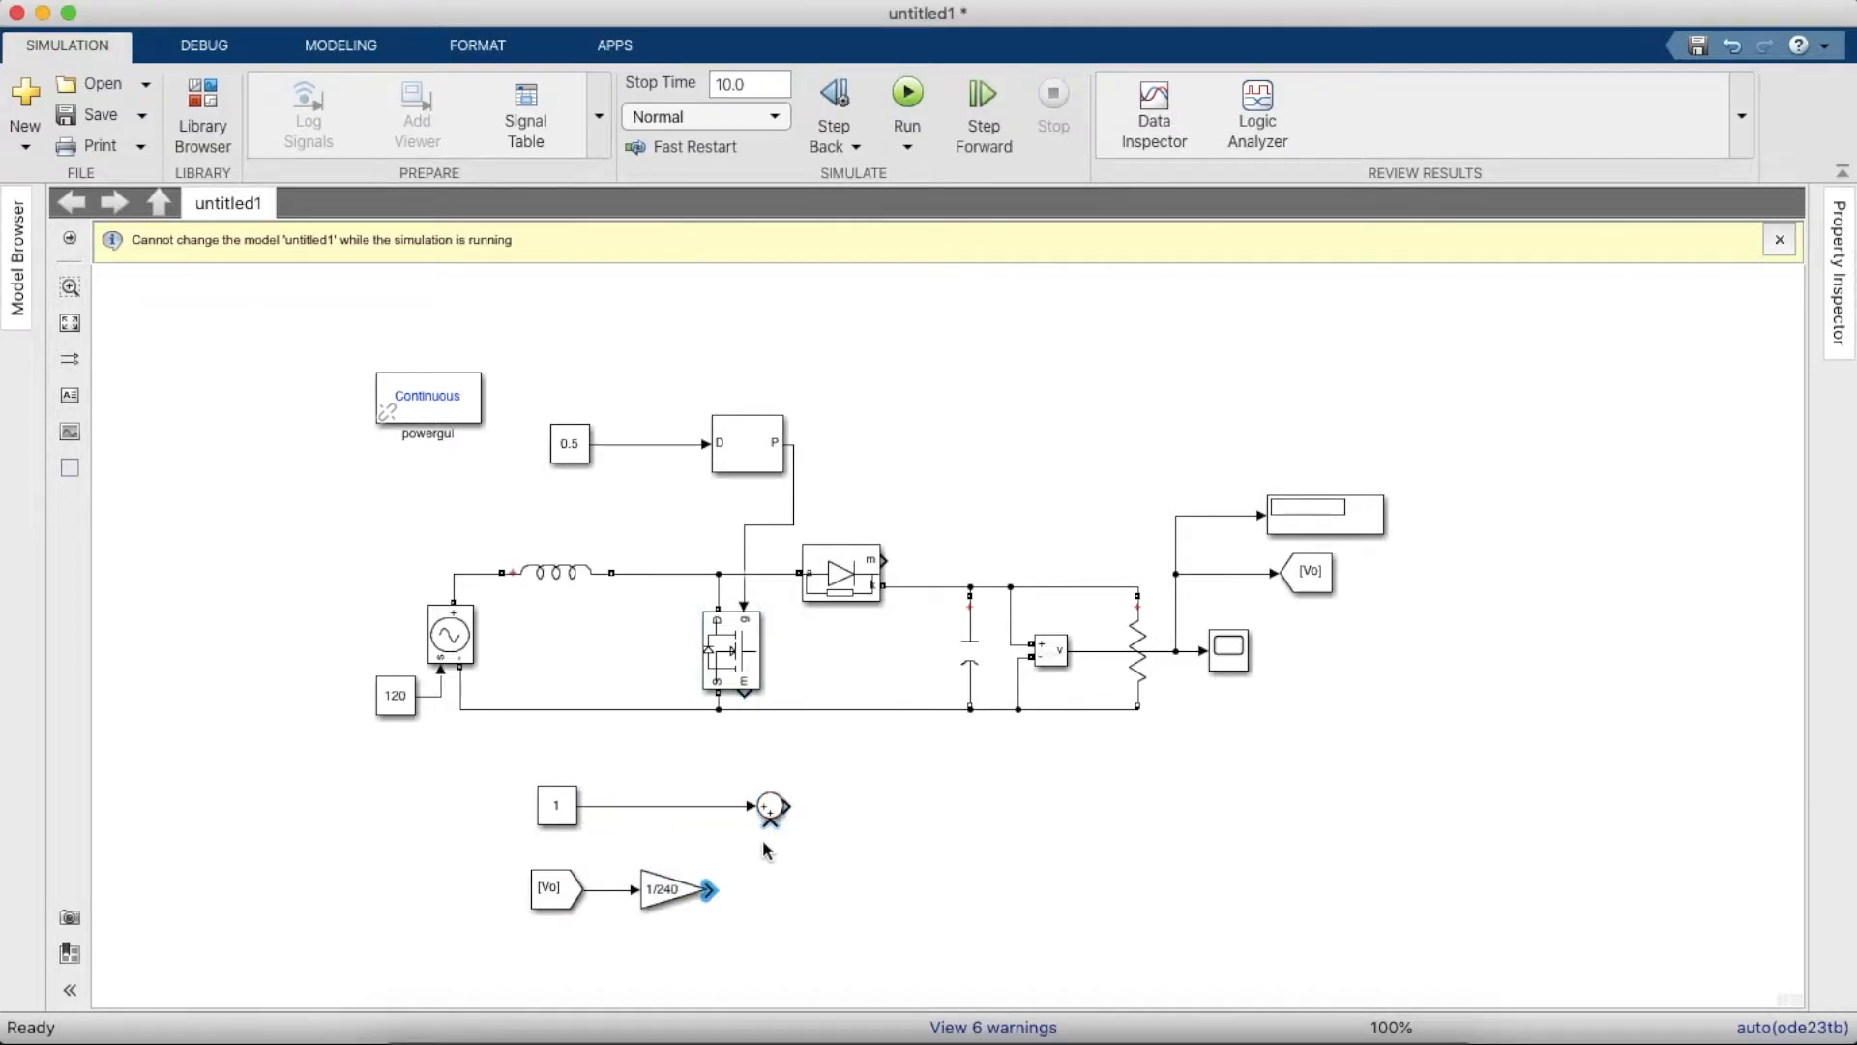
- Configure the Sum block's list of signs to combine the constant 1 and scaled Vo
double_click(770, 809)
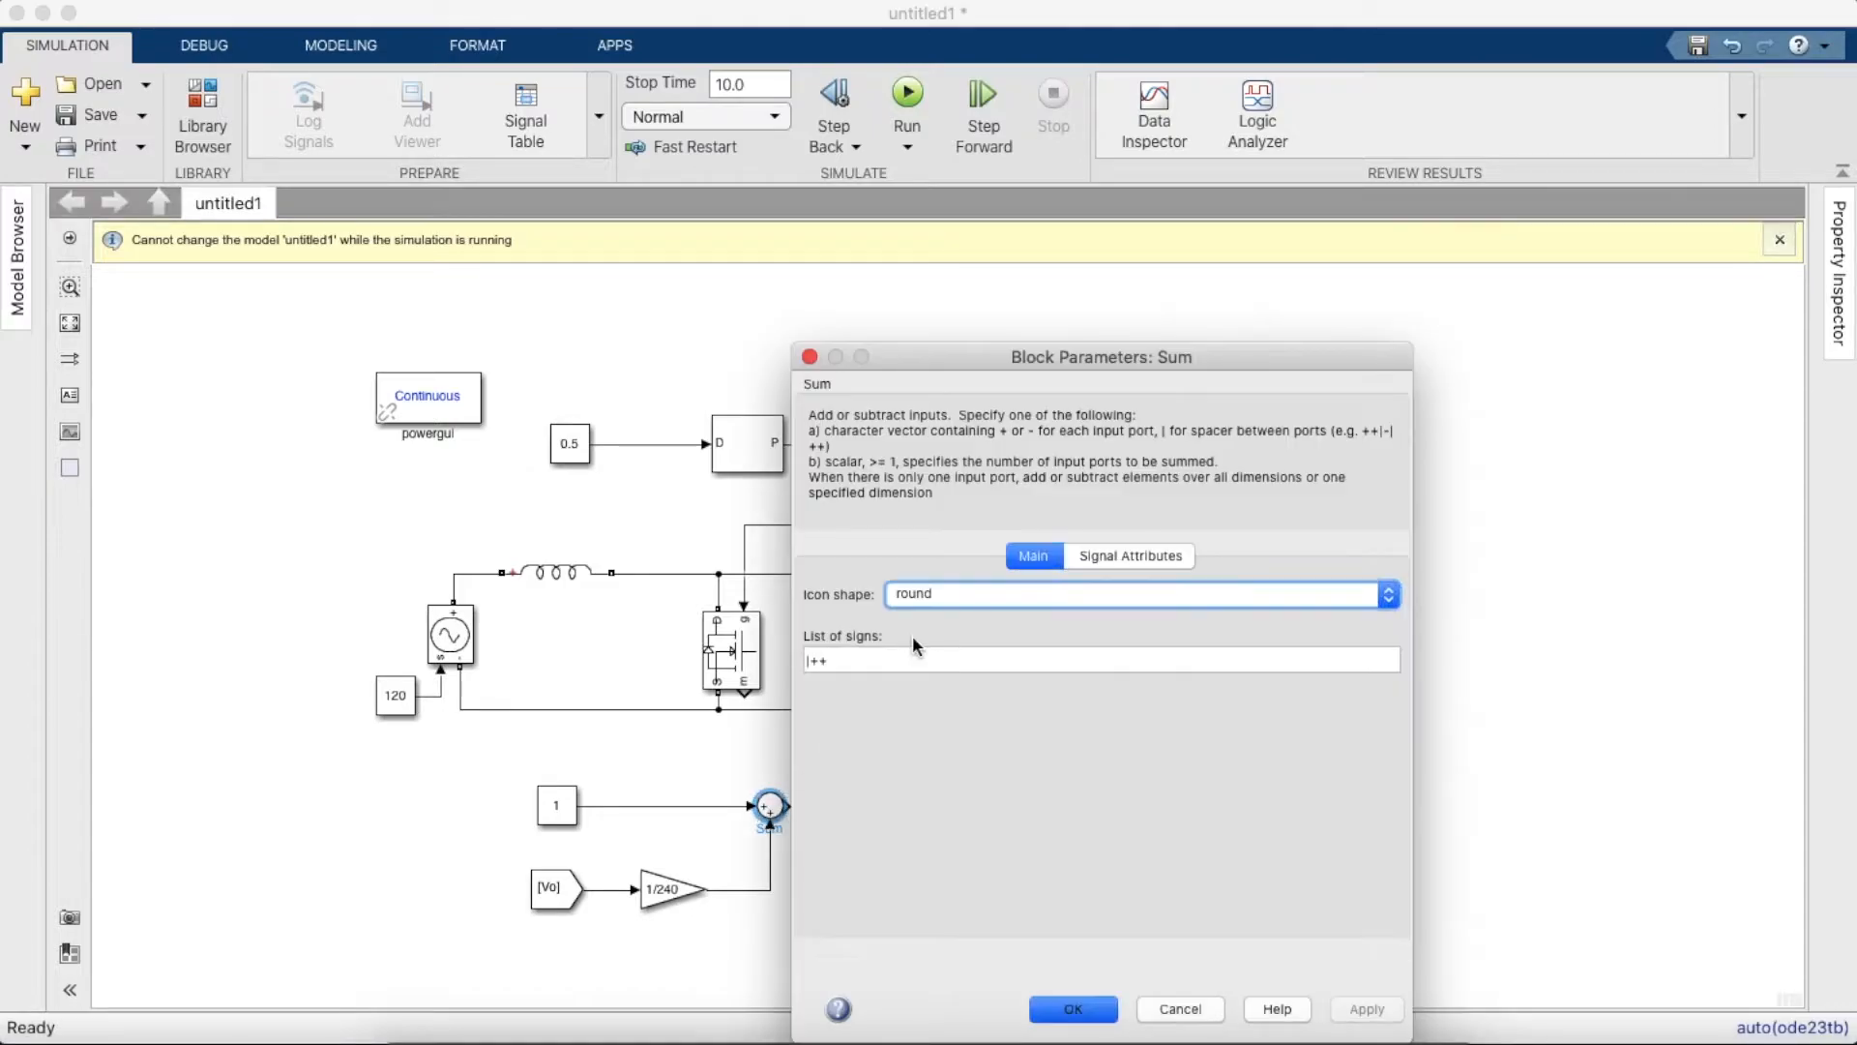
click(1017, 660)
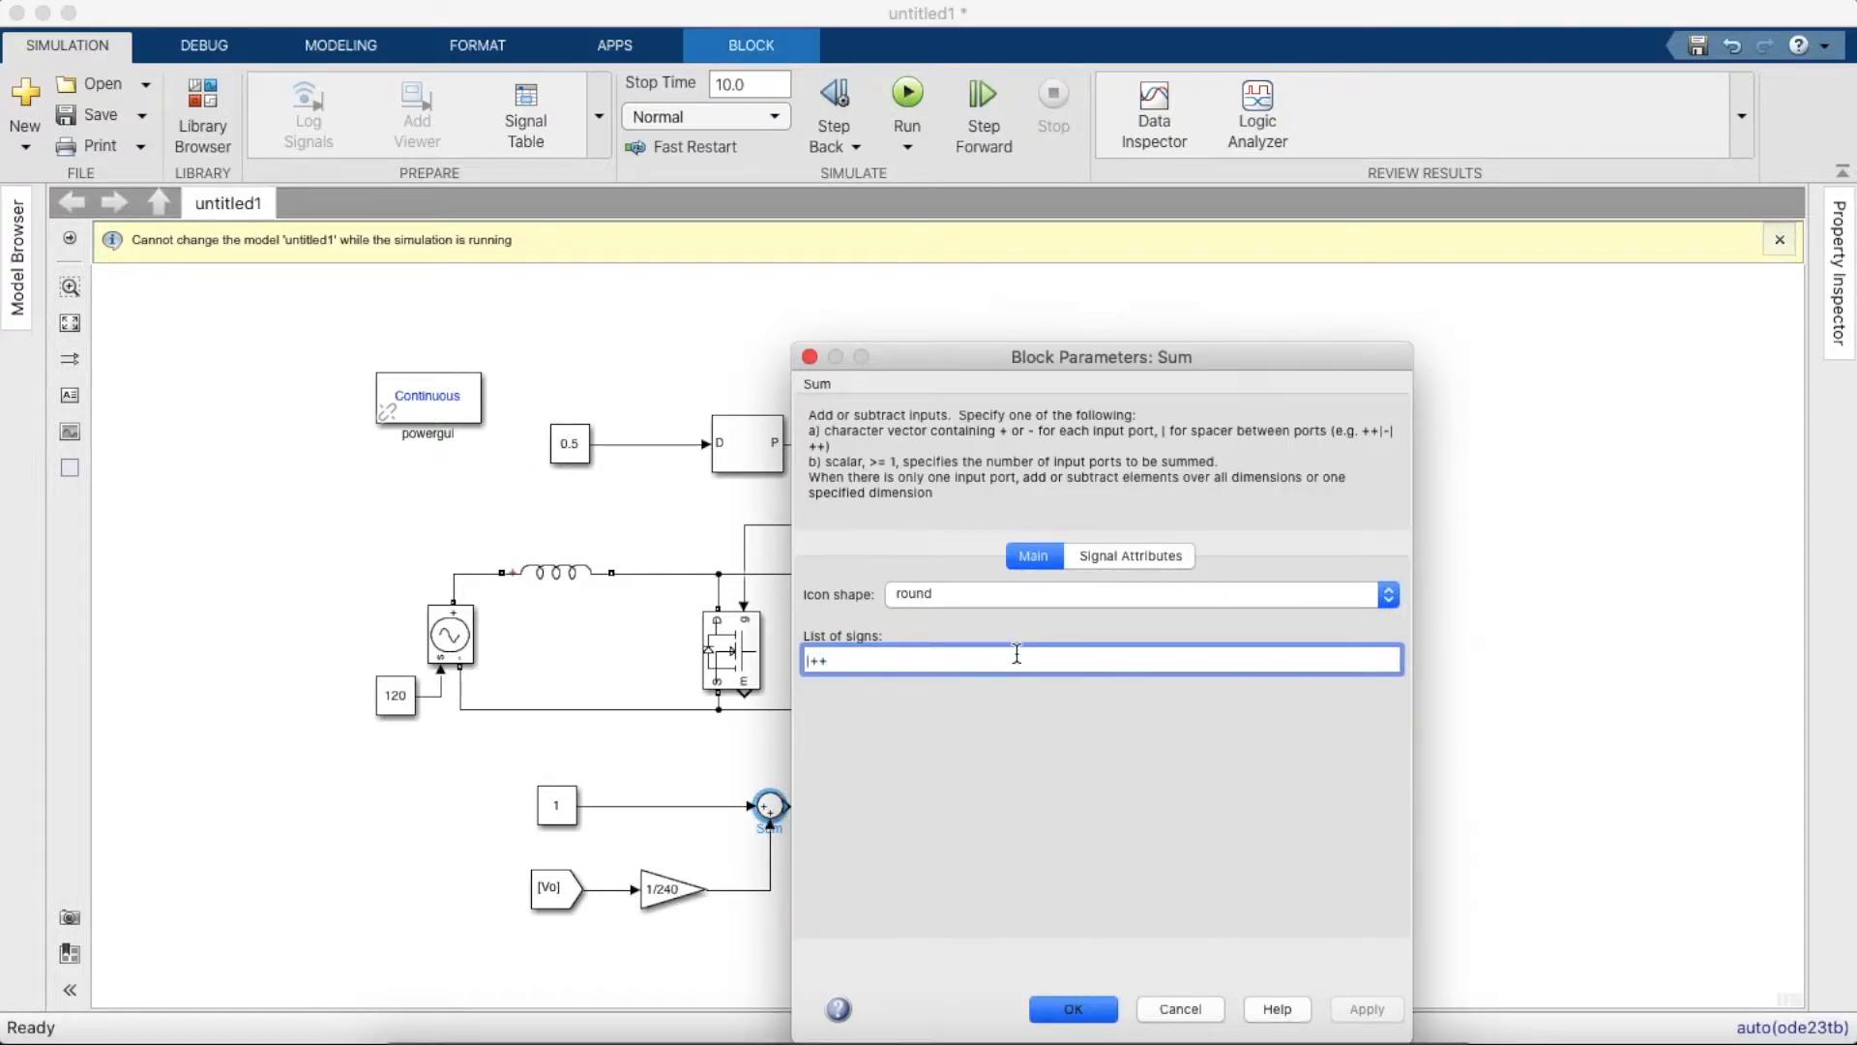
click(1072, 1010)
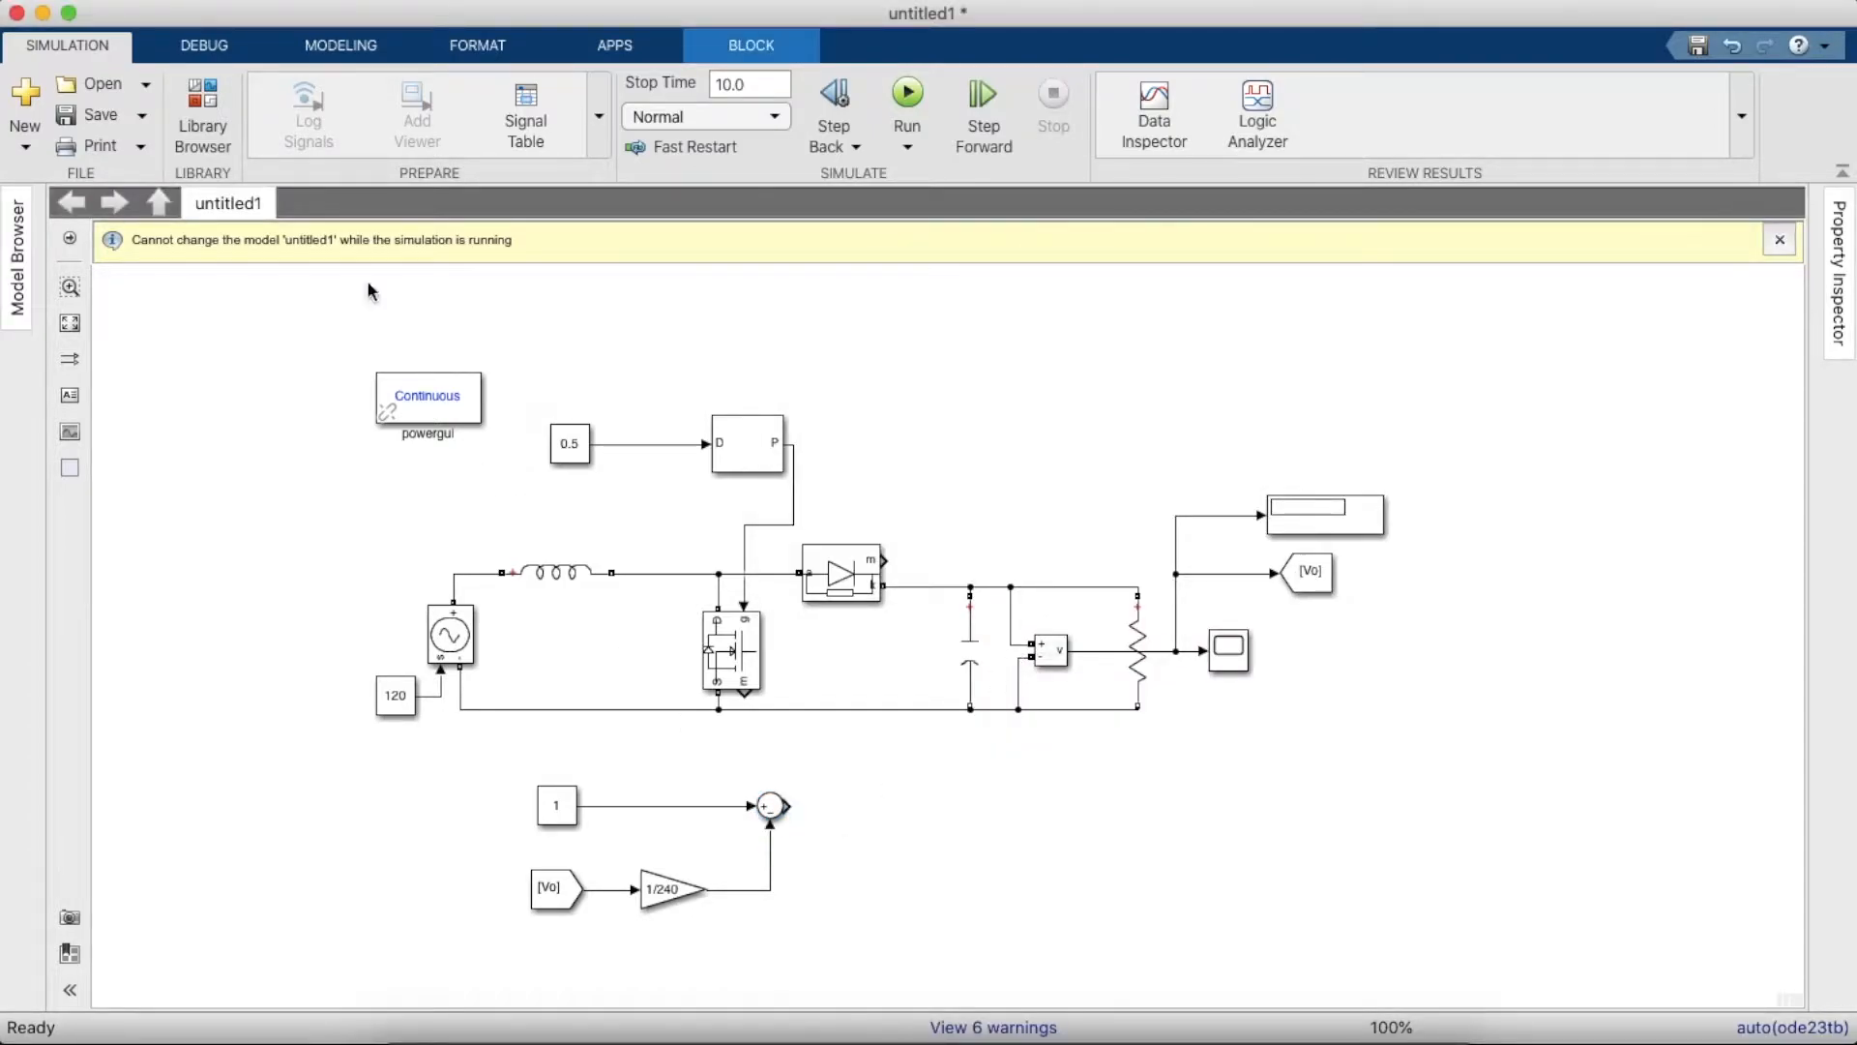
click(201, 107)
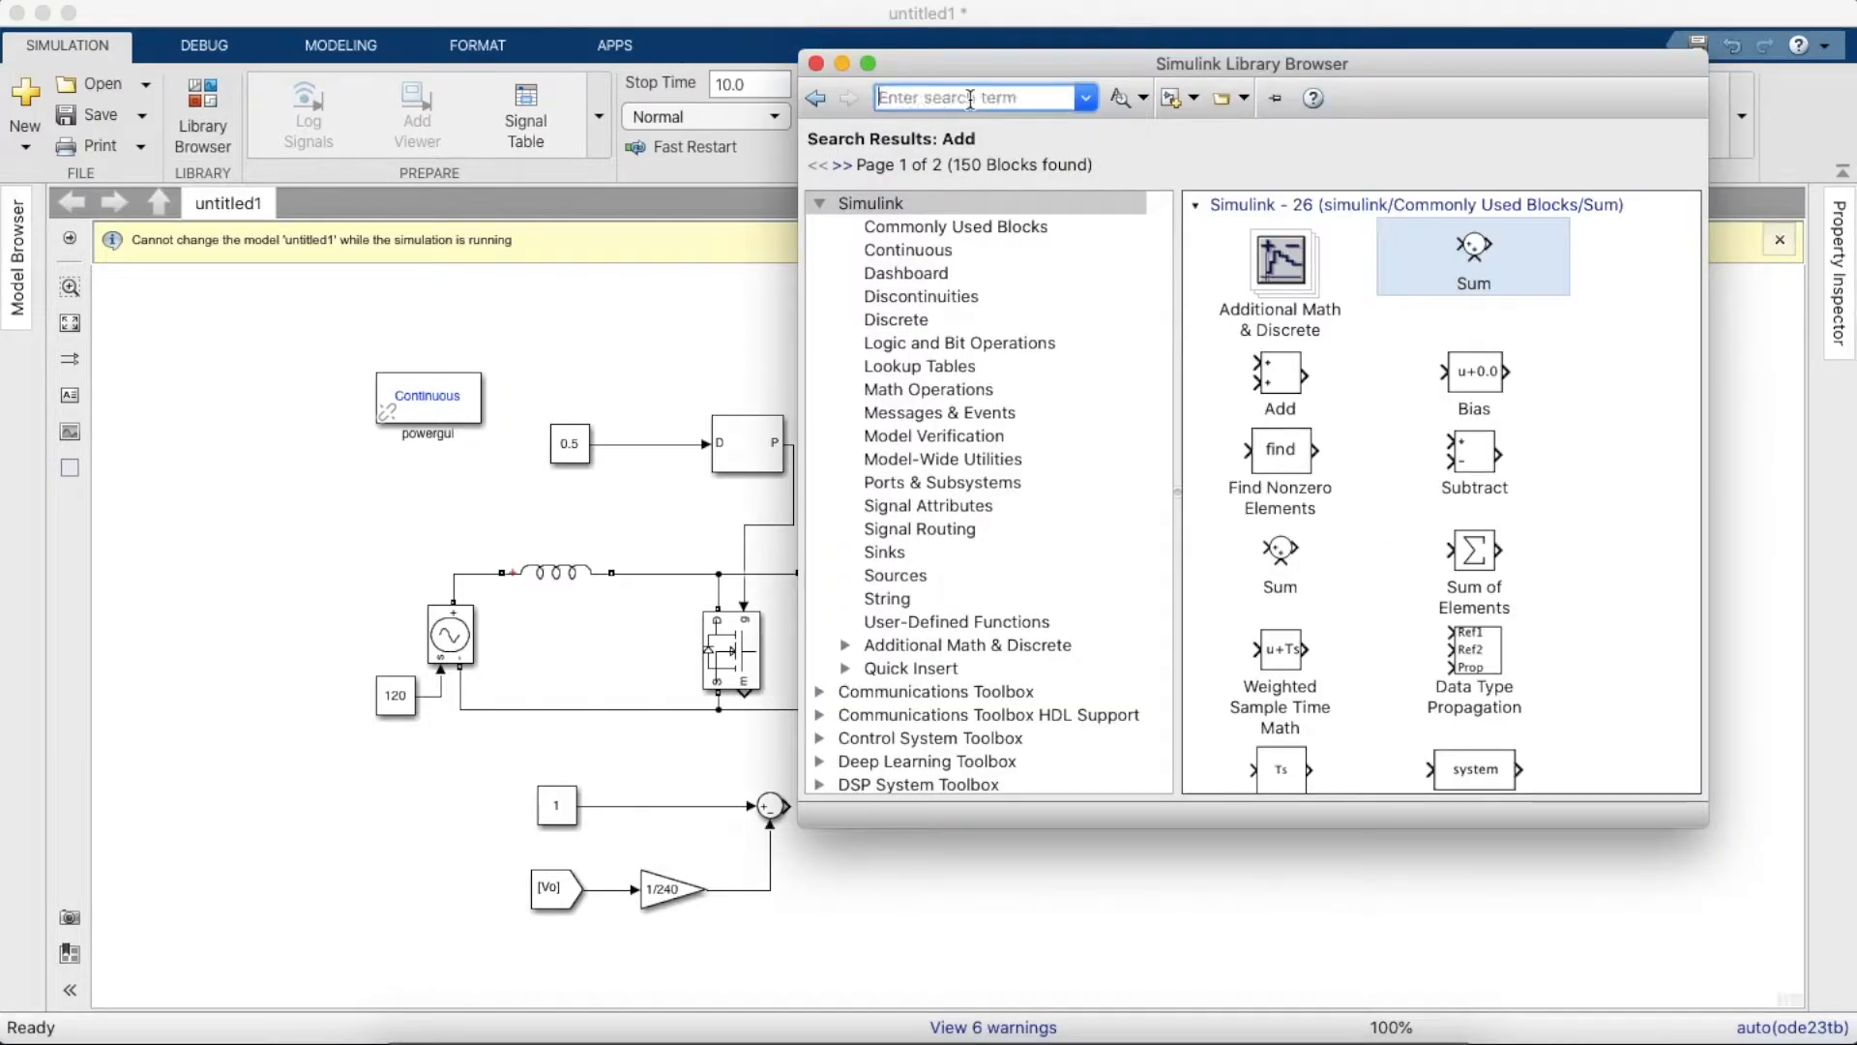
- Add a Discrete PID Controller and wire the Sum output into it
text(PID)
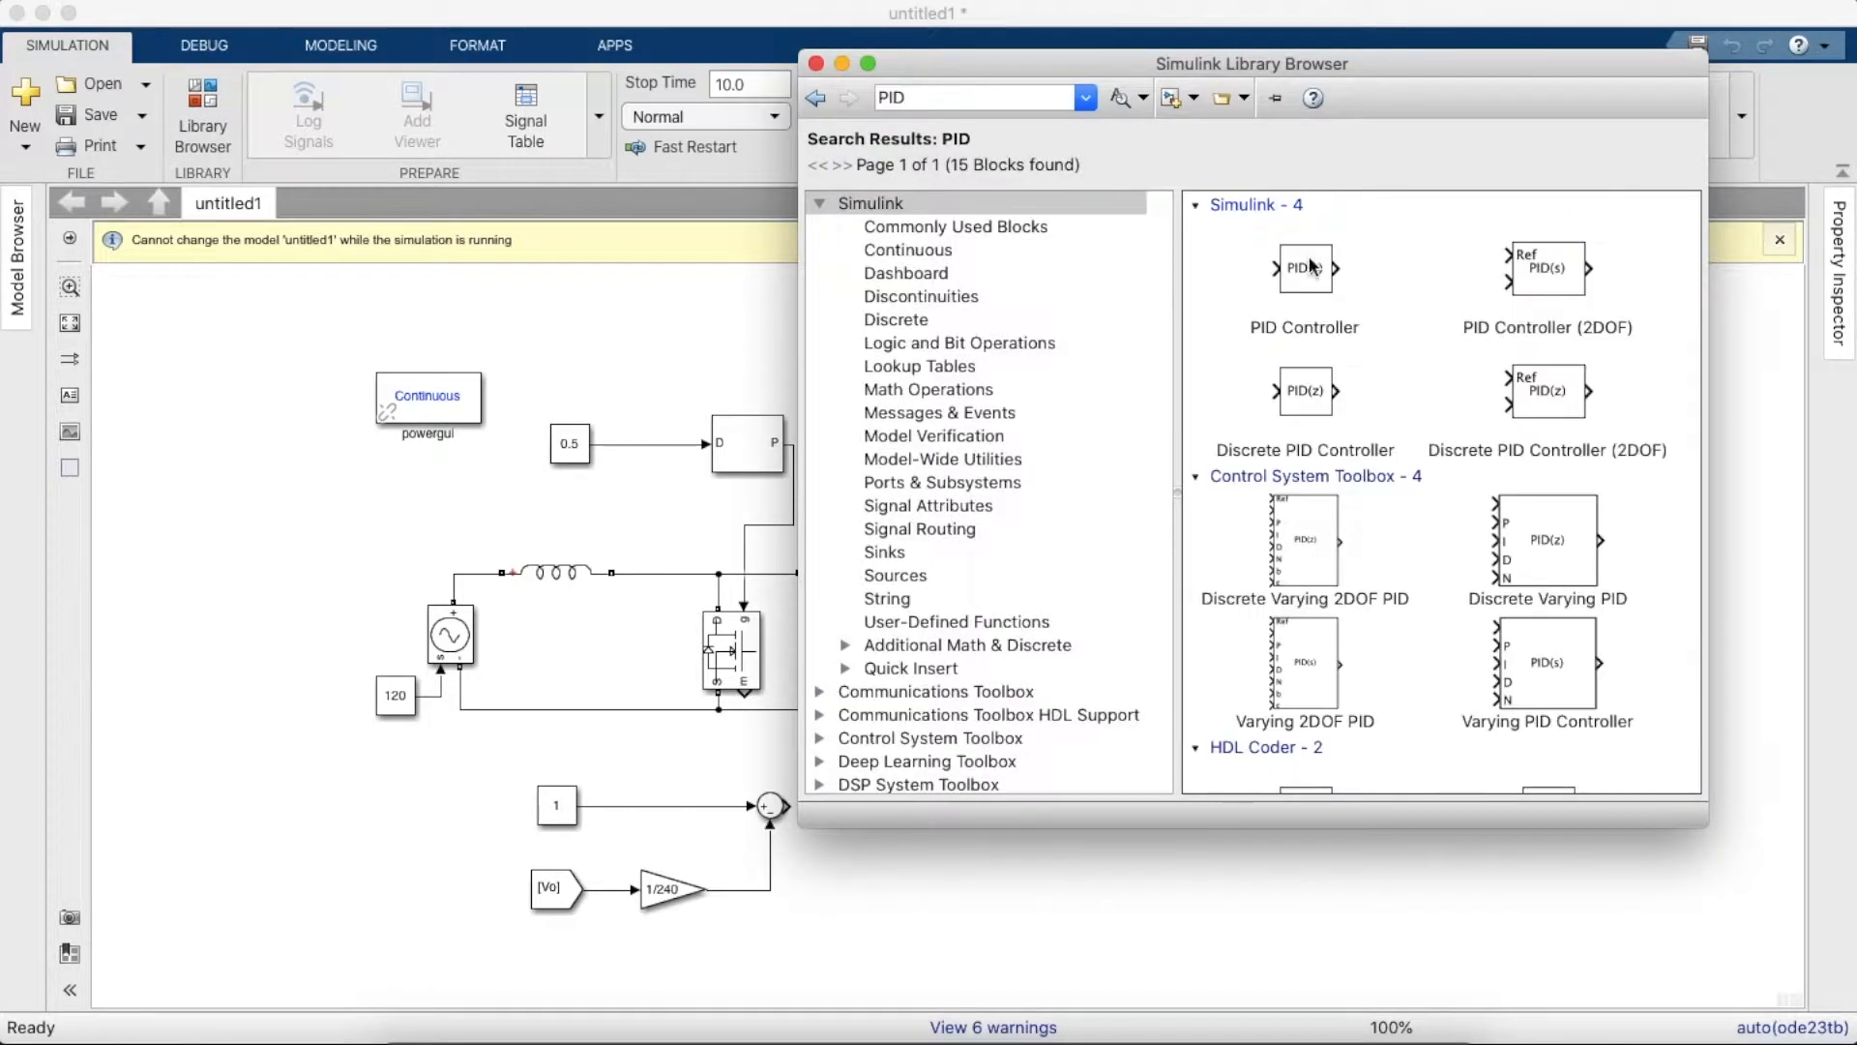
click(1304, 391)
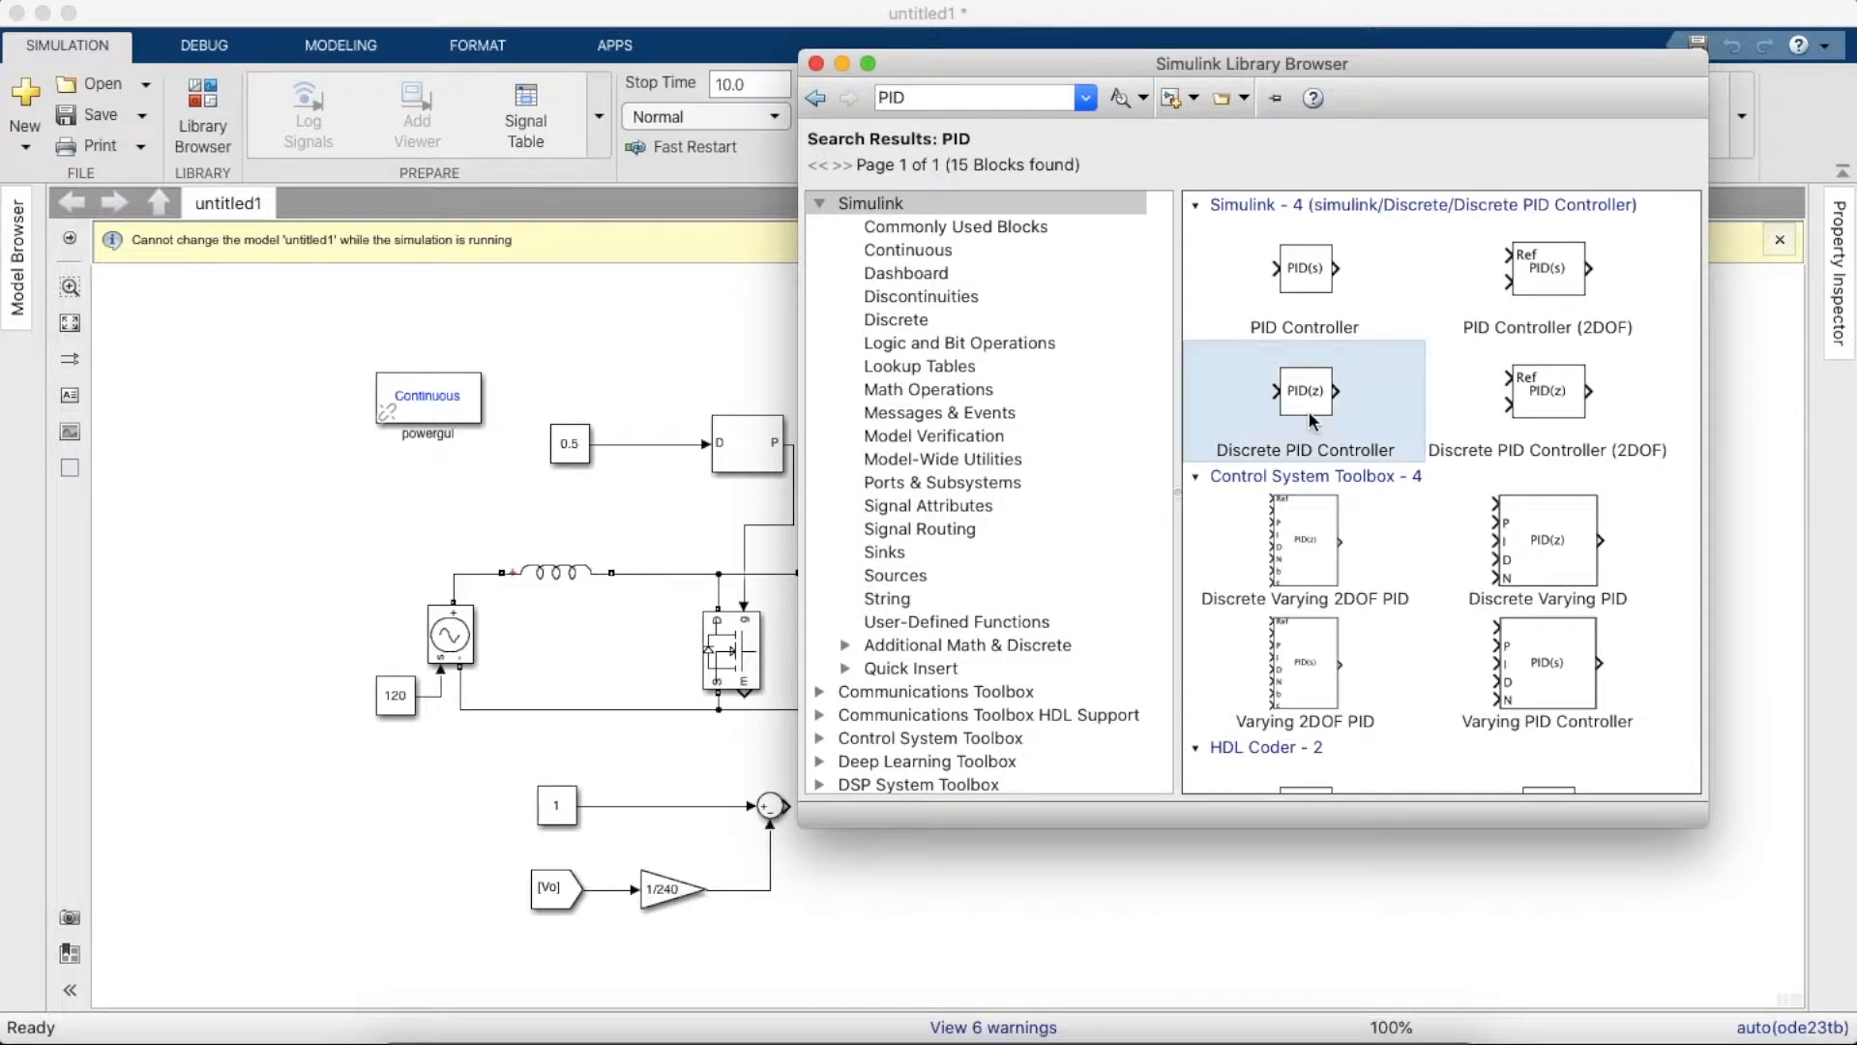
drag(1302, 391, 956, 830)
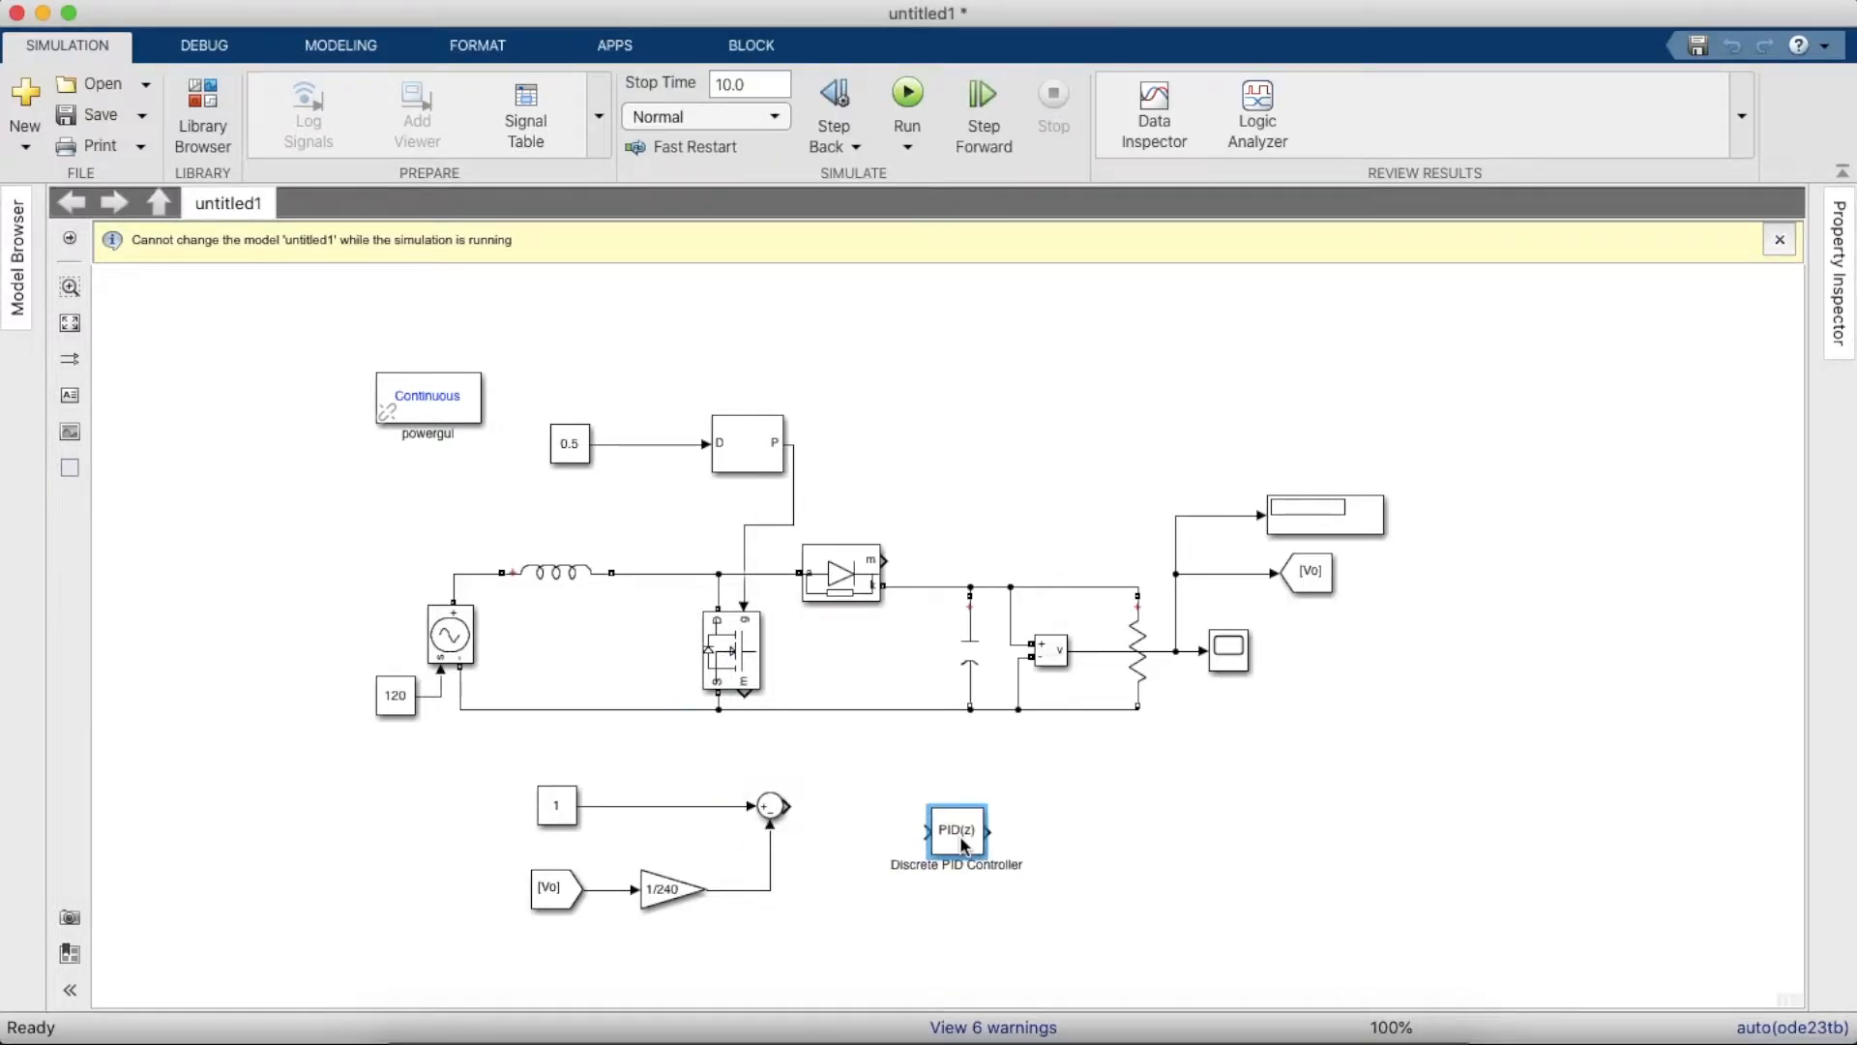
drag(955, 836, 917, 804)
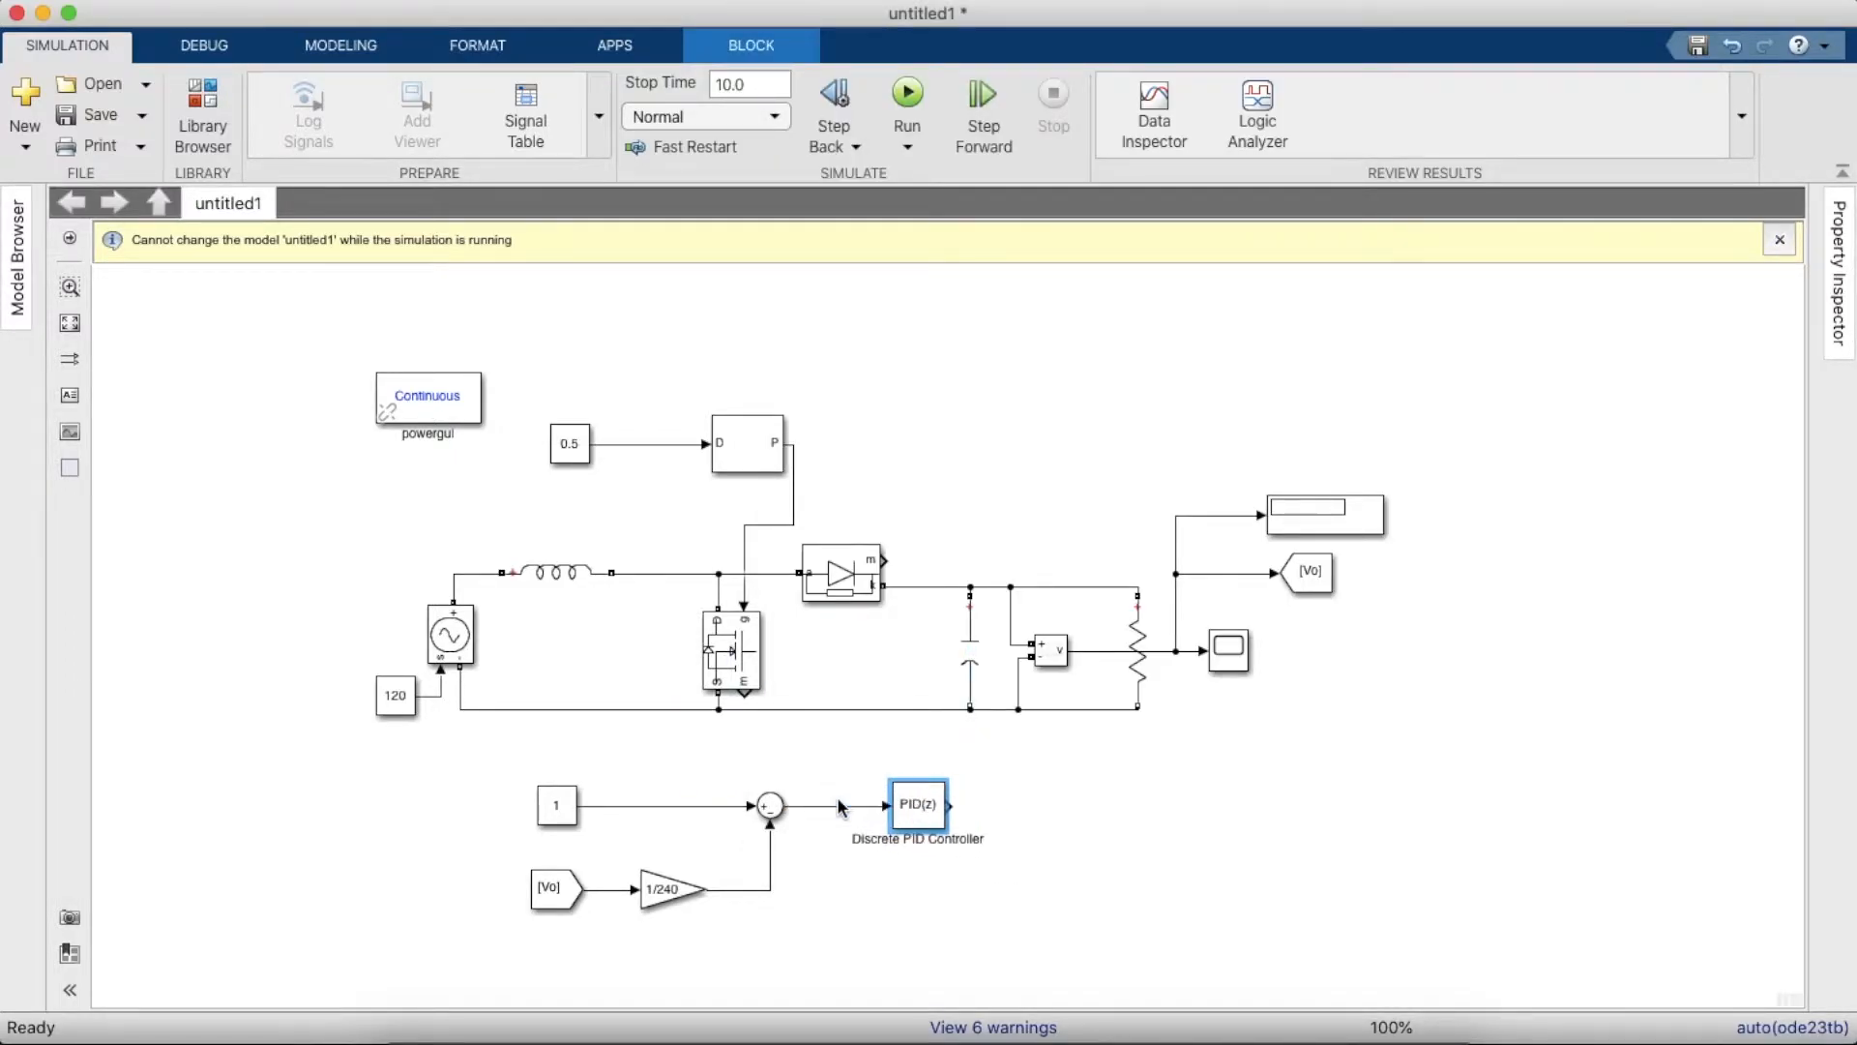
- Search the library for Compare and choose the Relational Operator block
click(201, 101)
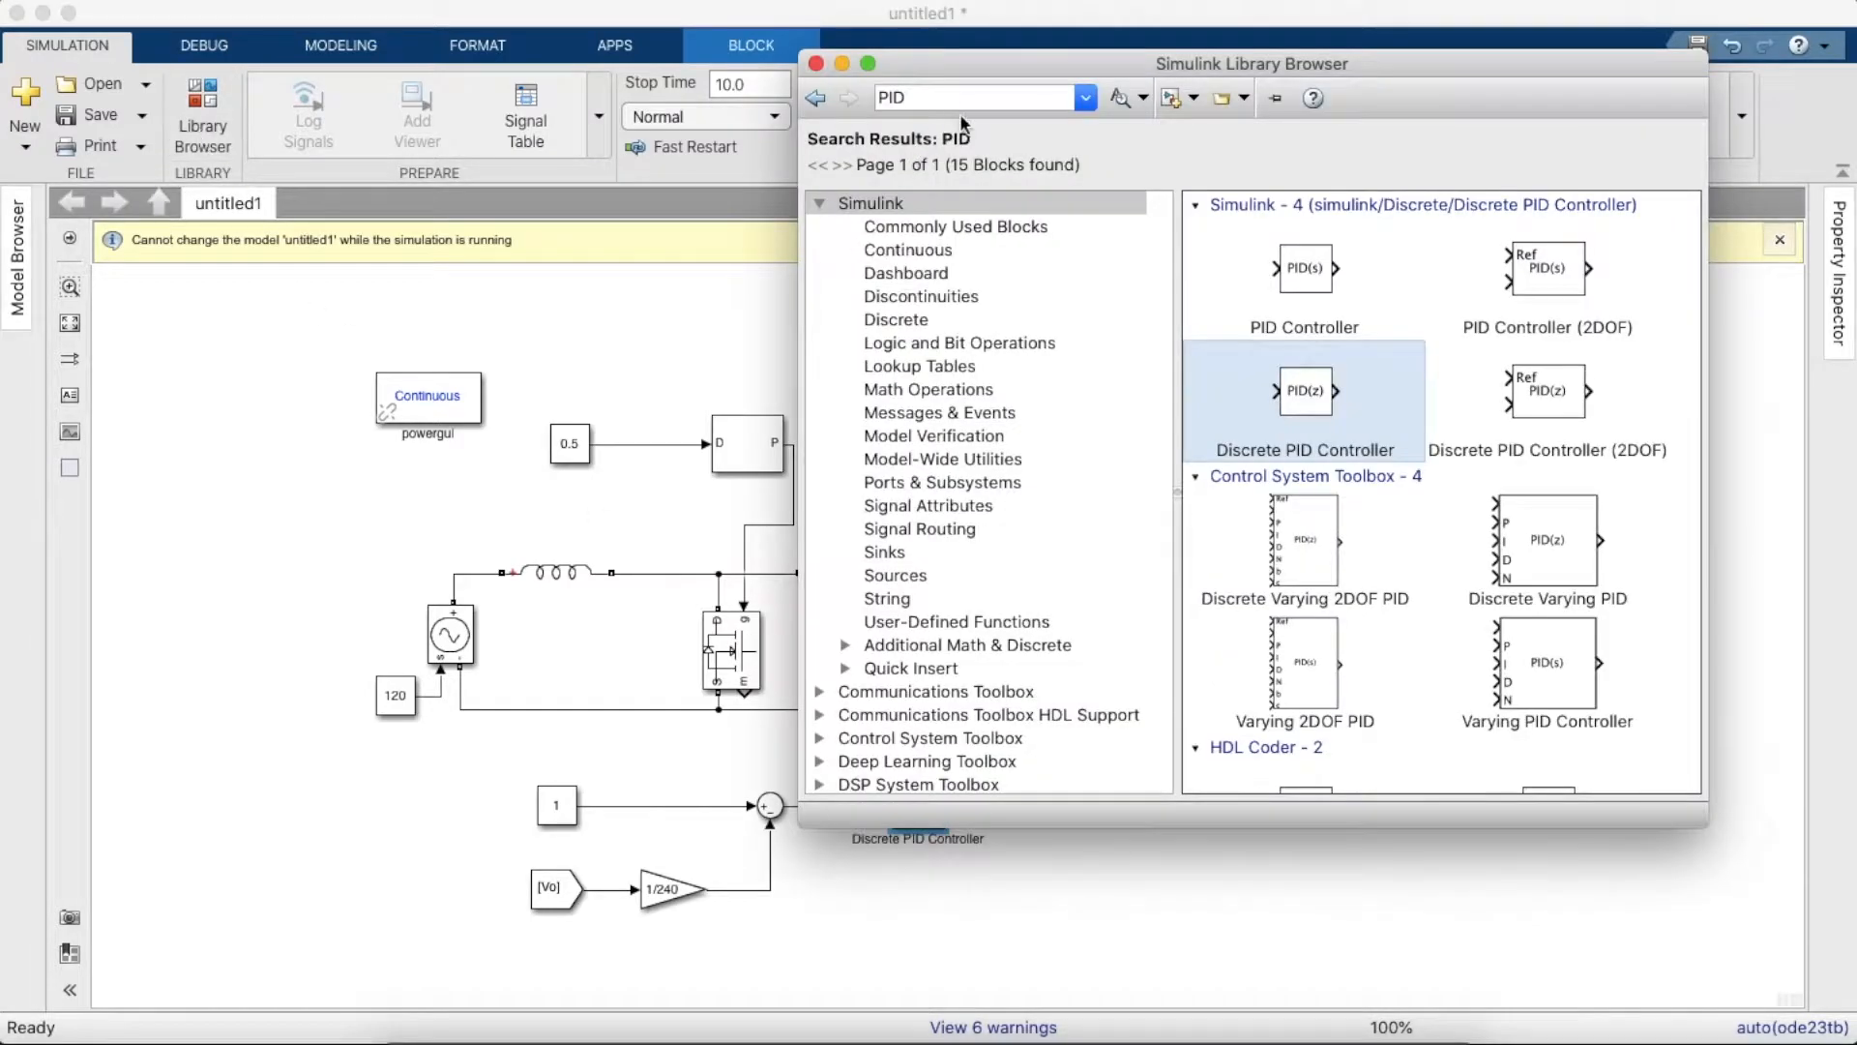
text(Compare)
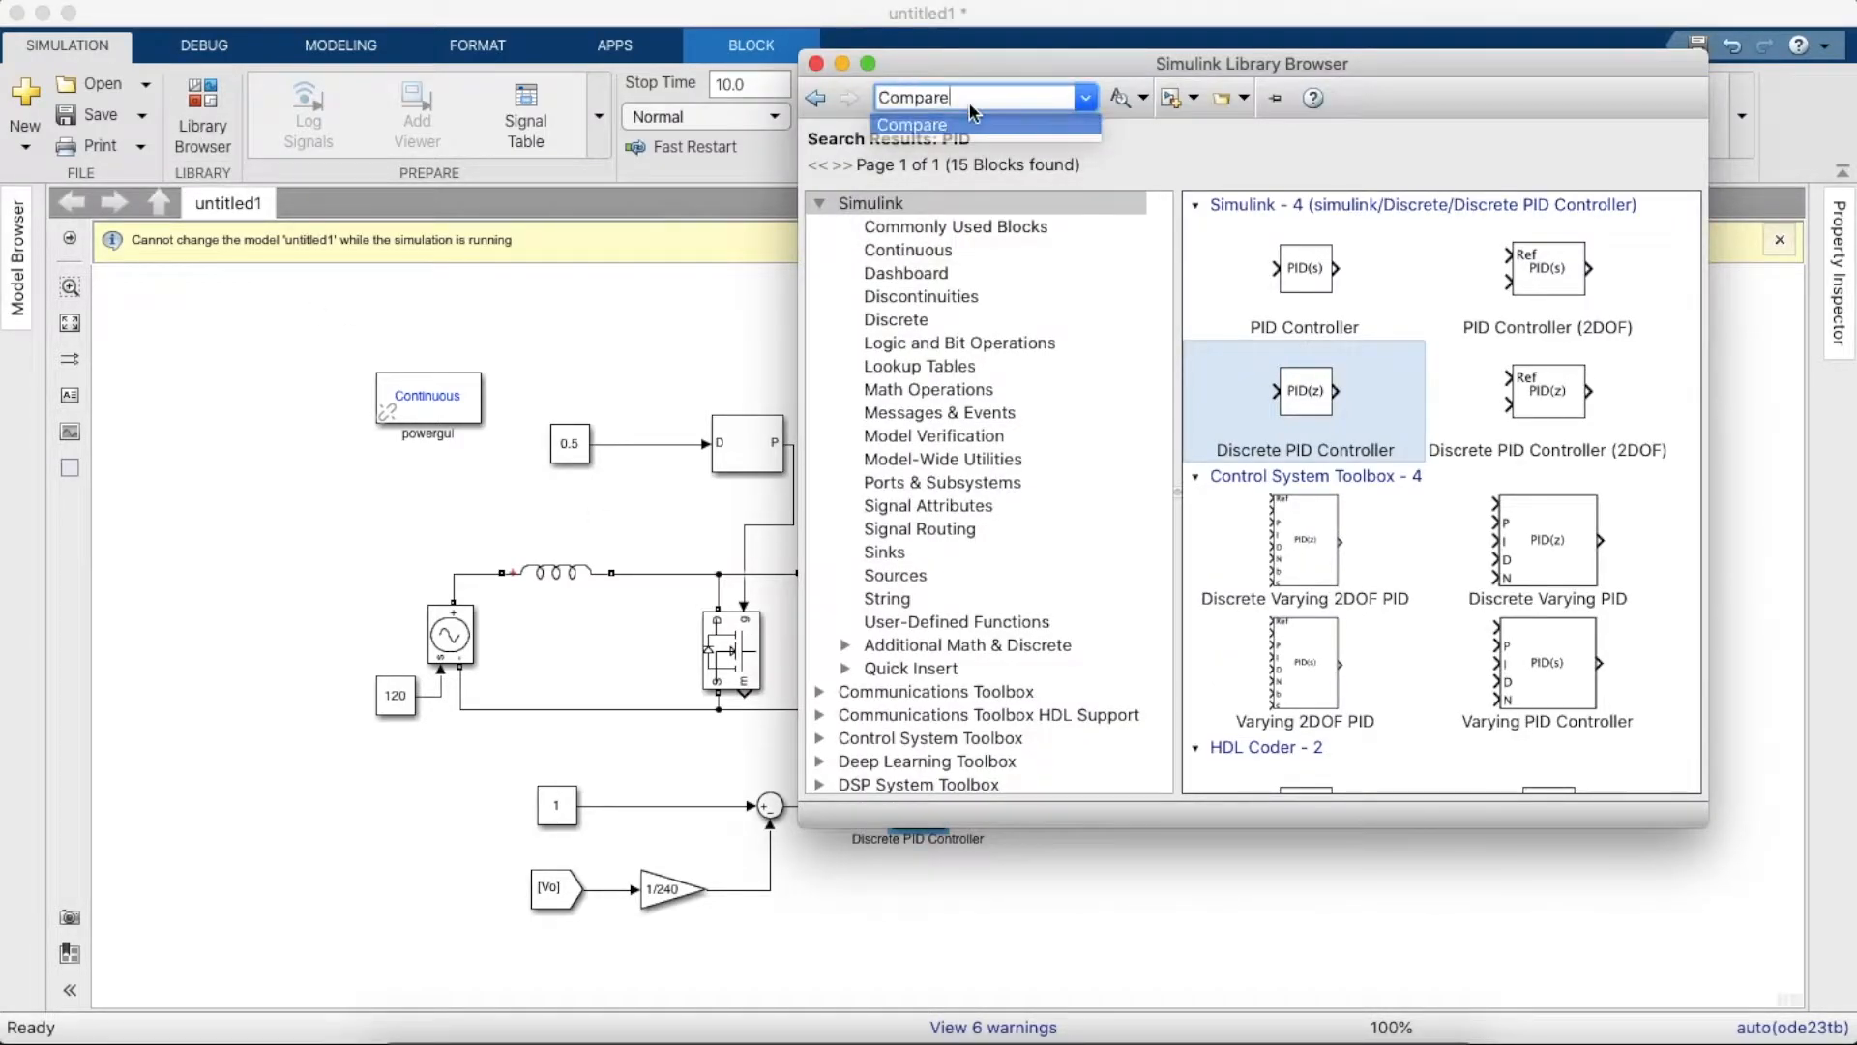
click(912, 124)
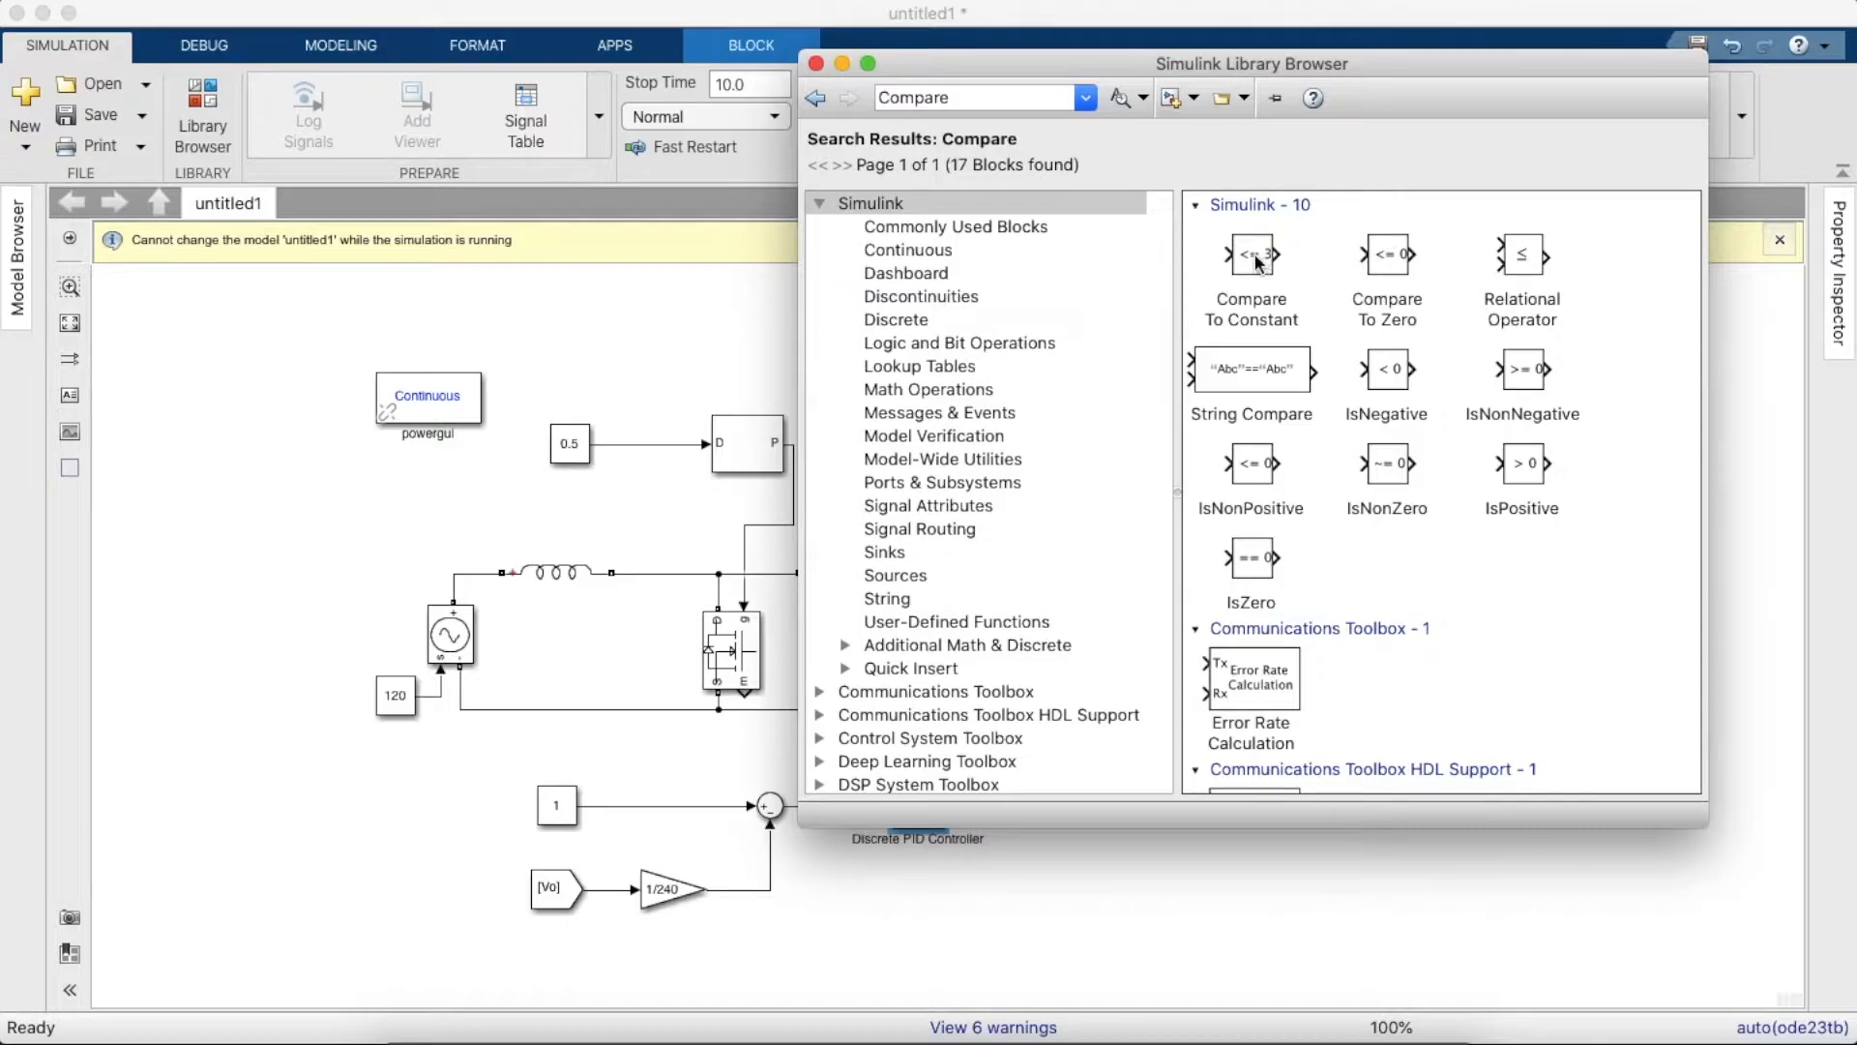
click(1249, 255)
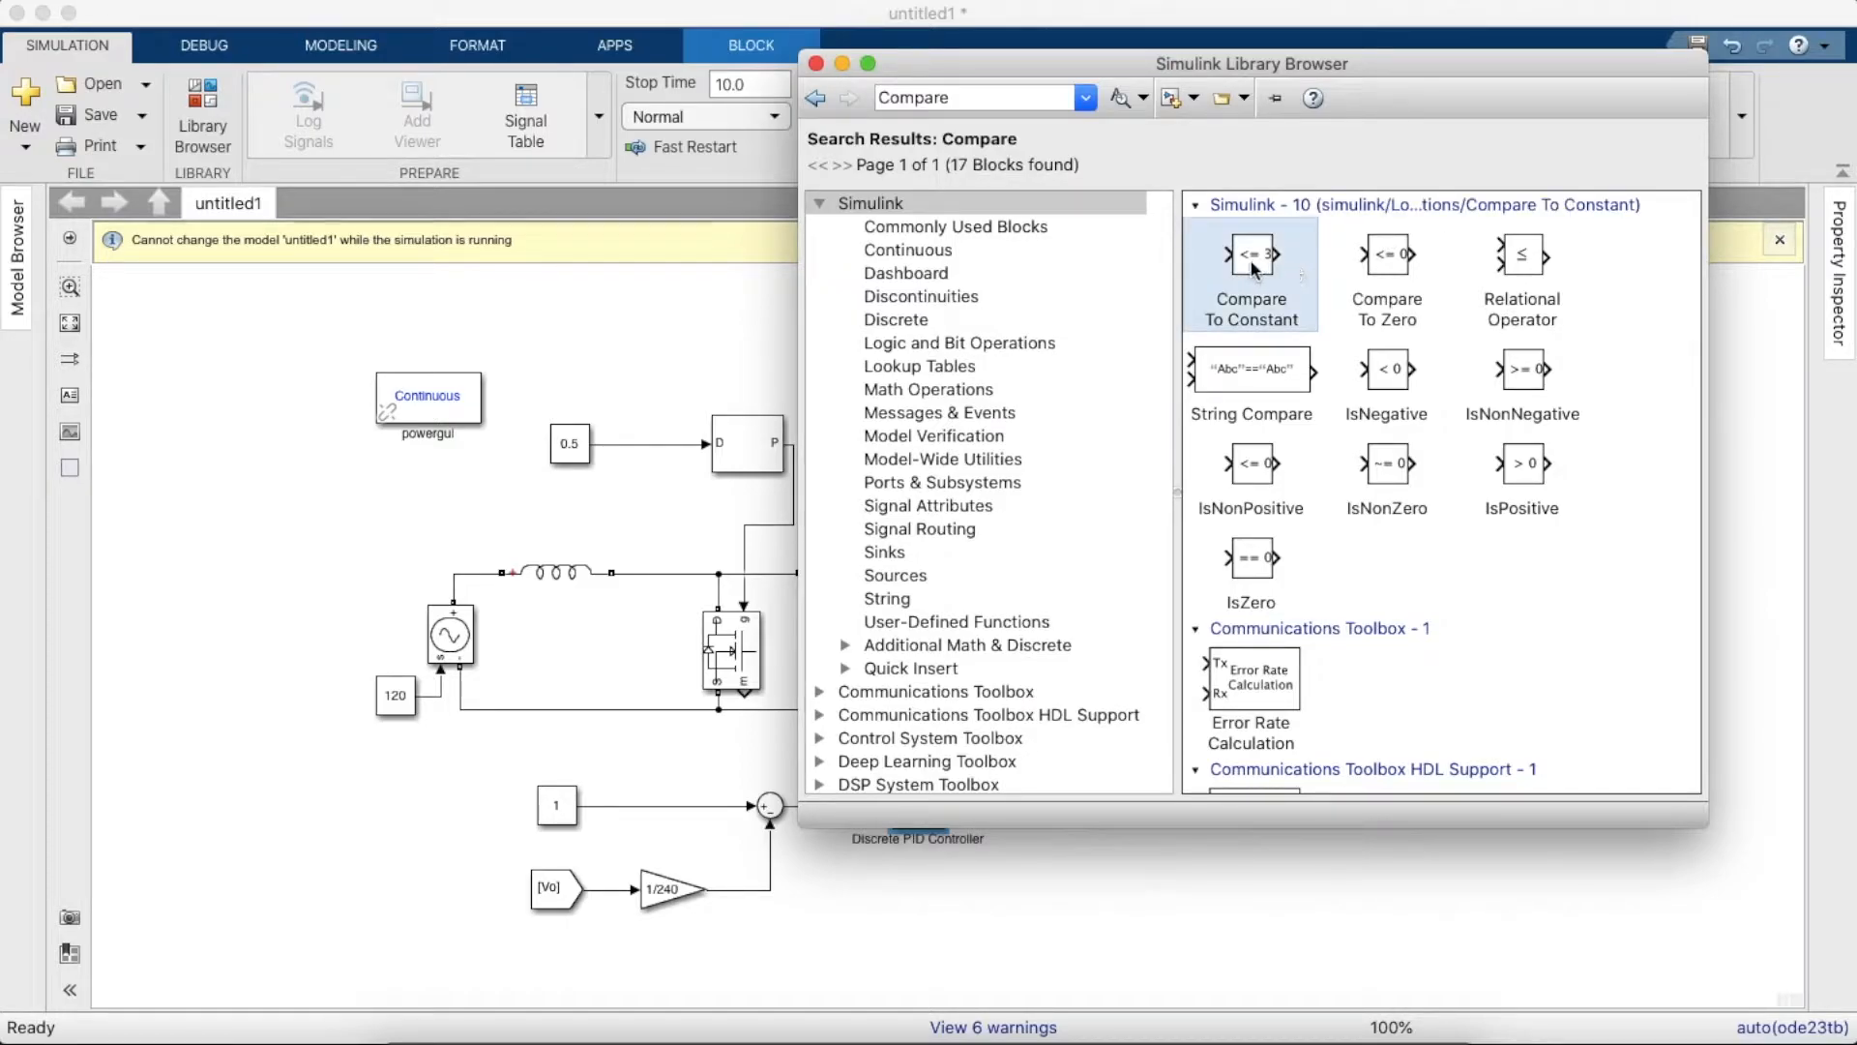
click(1385, 270)
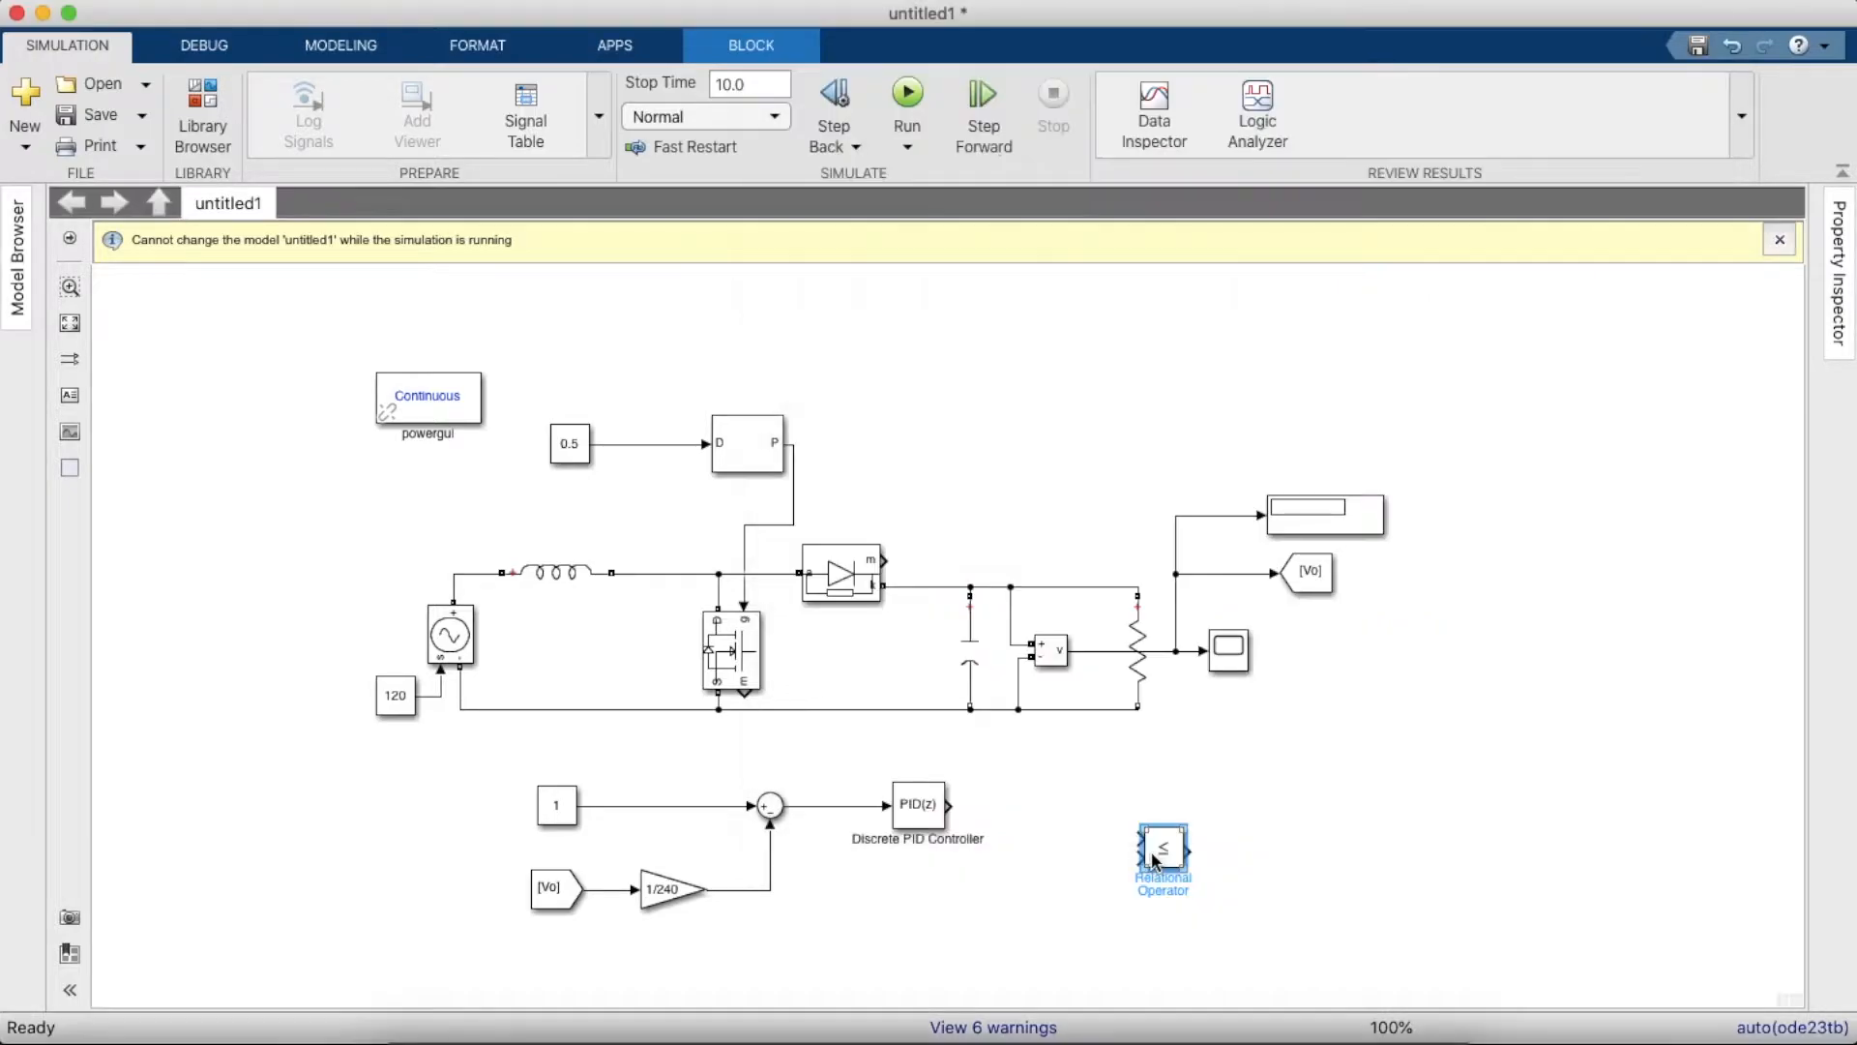
- Position the Relational Operator after the PID controller and add a Repeating Sequence source
drag(1163, 847, 1072, 795)
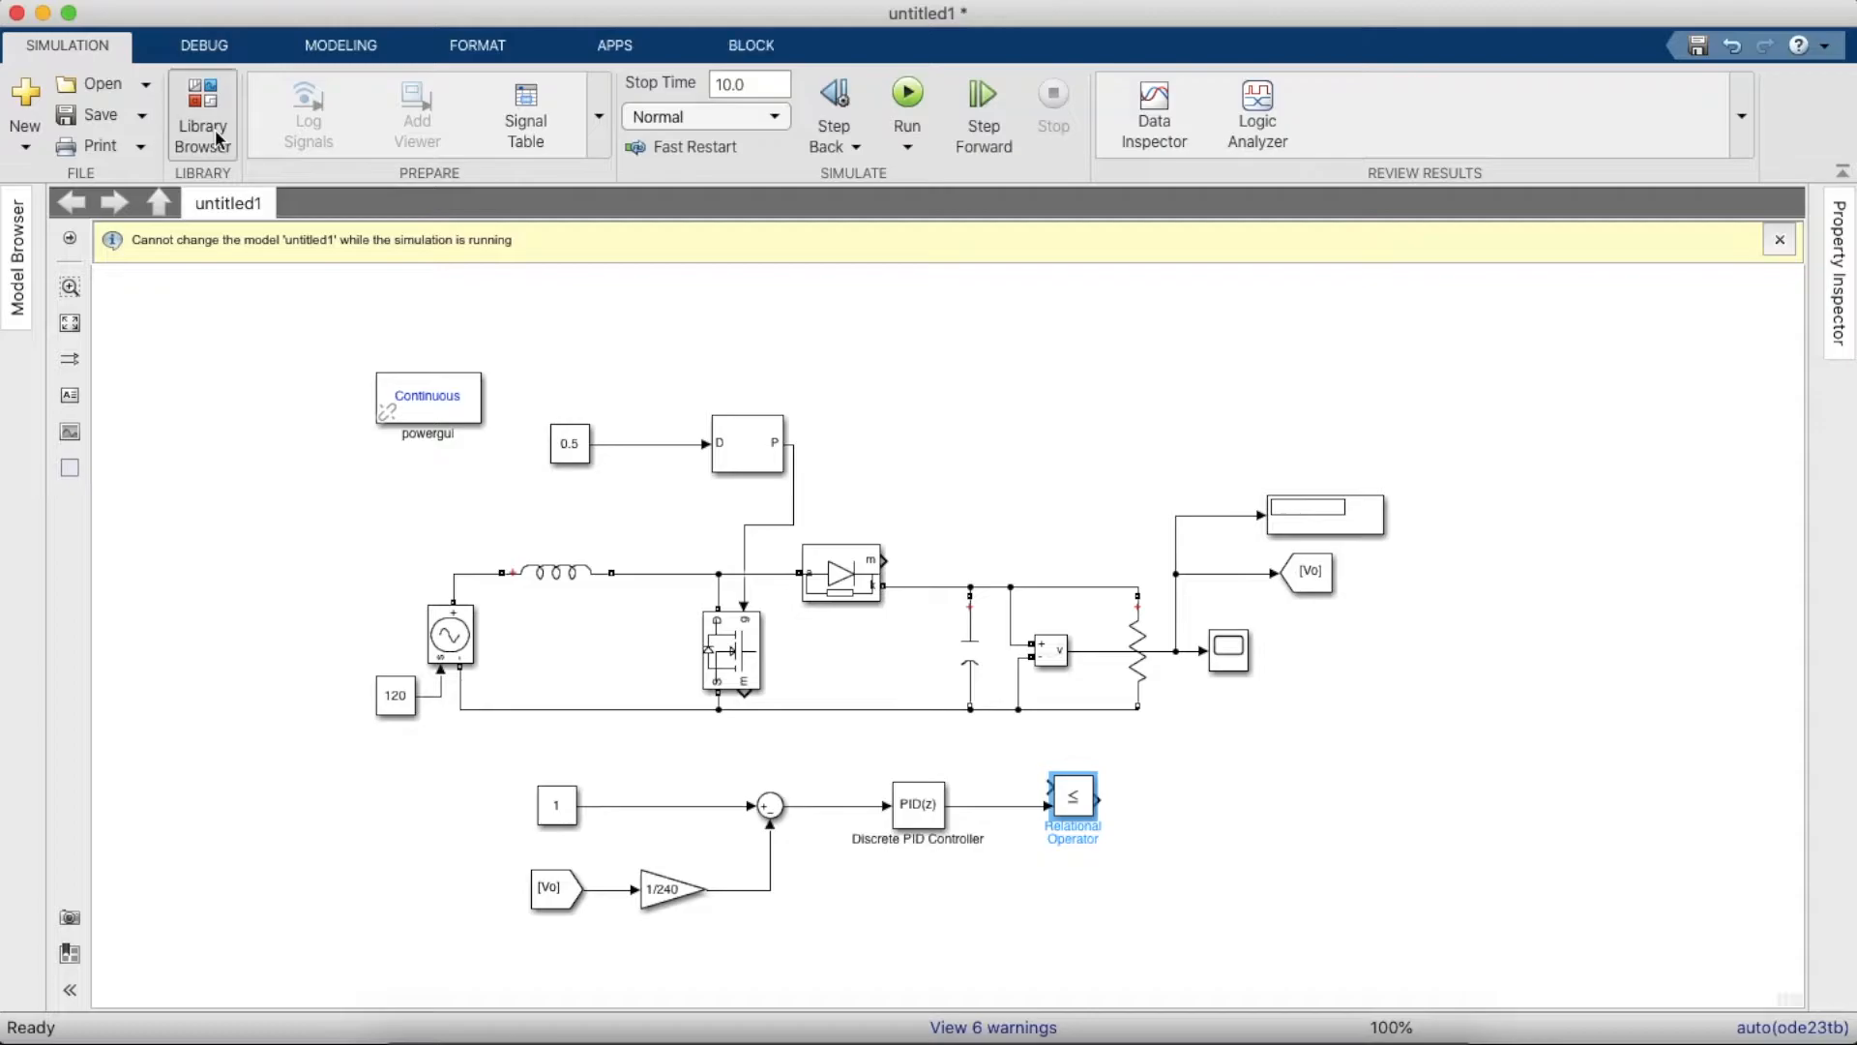
click(201, 96)
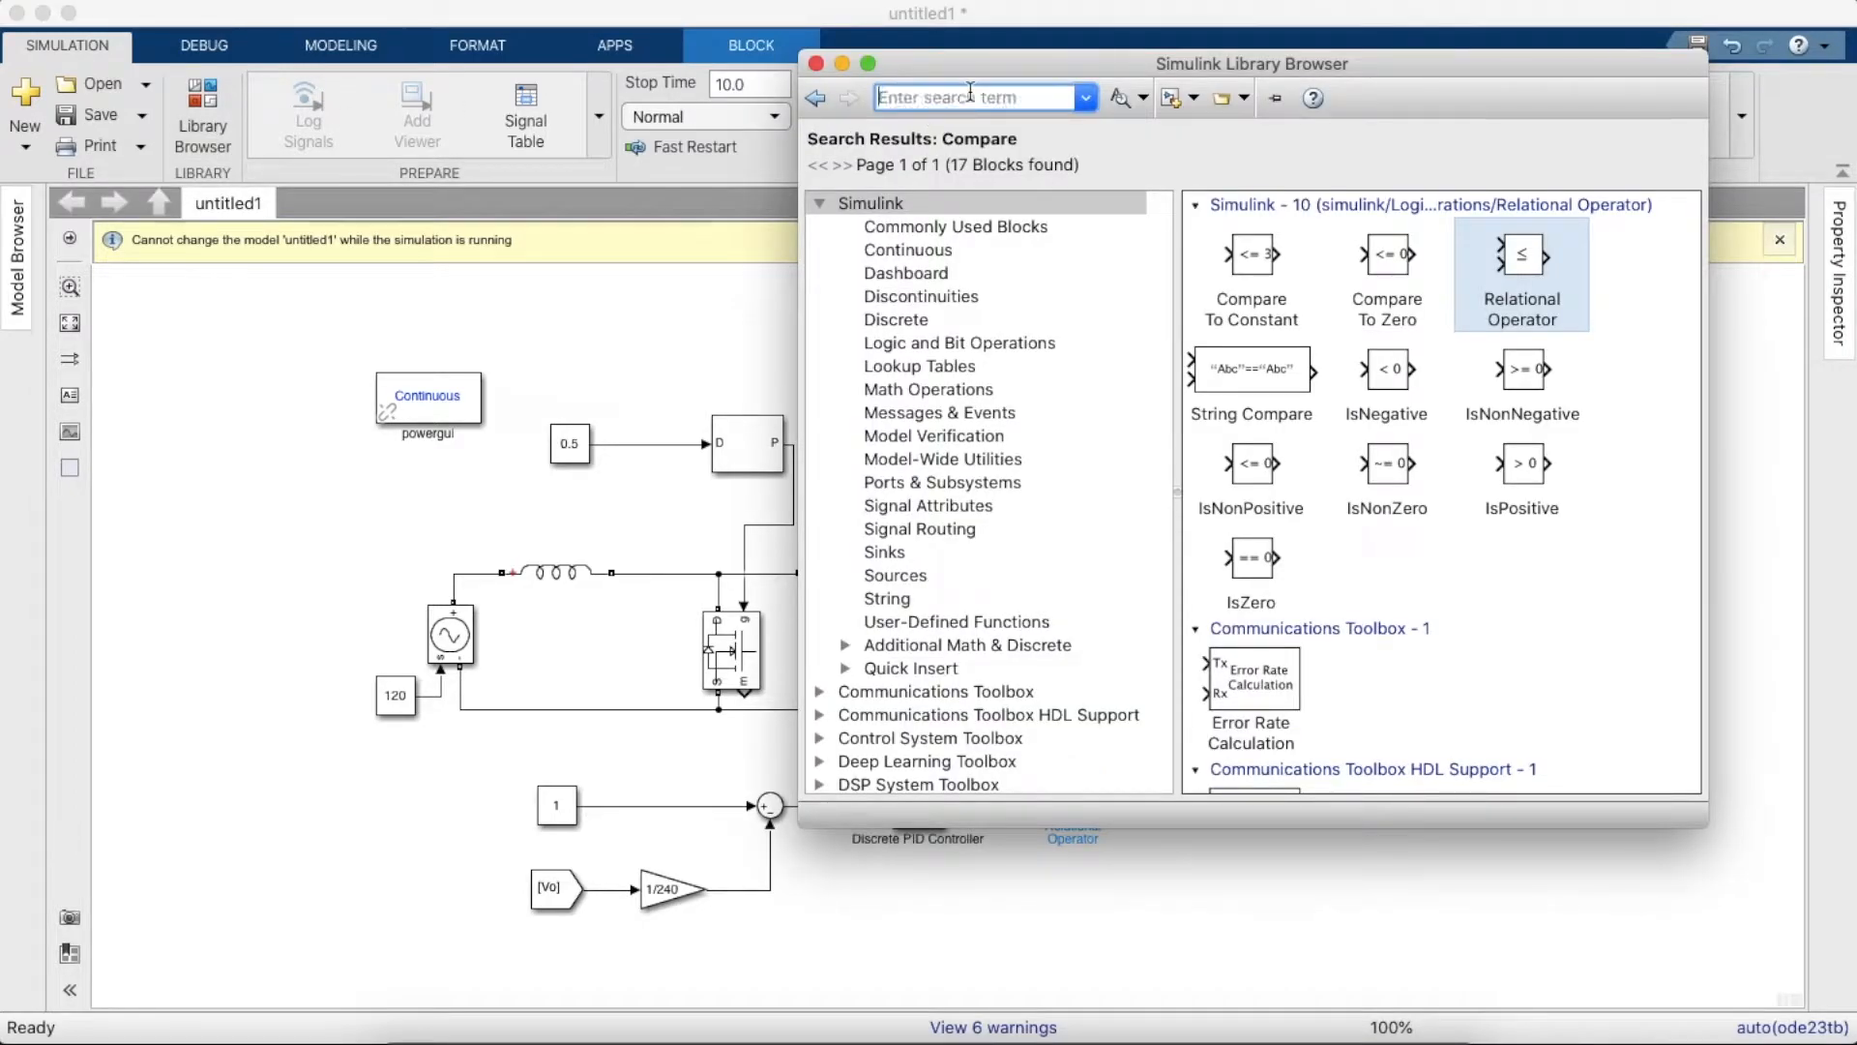
text(Sequence)
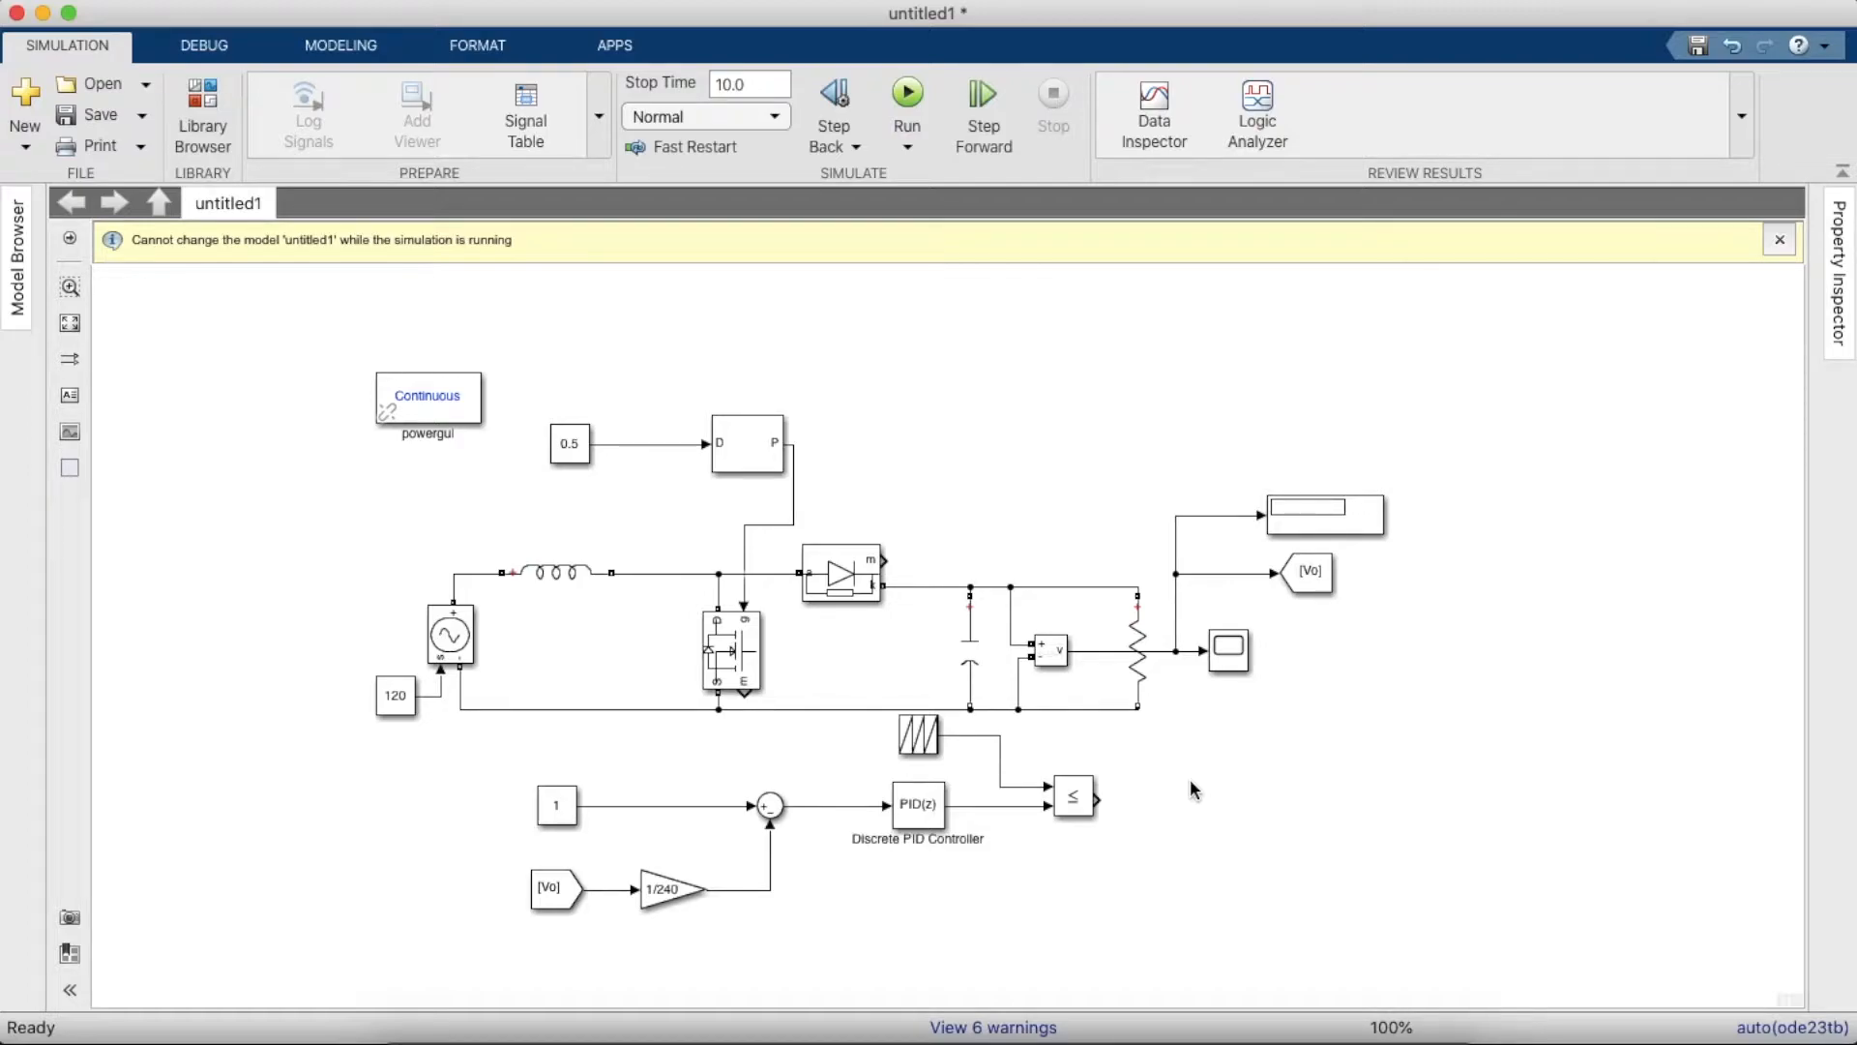
click(917, 803)
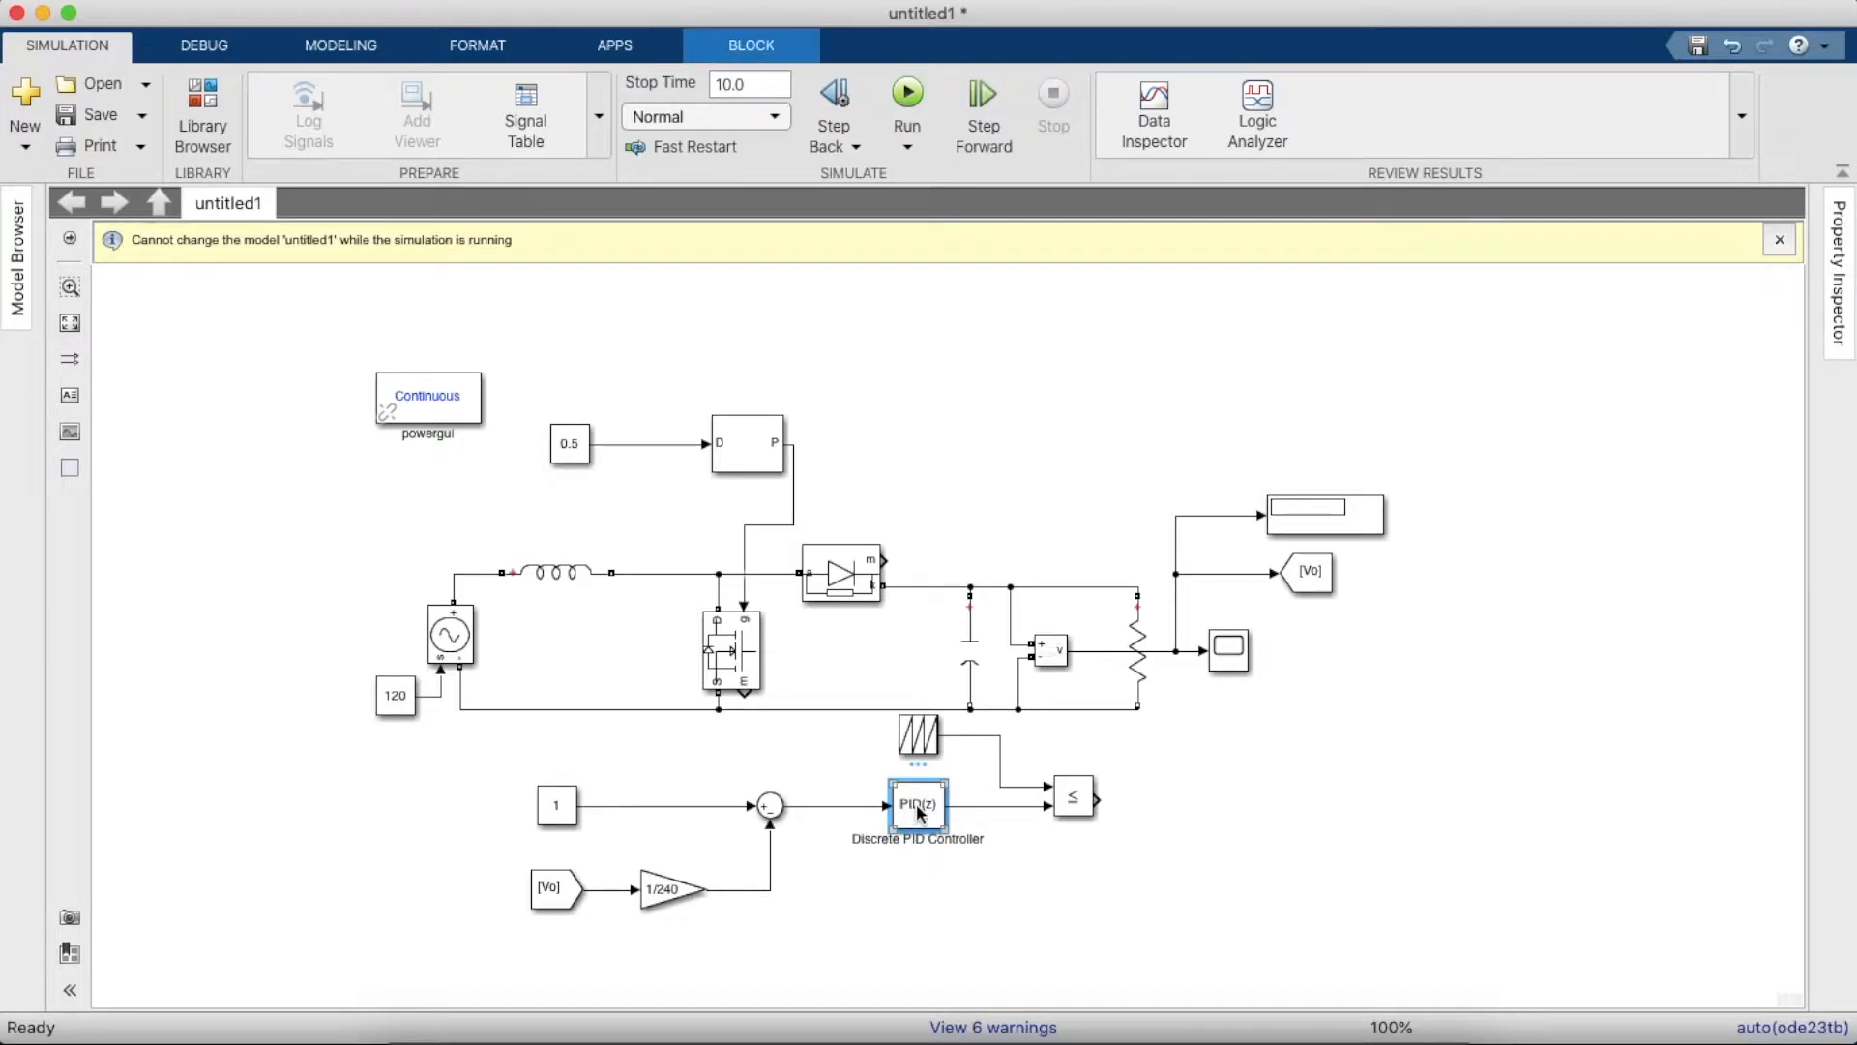
- Set the controller to PI with P 0.5 and I 100
double_click(916, 807)
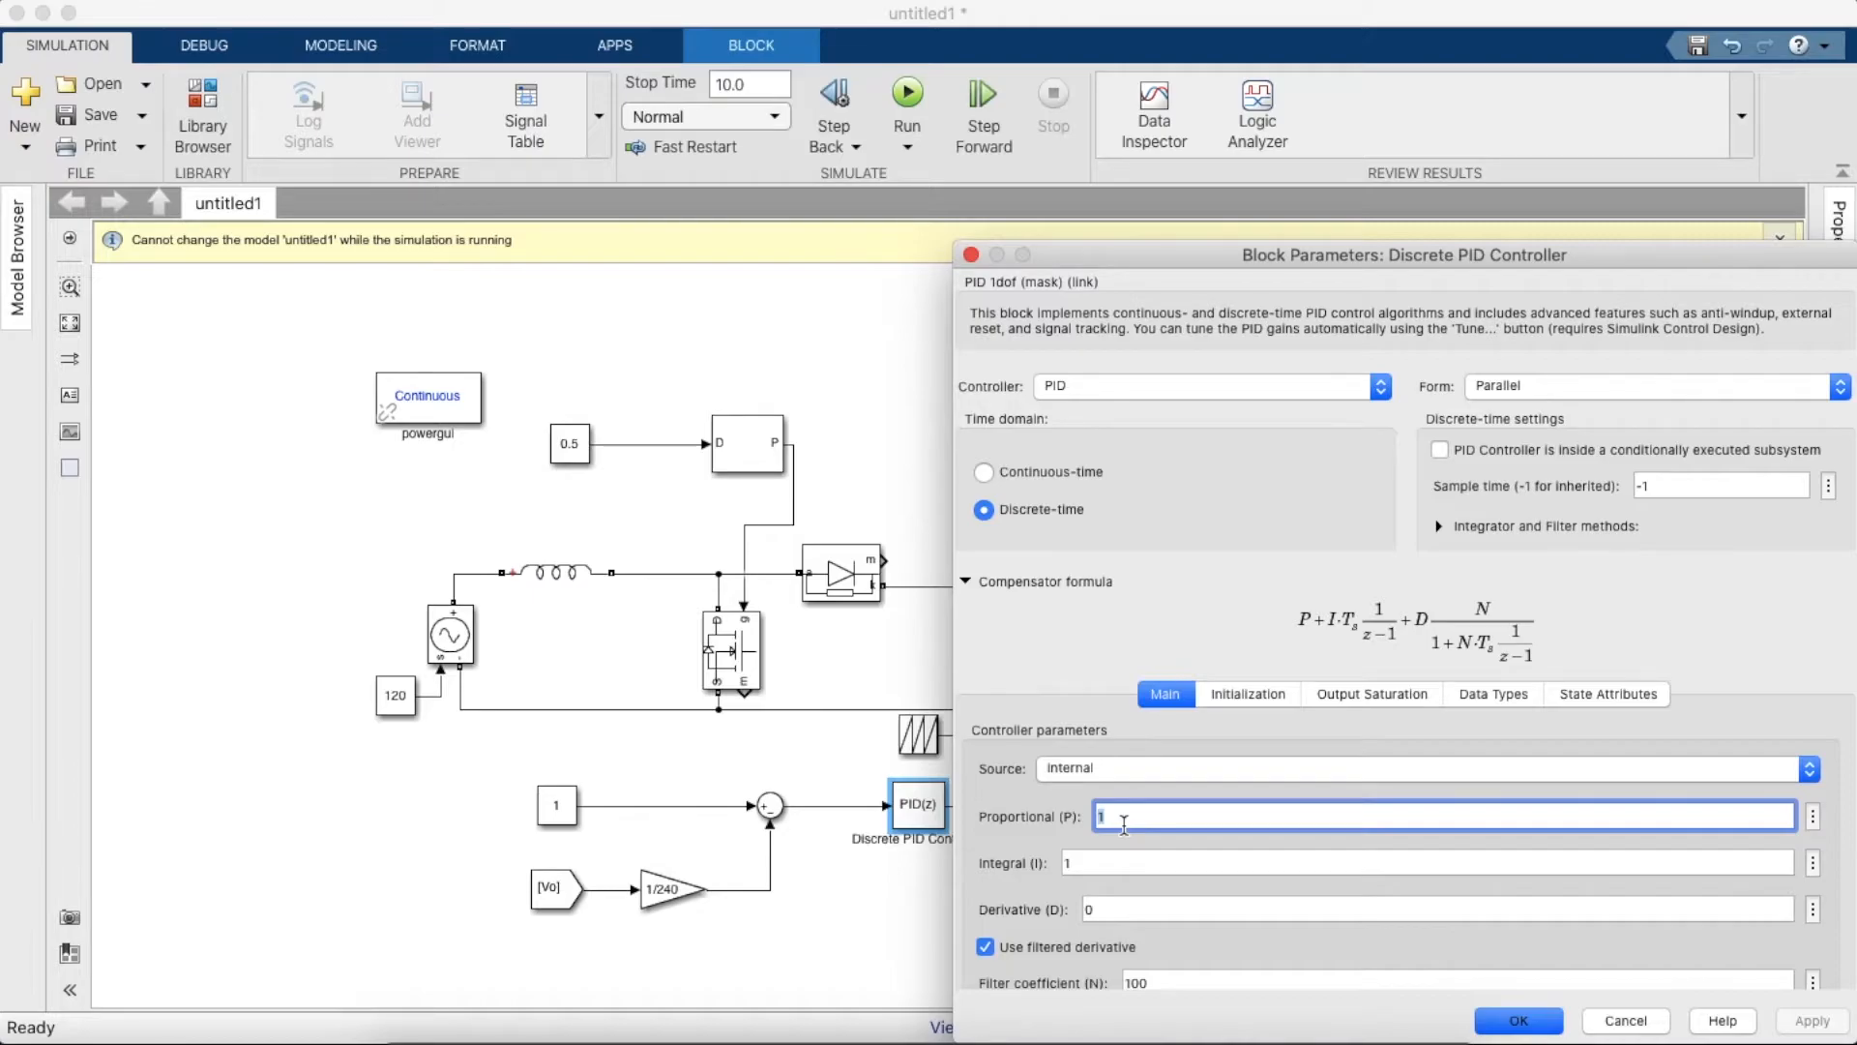
text(0.5)
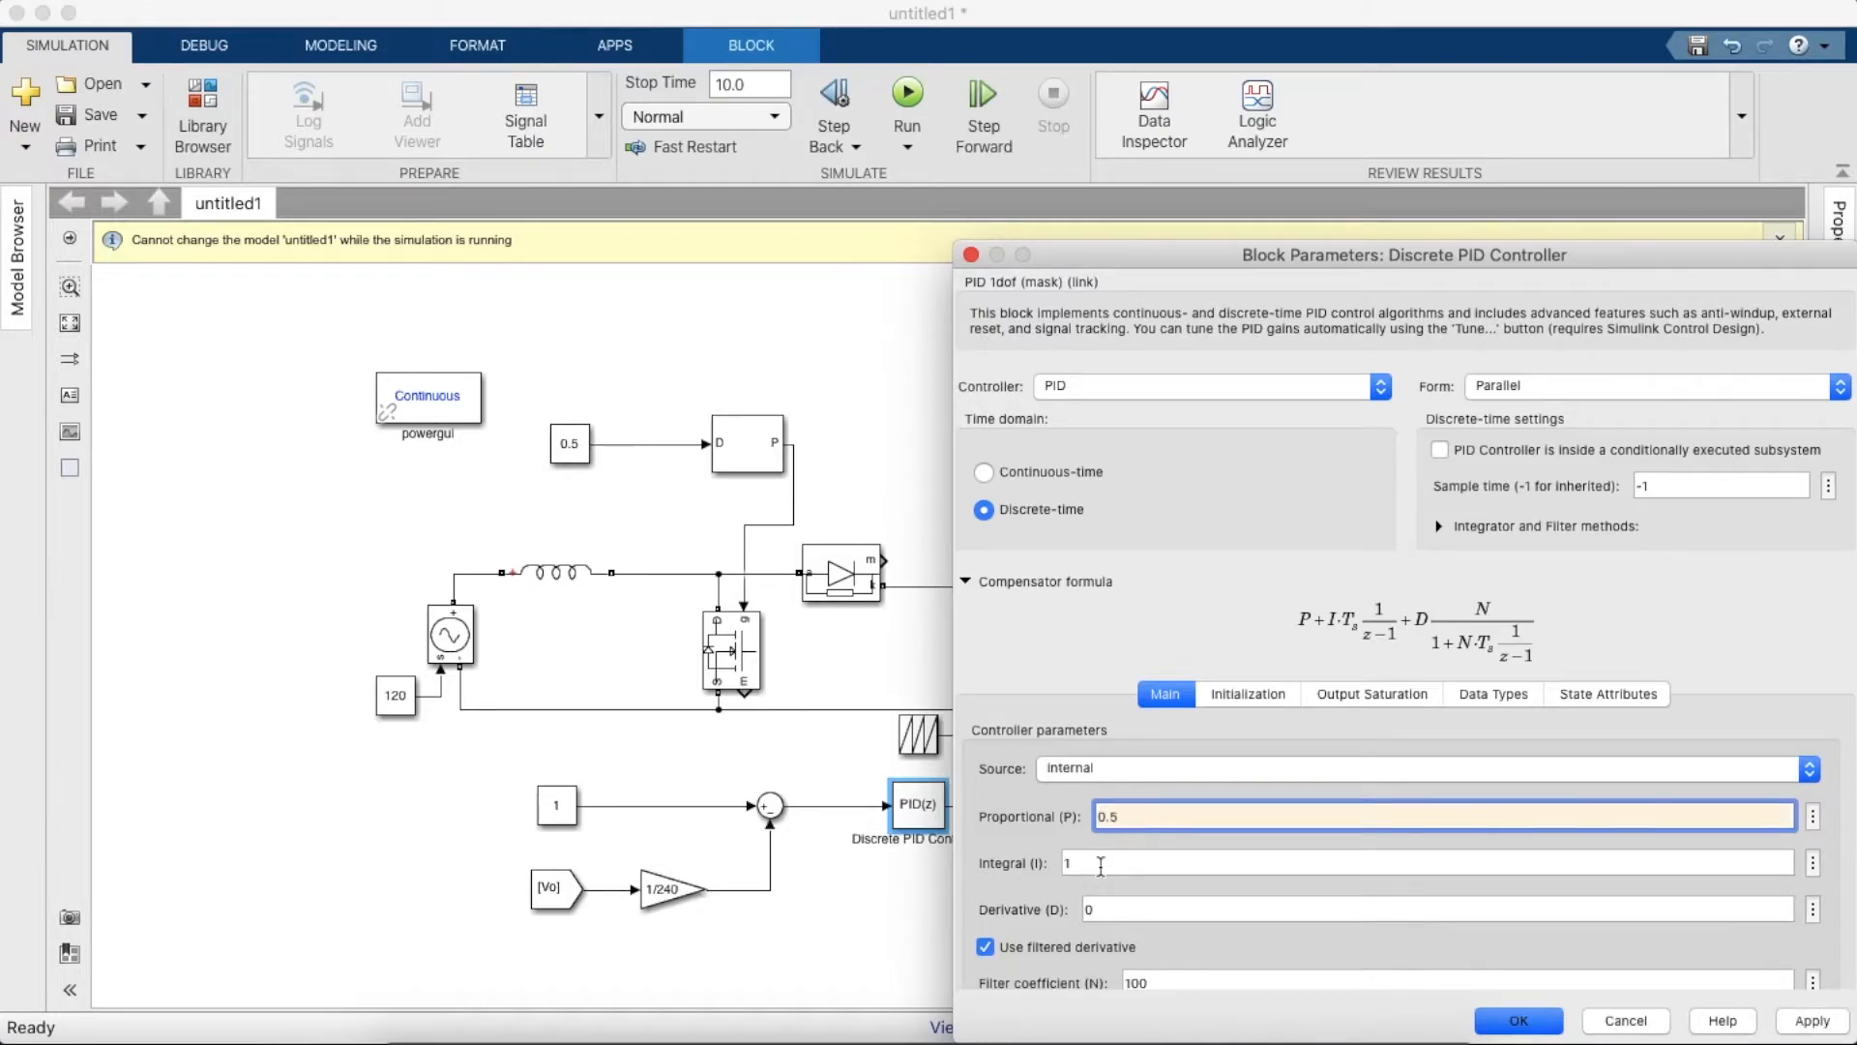
text(100)
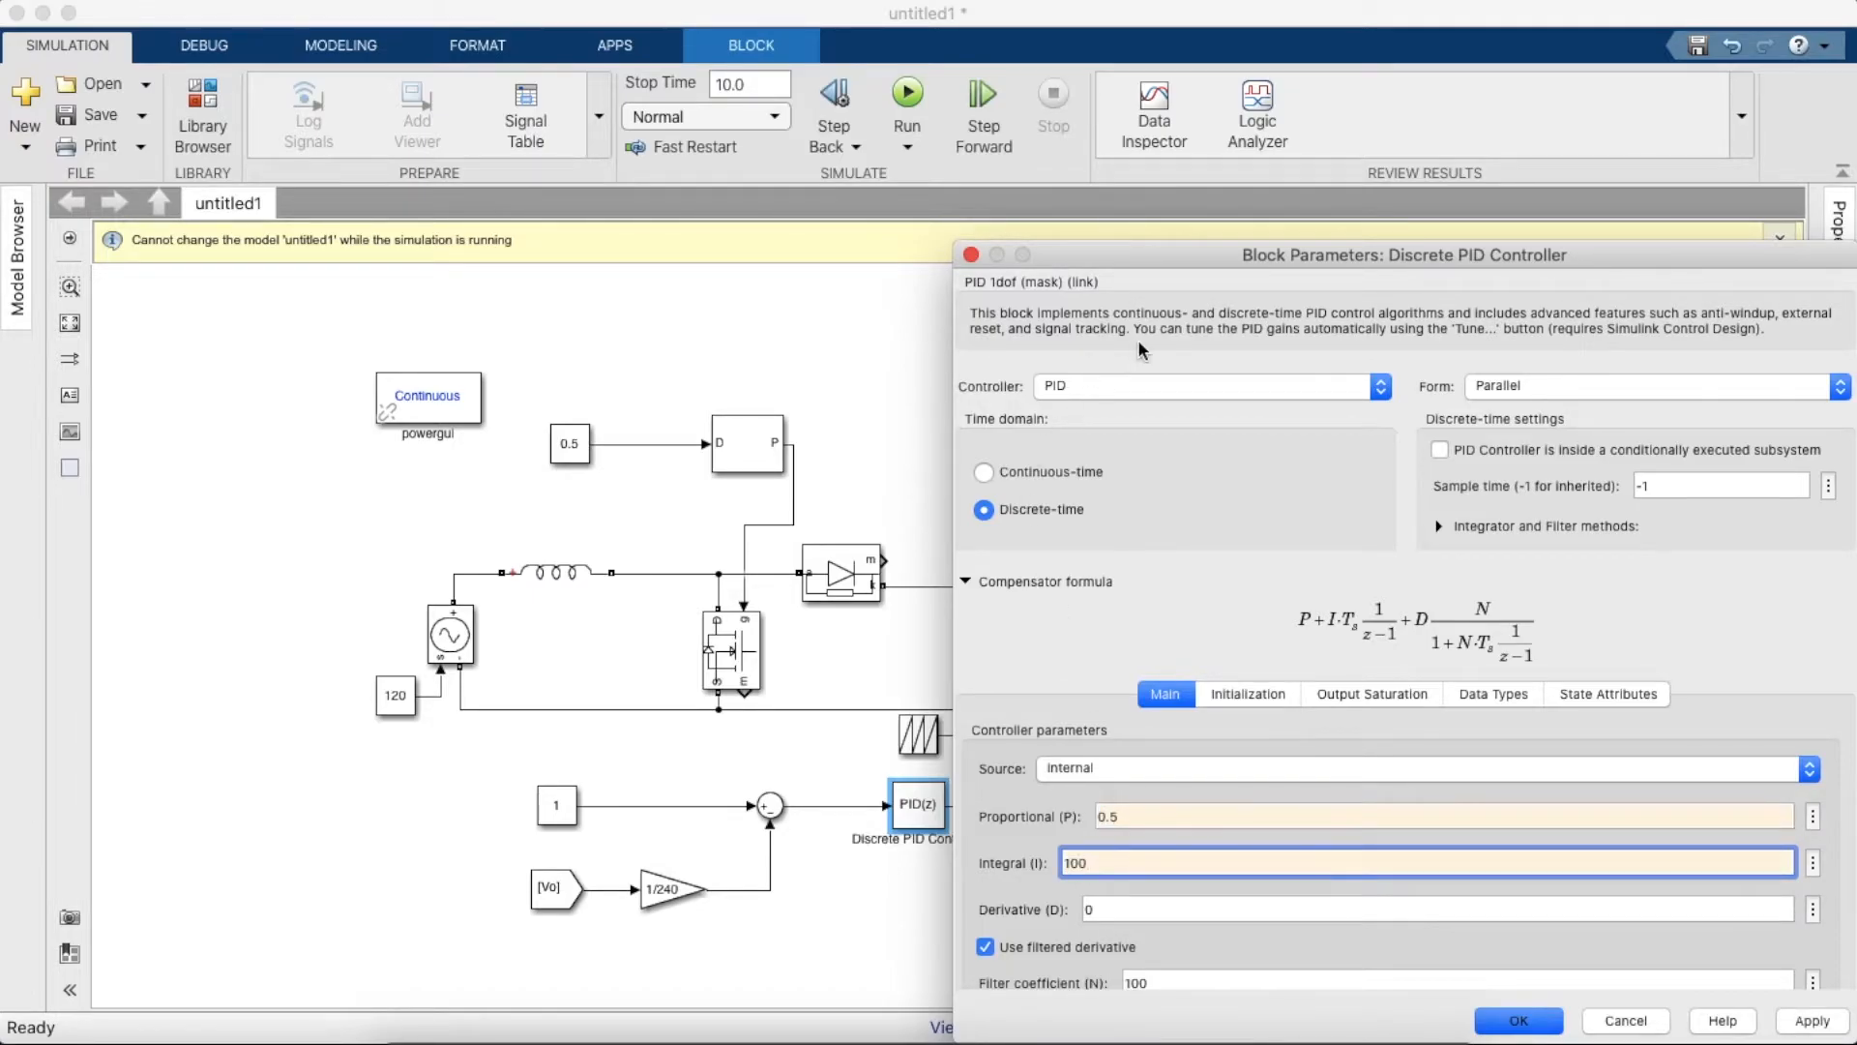
click(1380, 385)
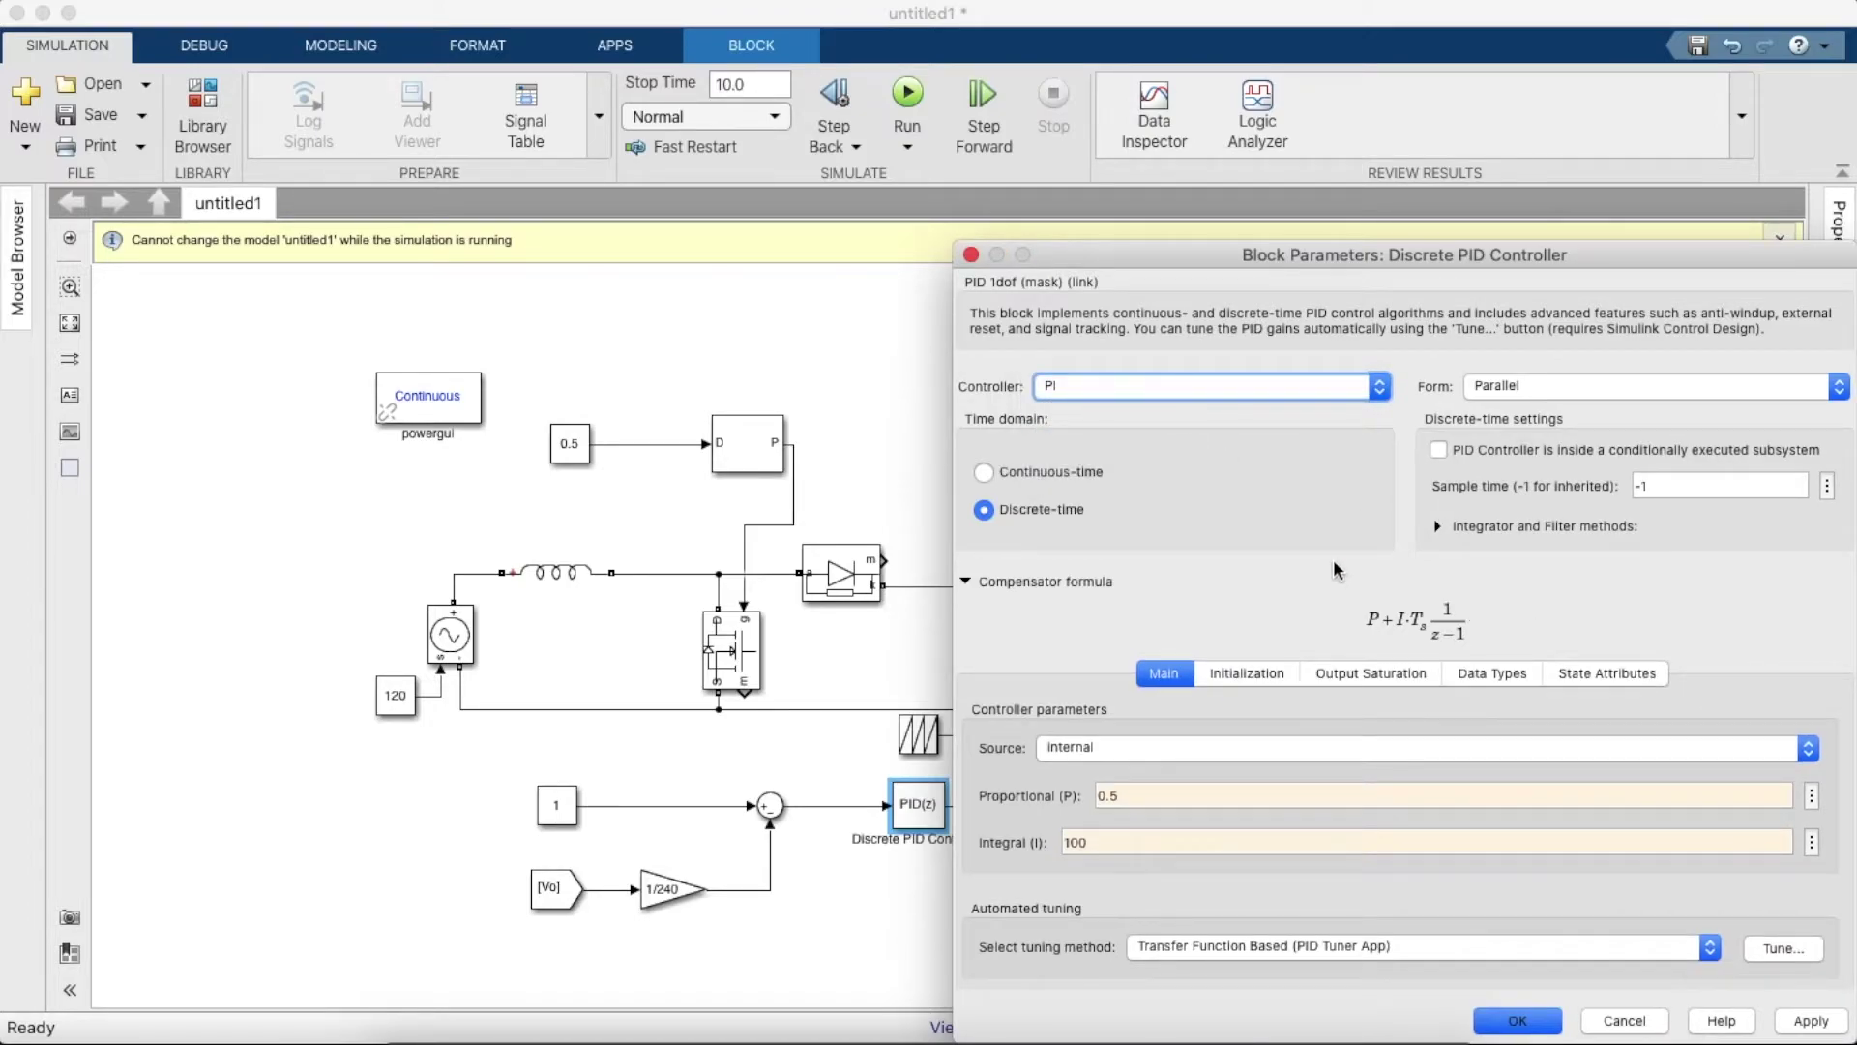
mouse_move(1274, 693)
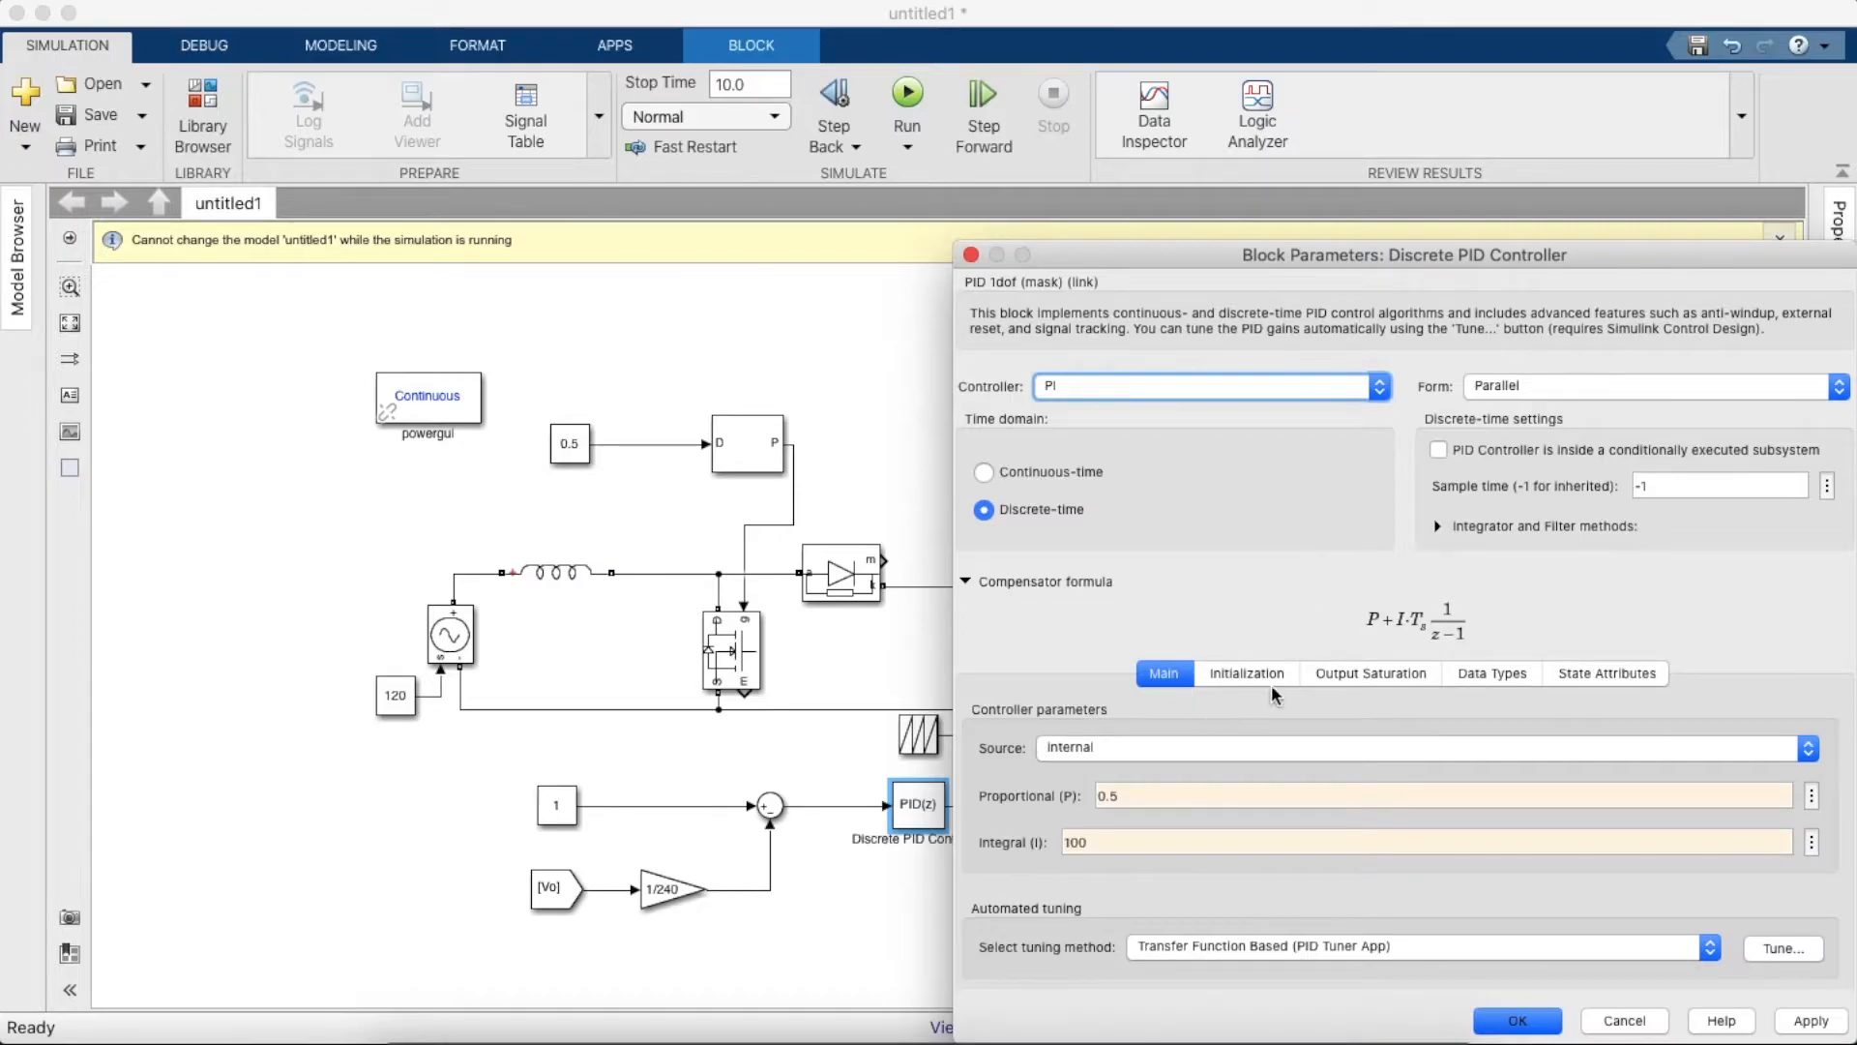
- Limit the controller output between 0.1 and 0.99 and apply the settings
click(1369, 673)
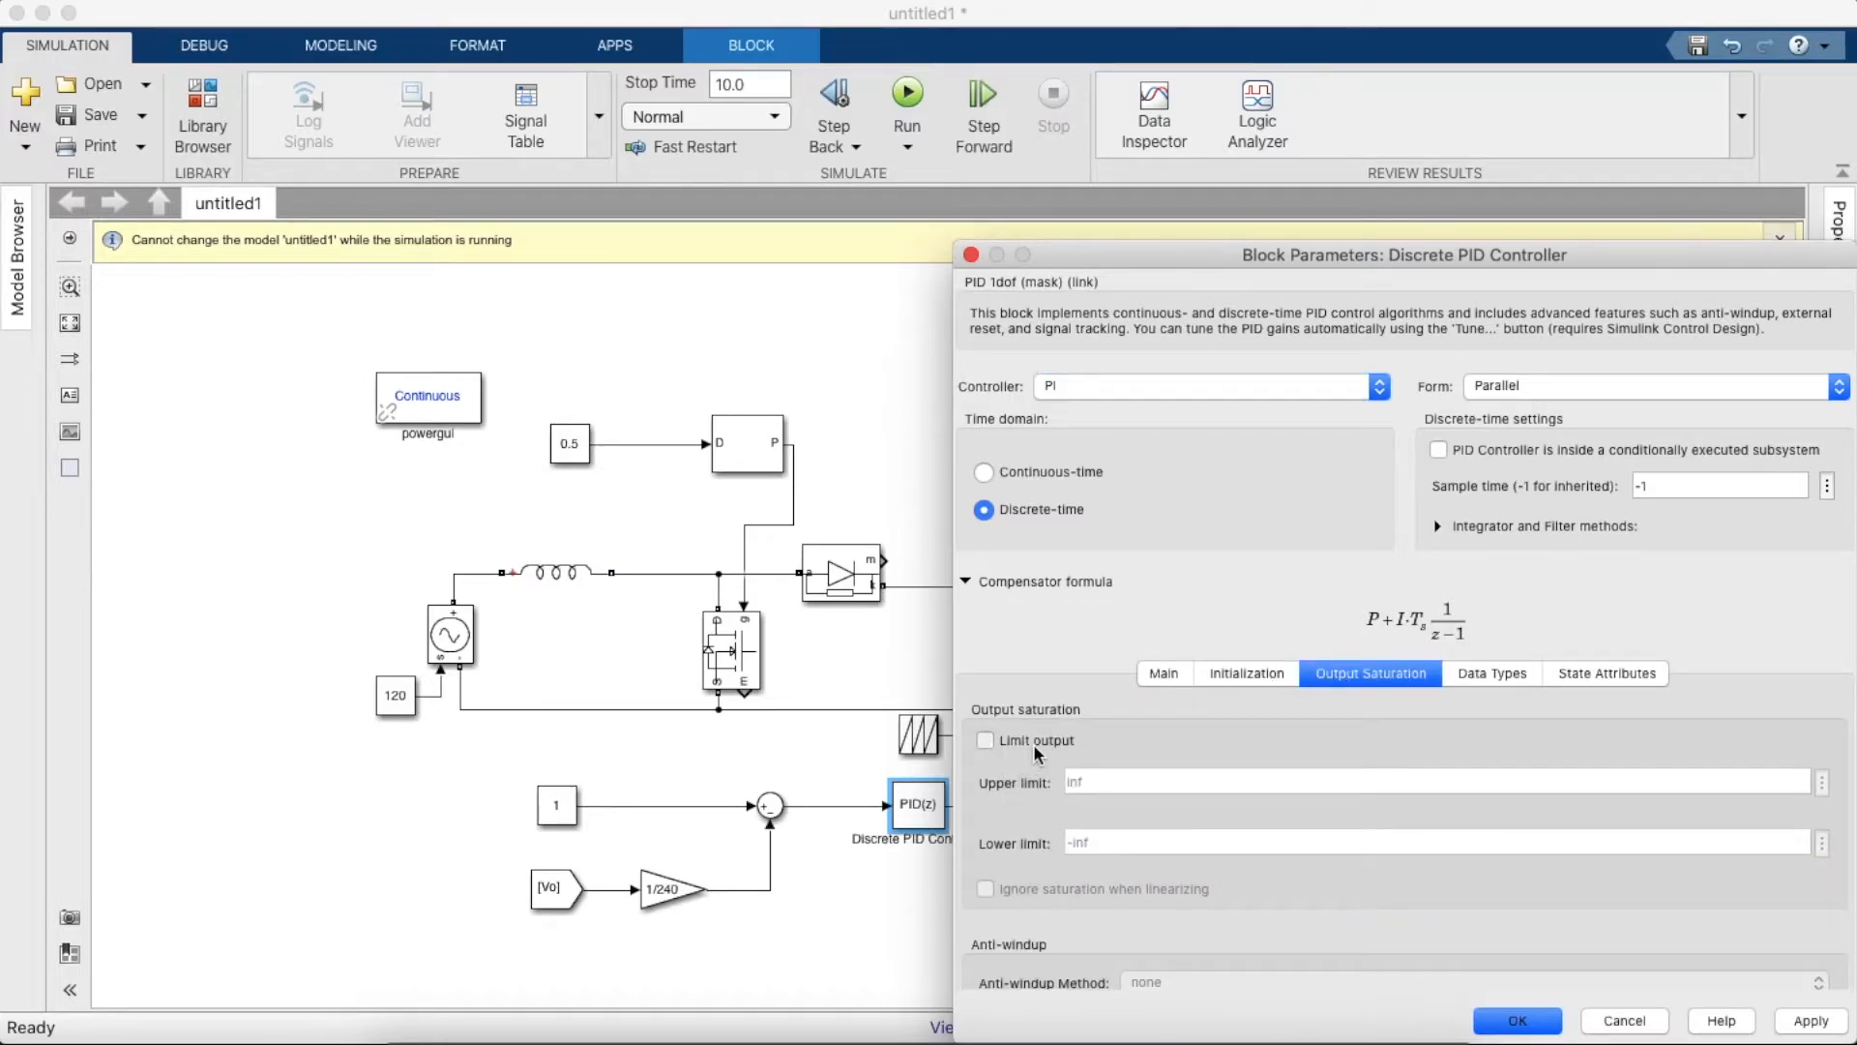
click(985, 739)
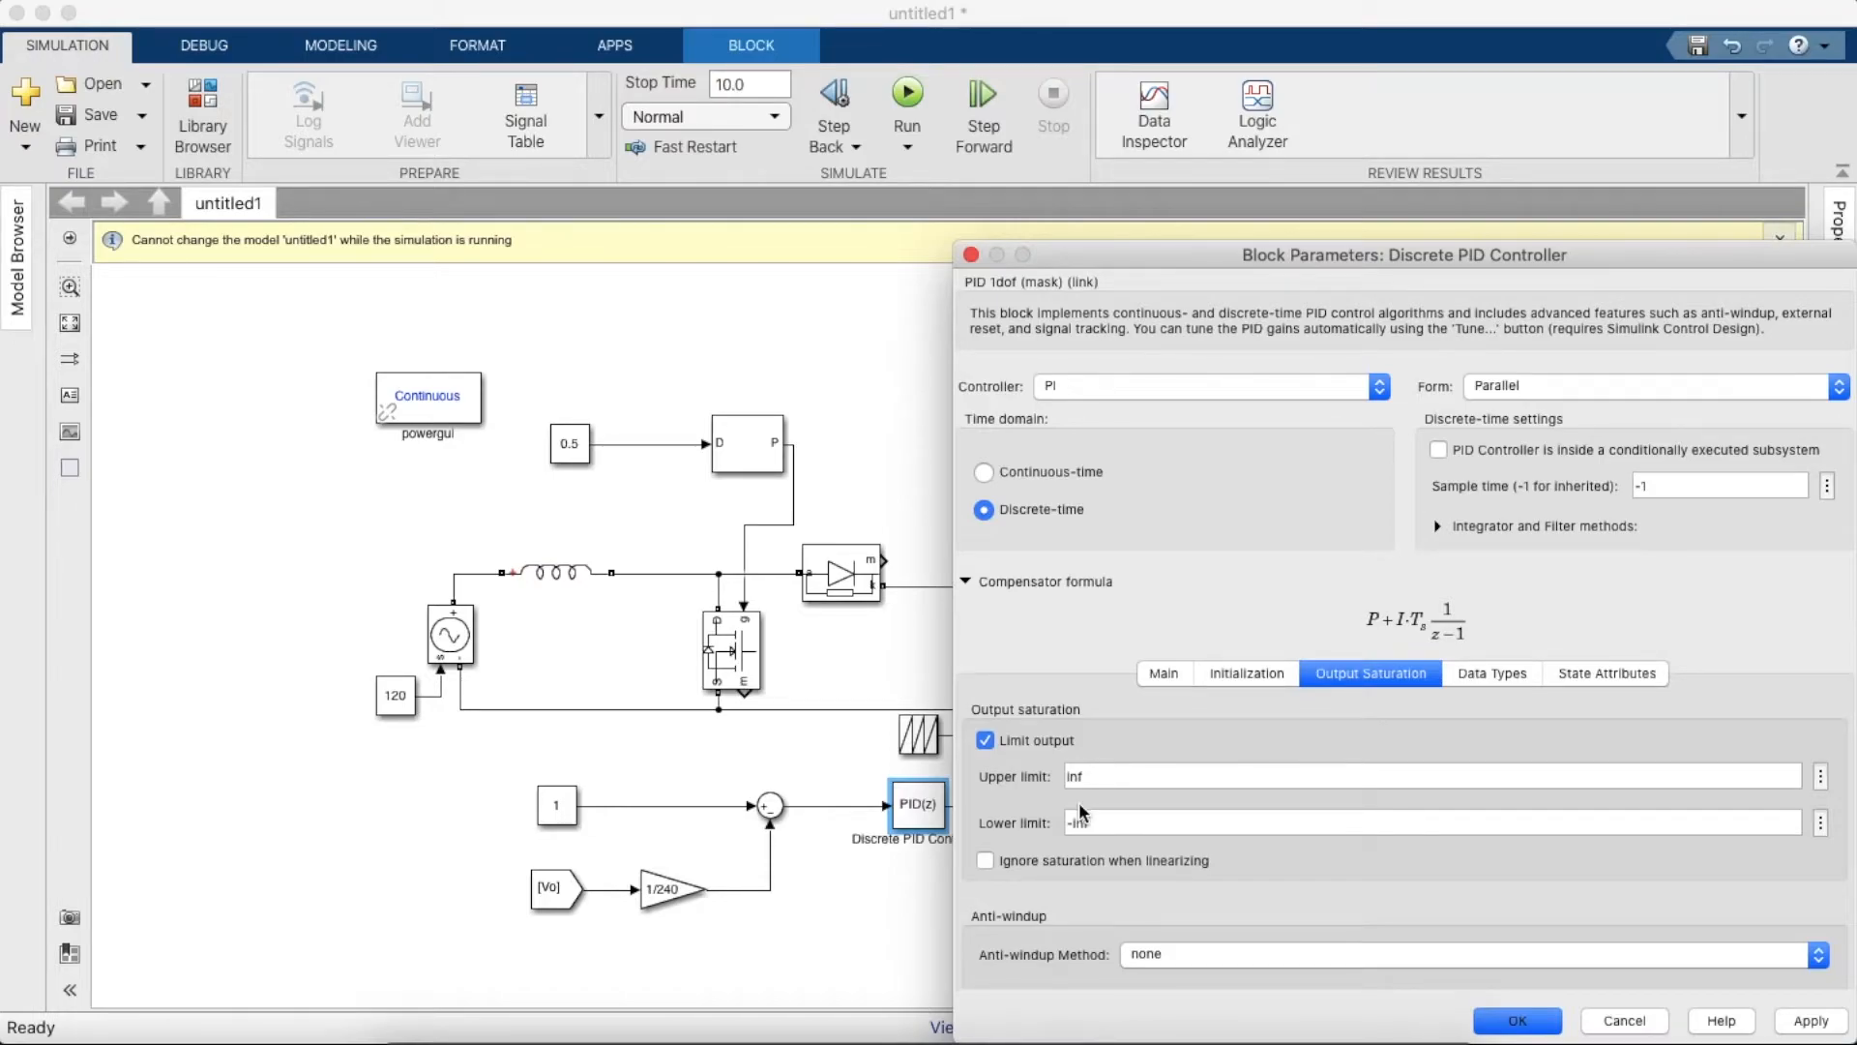
mouse_move(1091, 814)
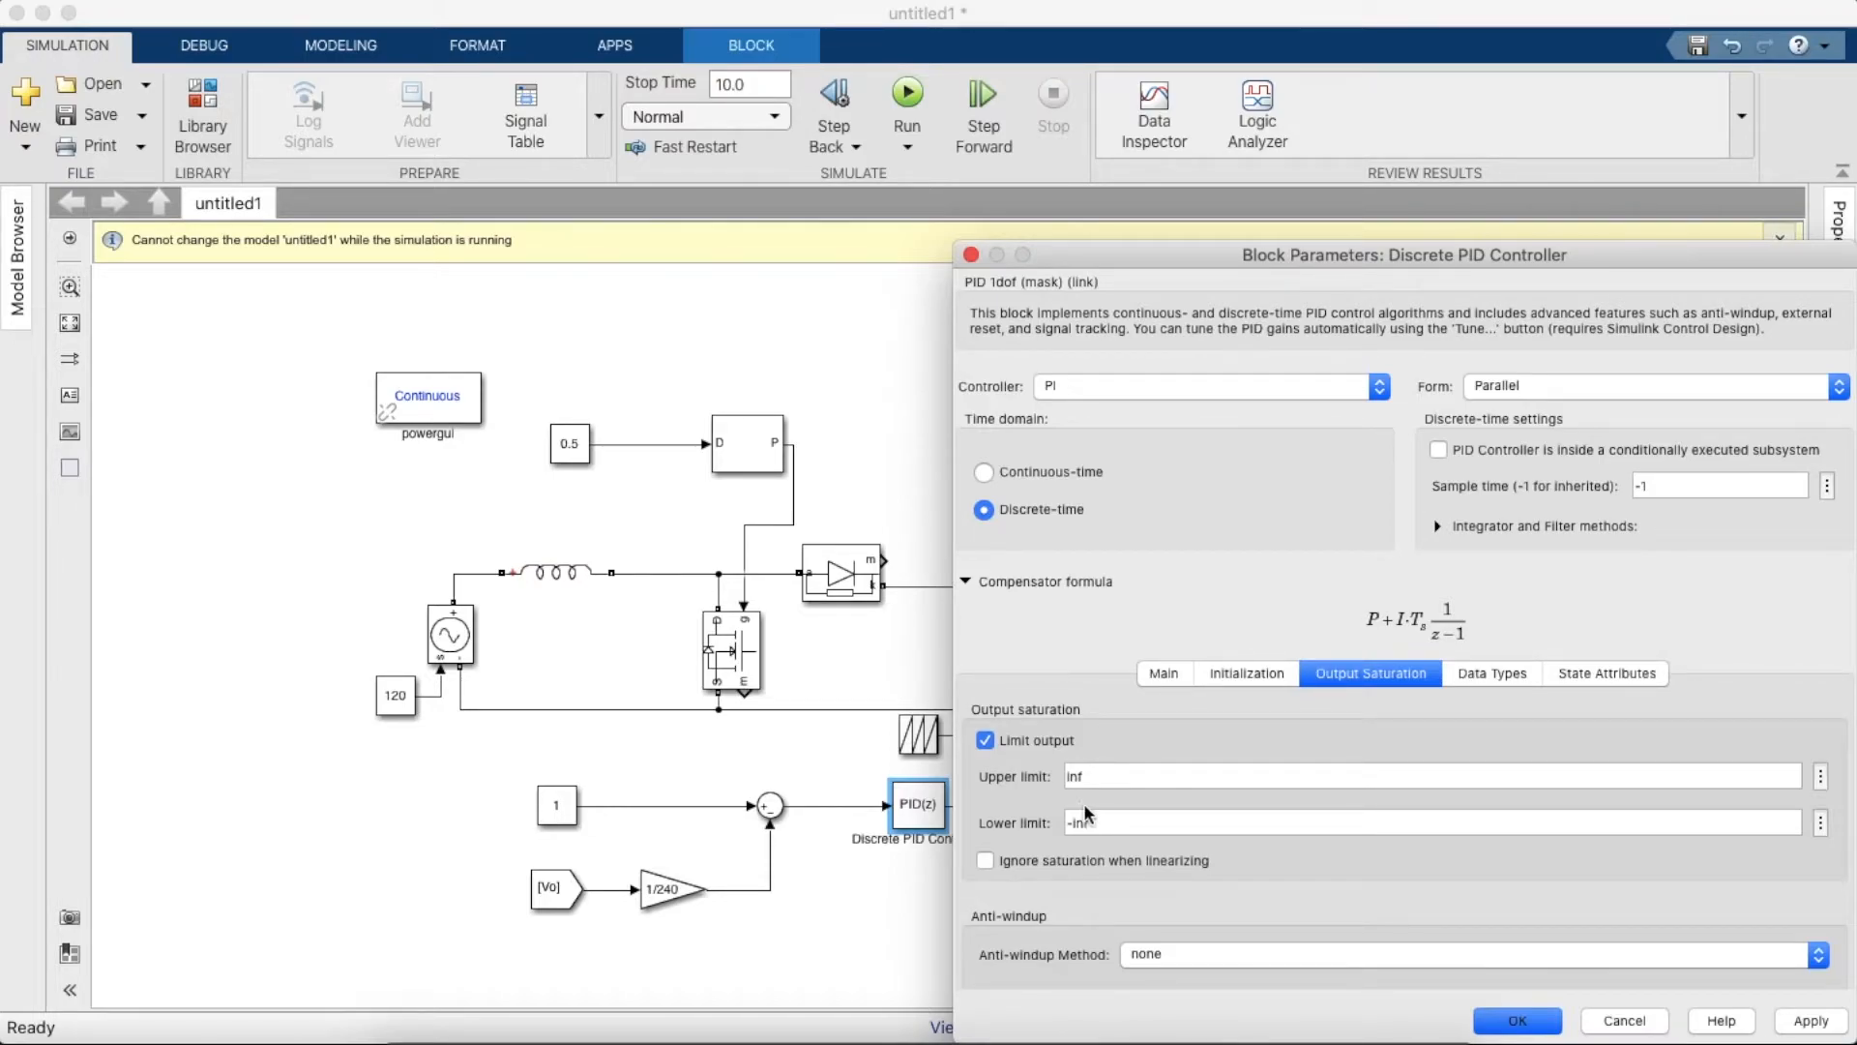
text(0)
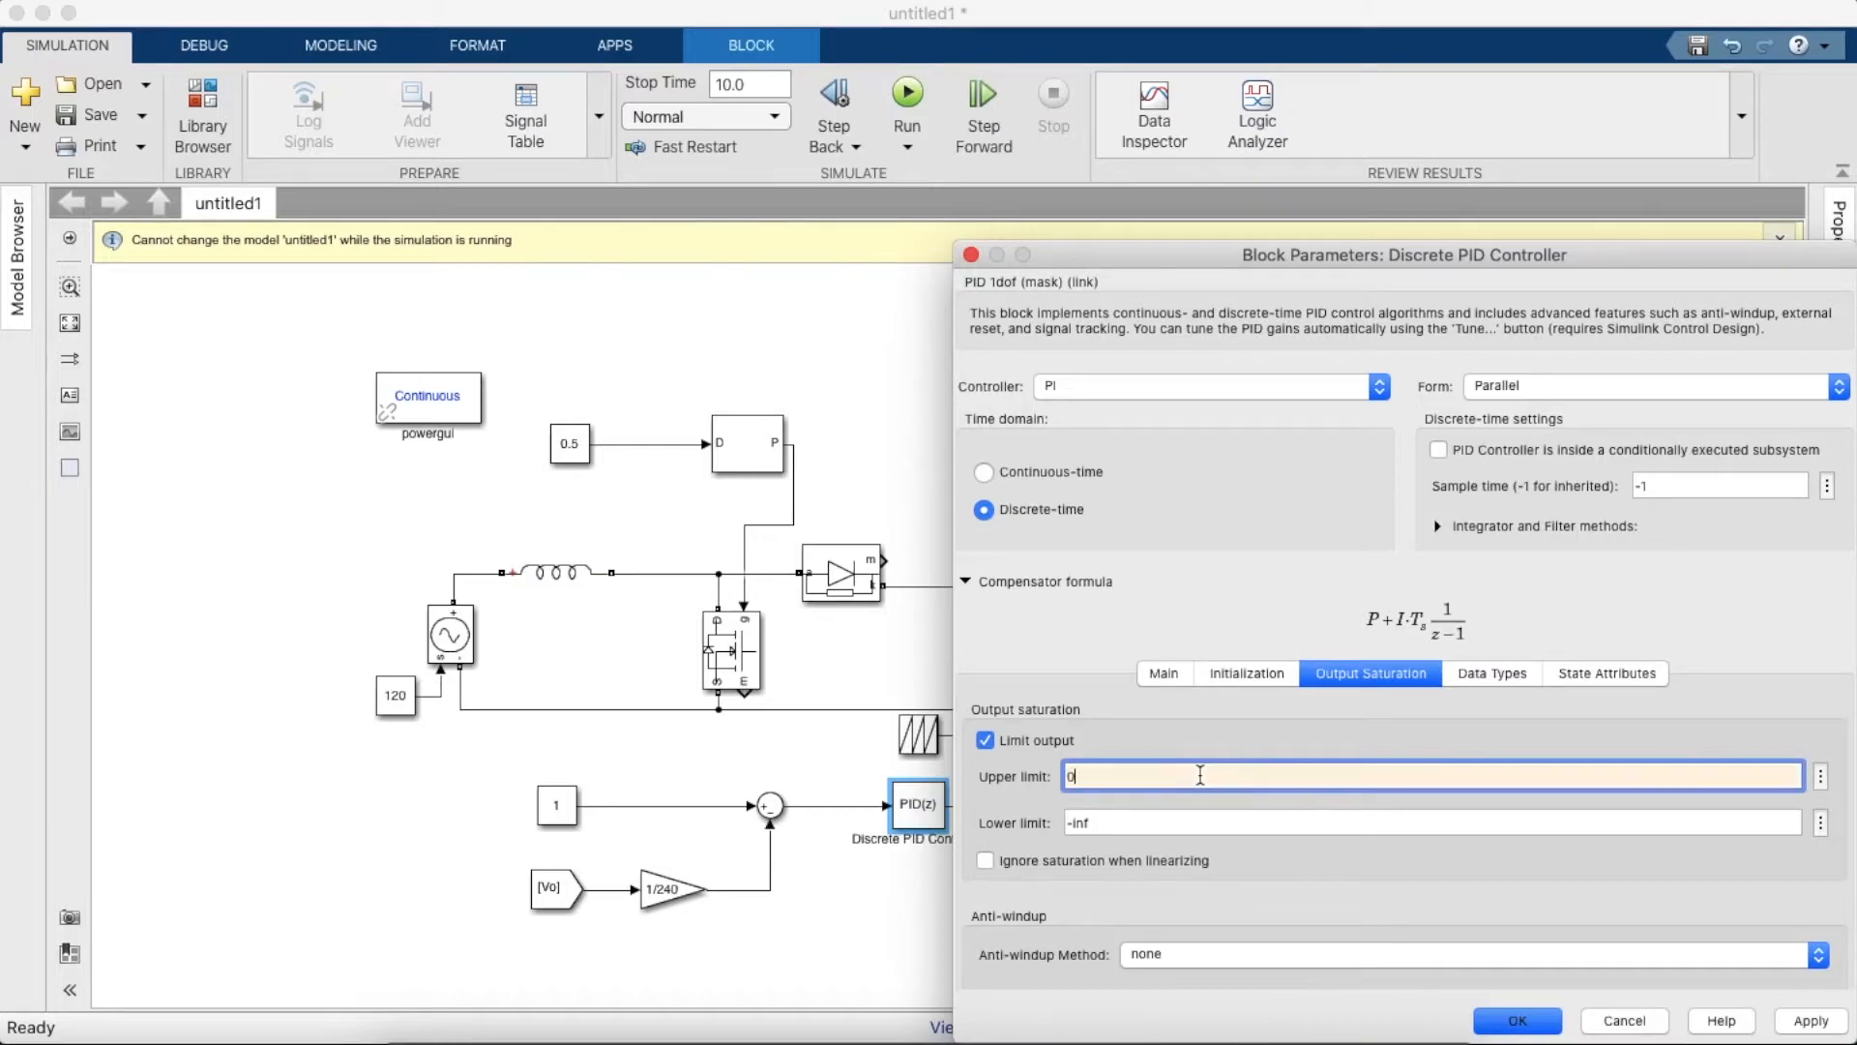
text(0.9)
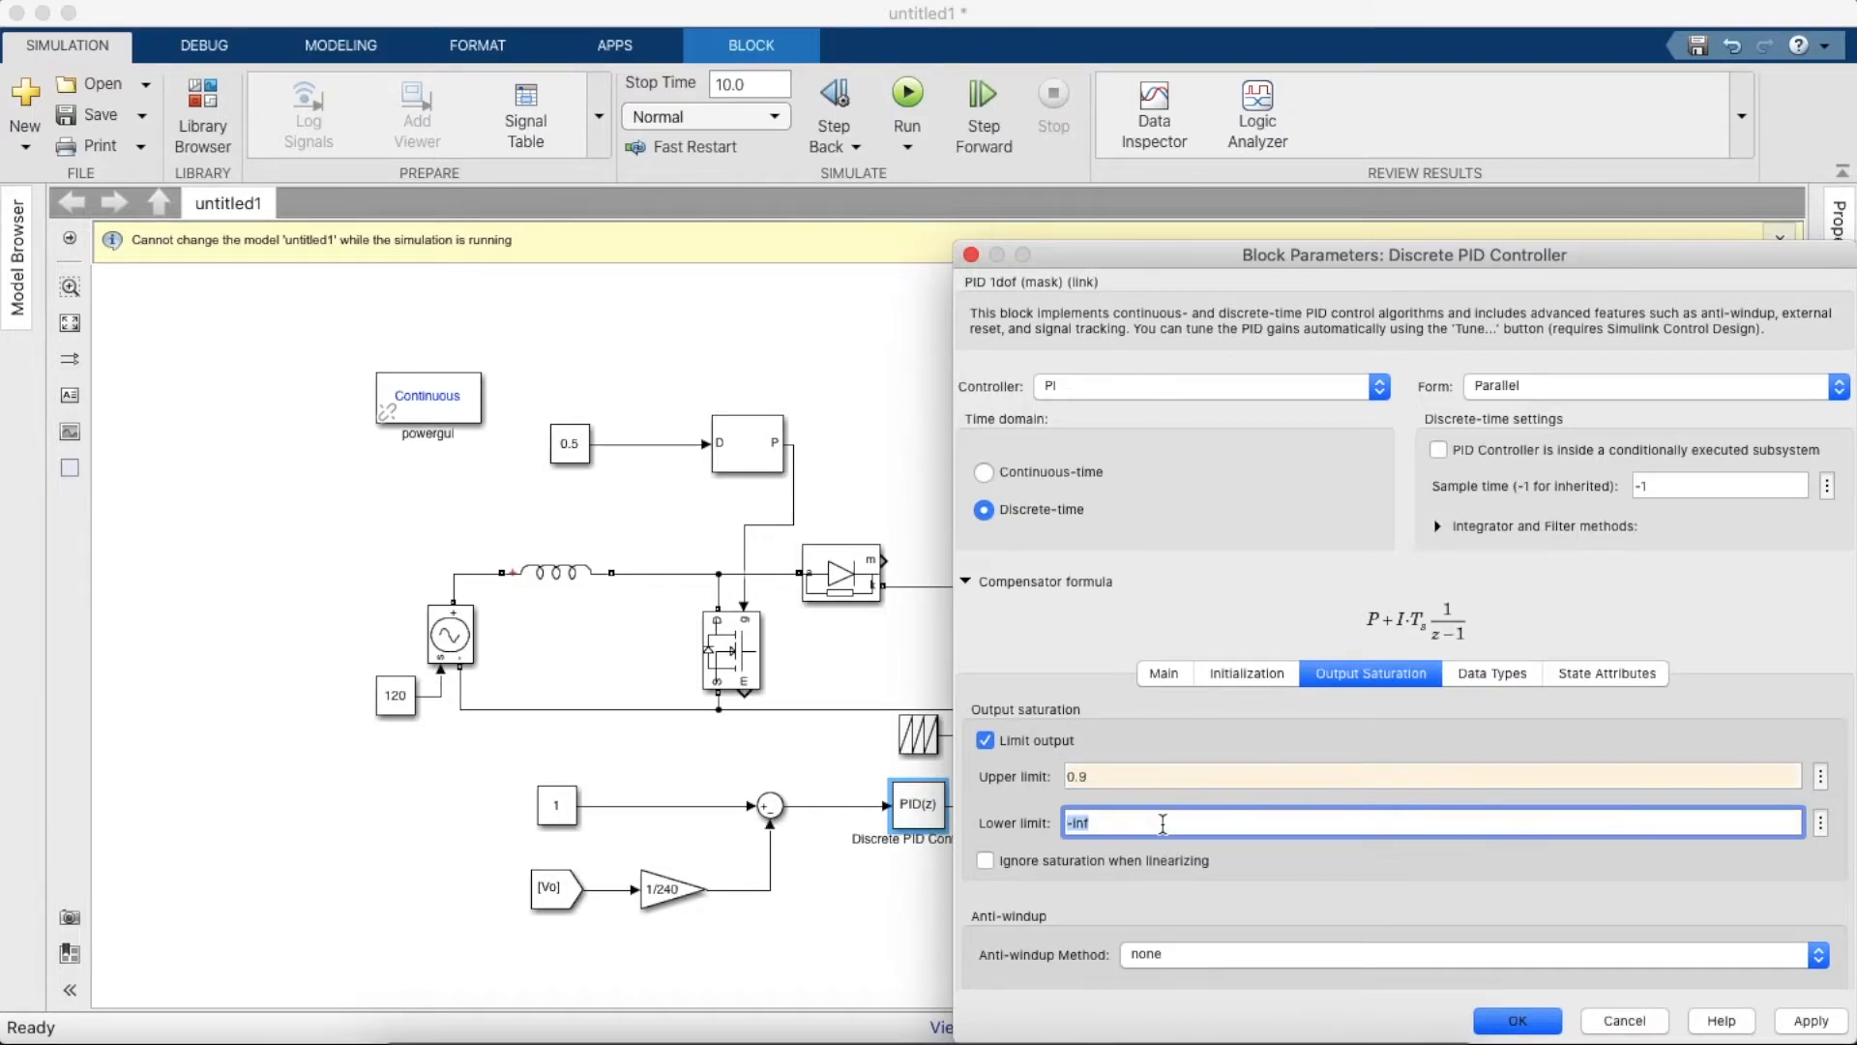
text(0.1)
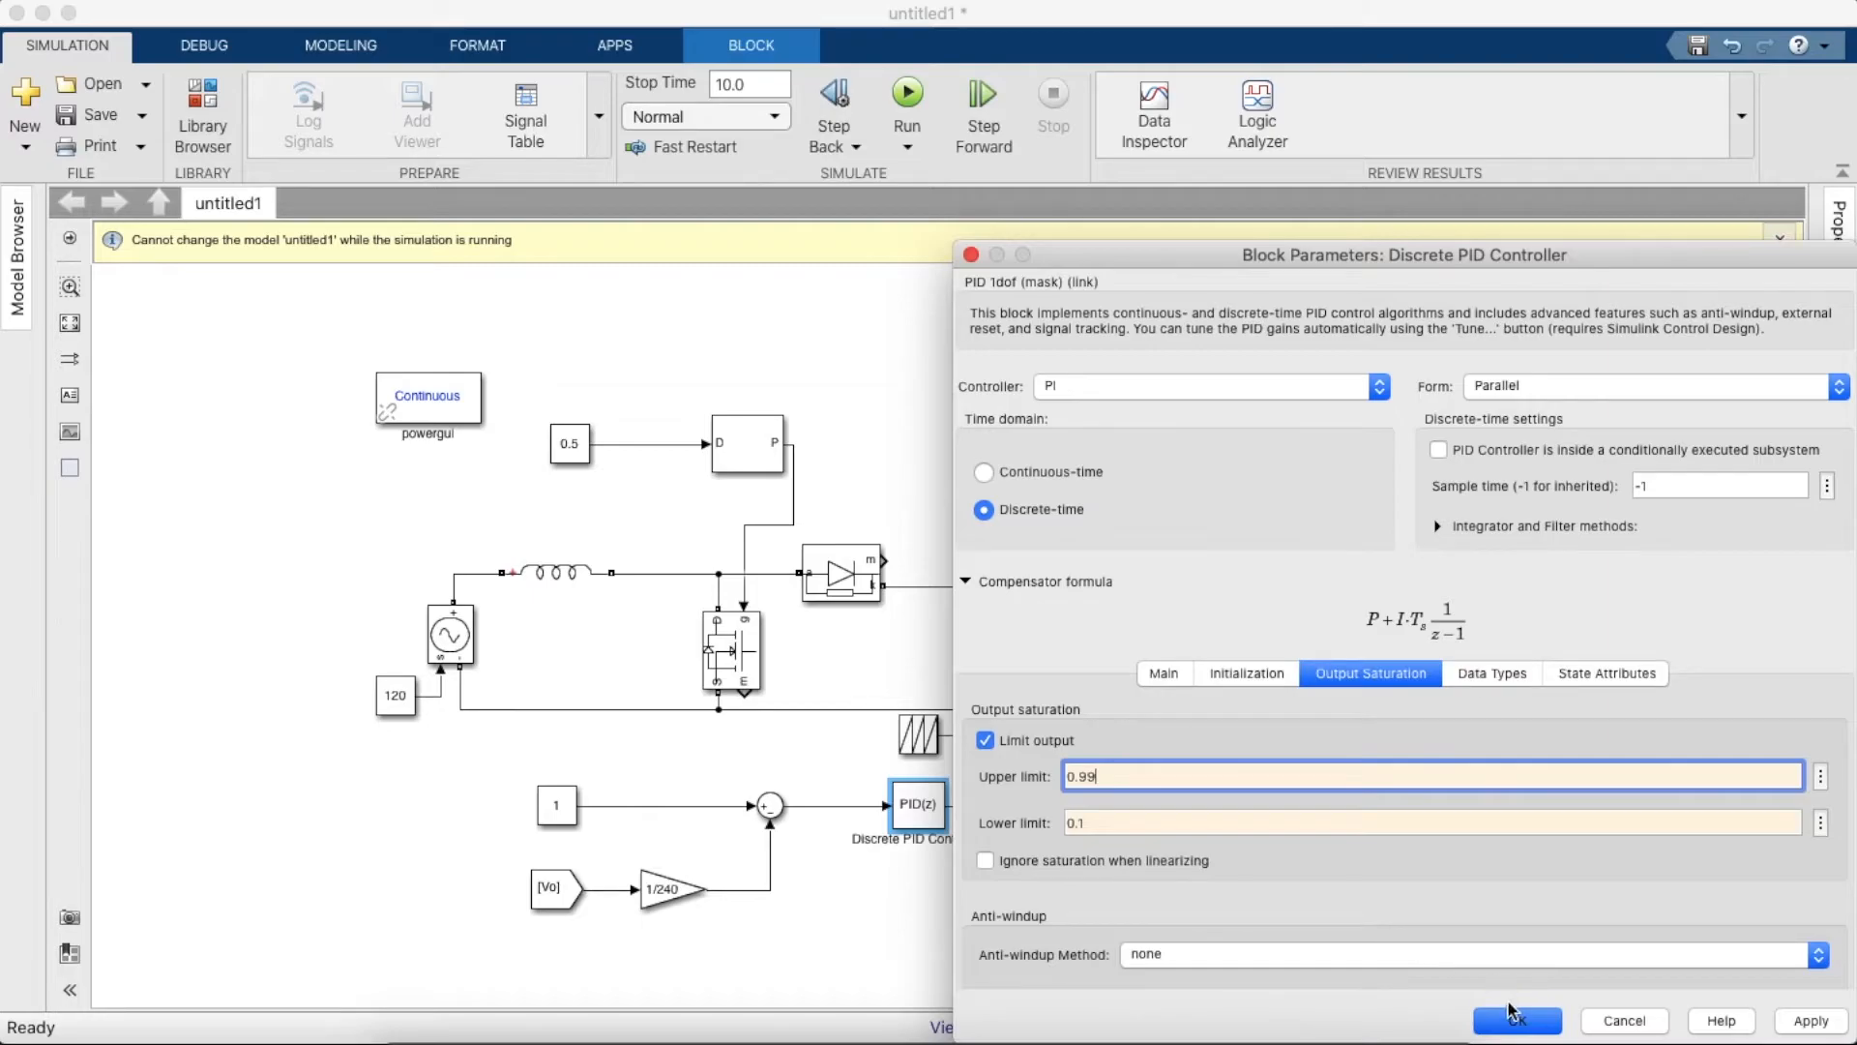
click(1516, 1021)
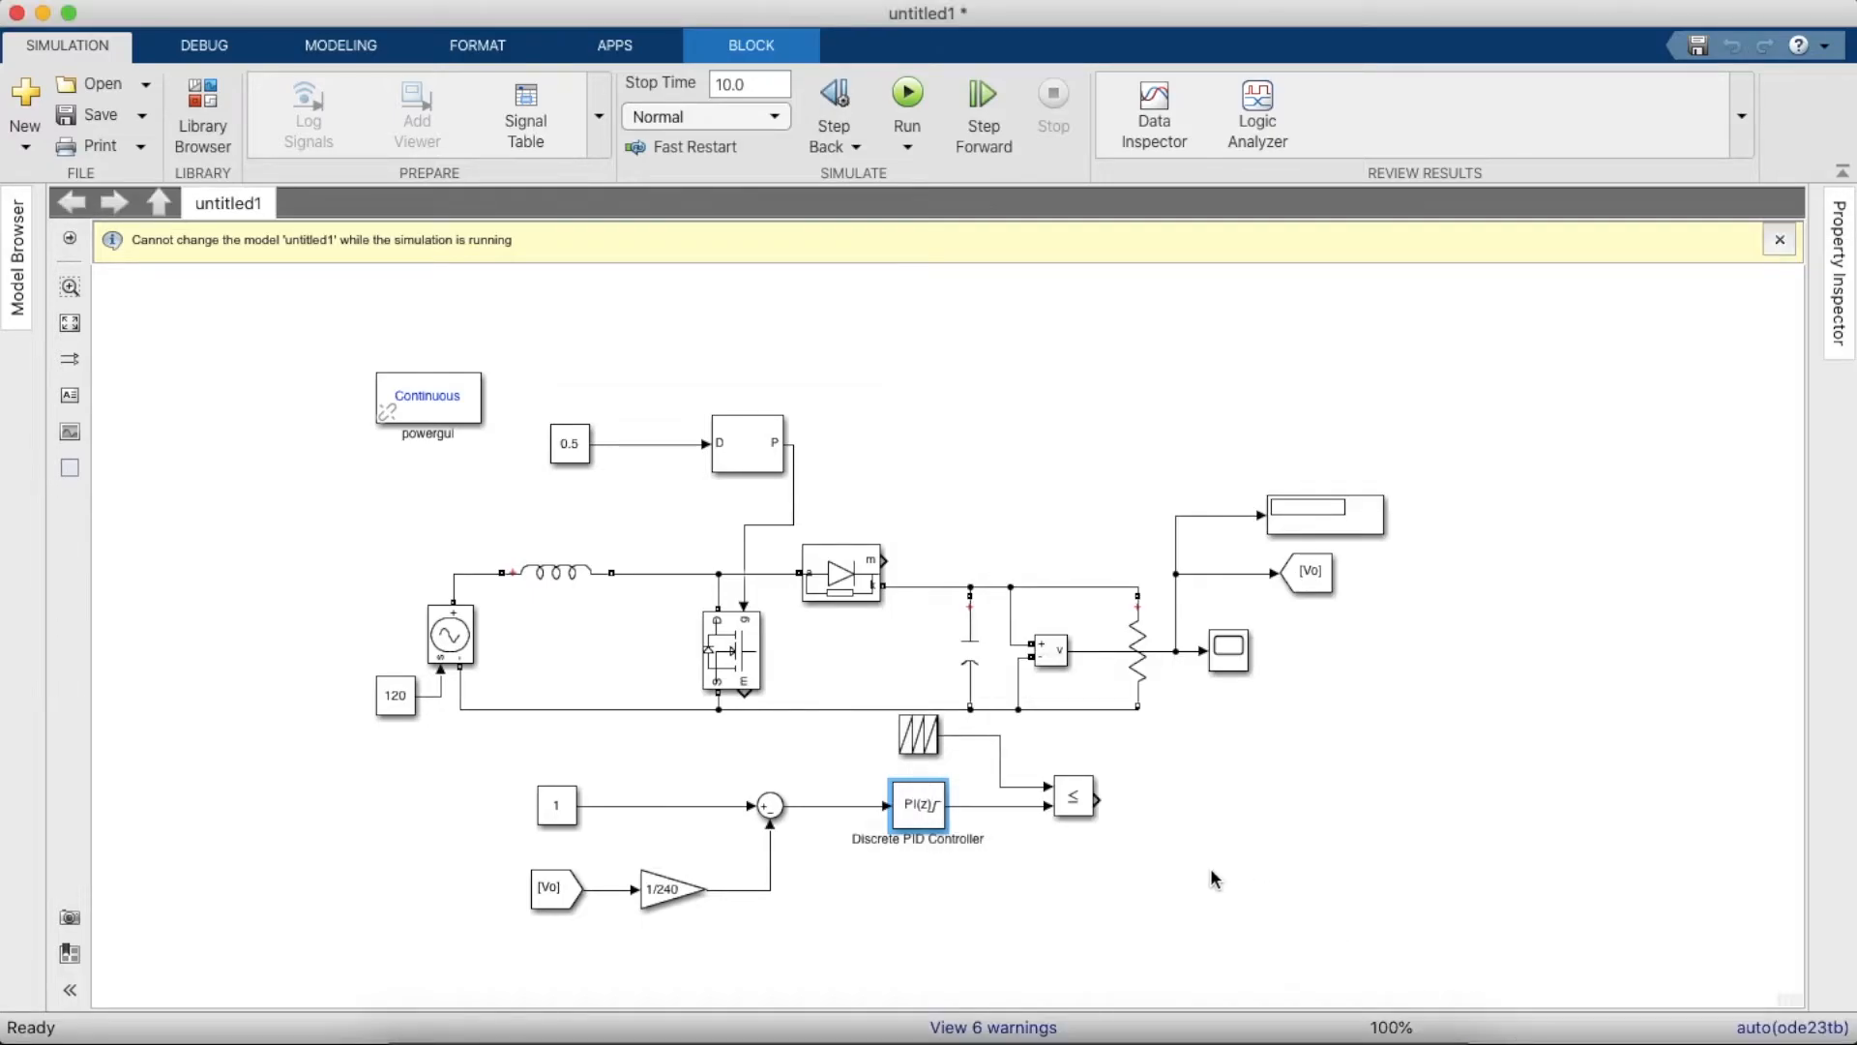
- Set the Repeating Sequence time values to [0 0.00004] for a 40-microsecond sawtooth
click(918, 737)
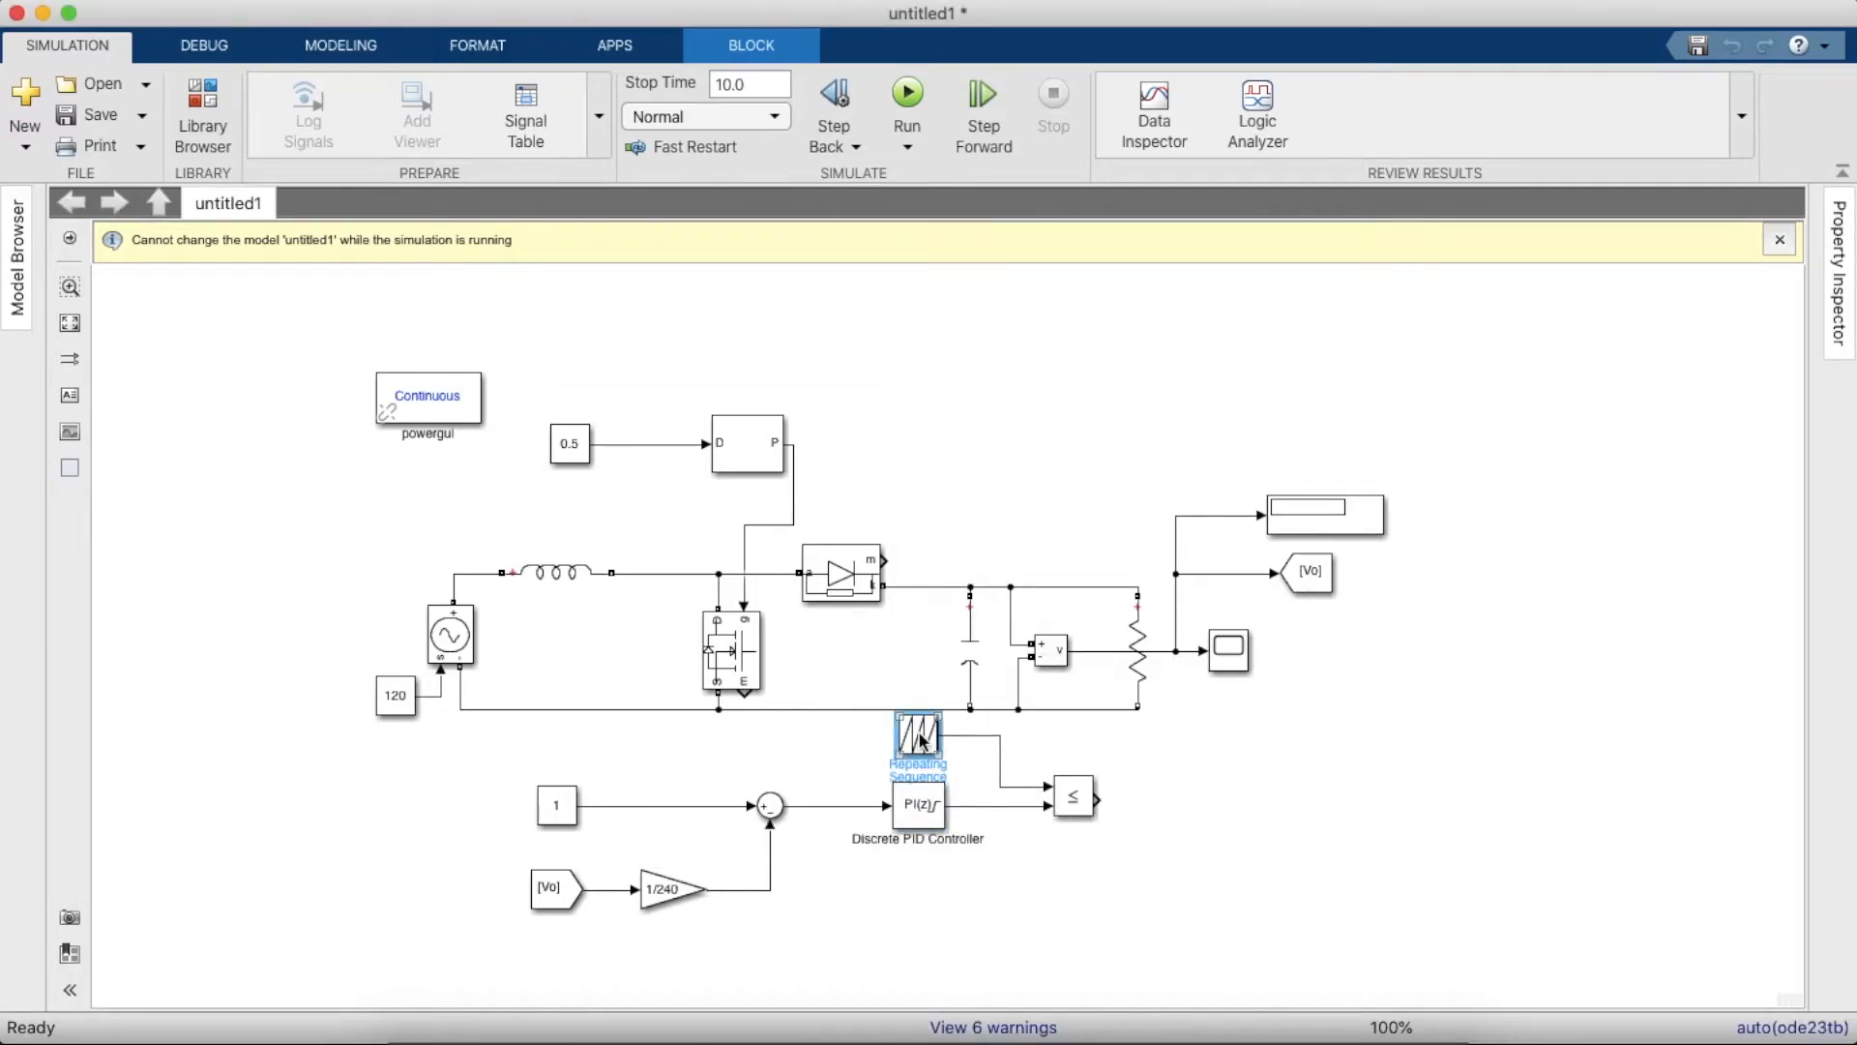
double_click(917, 740)
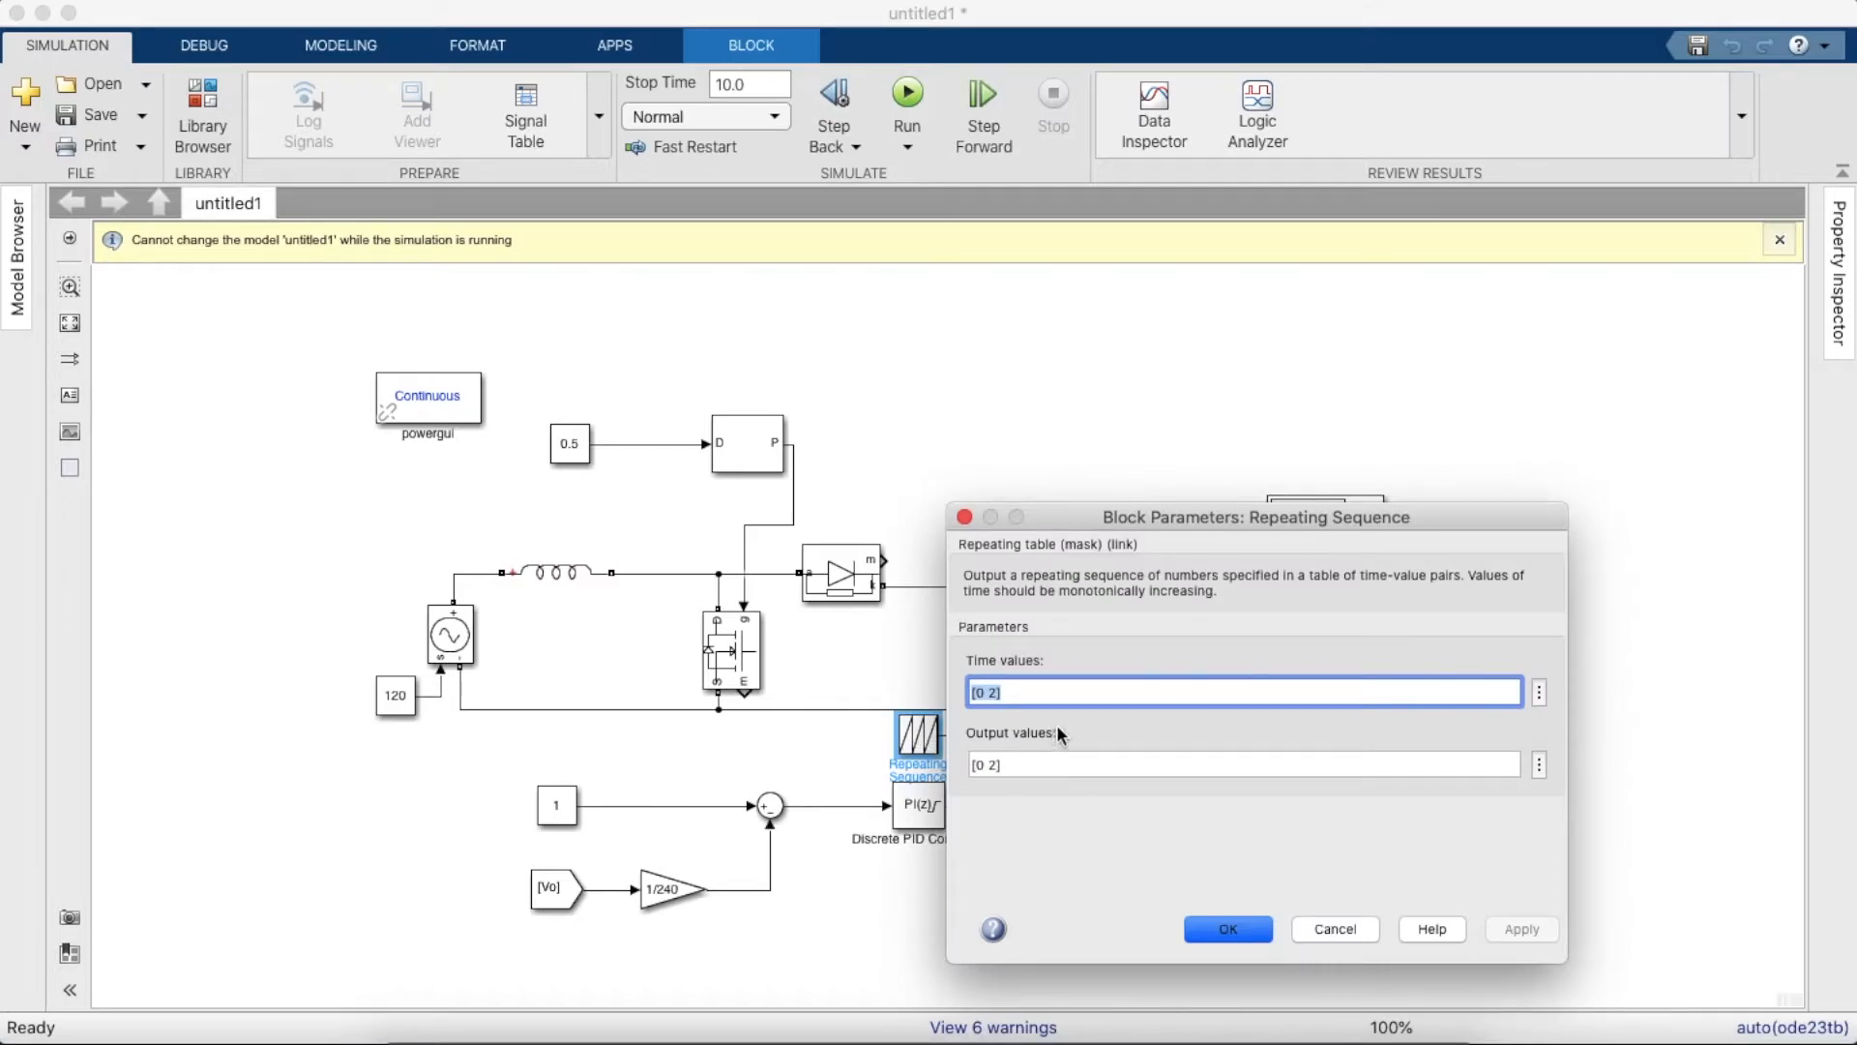
click(1025, 693)
text(0.000)
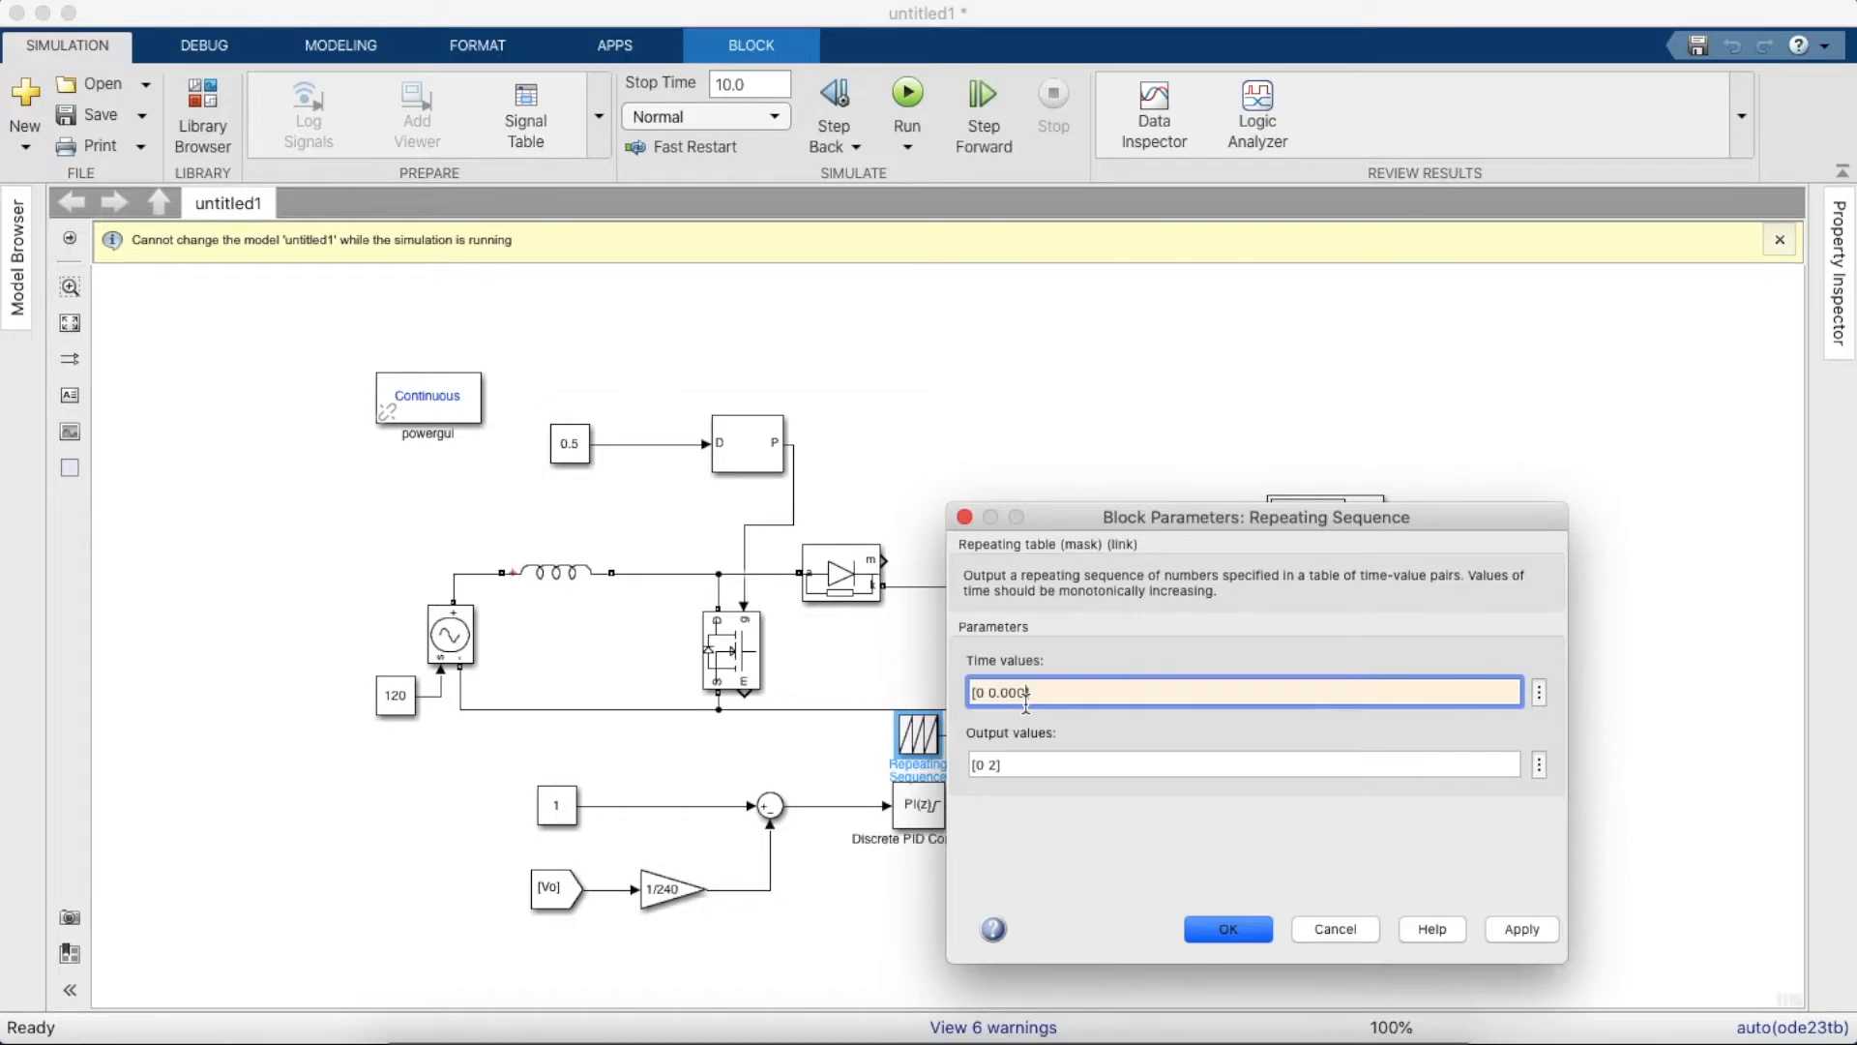
text(4)
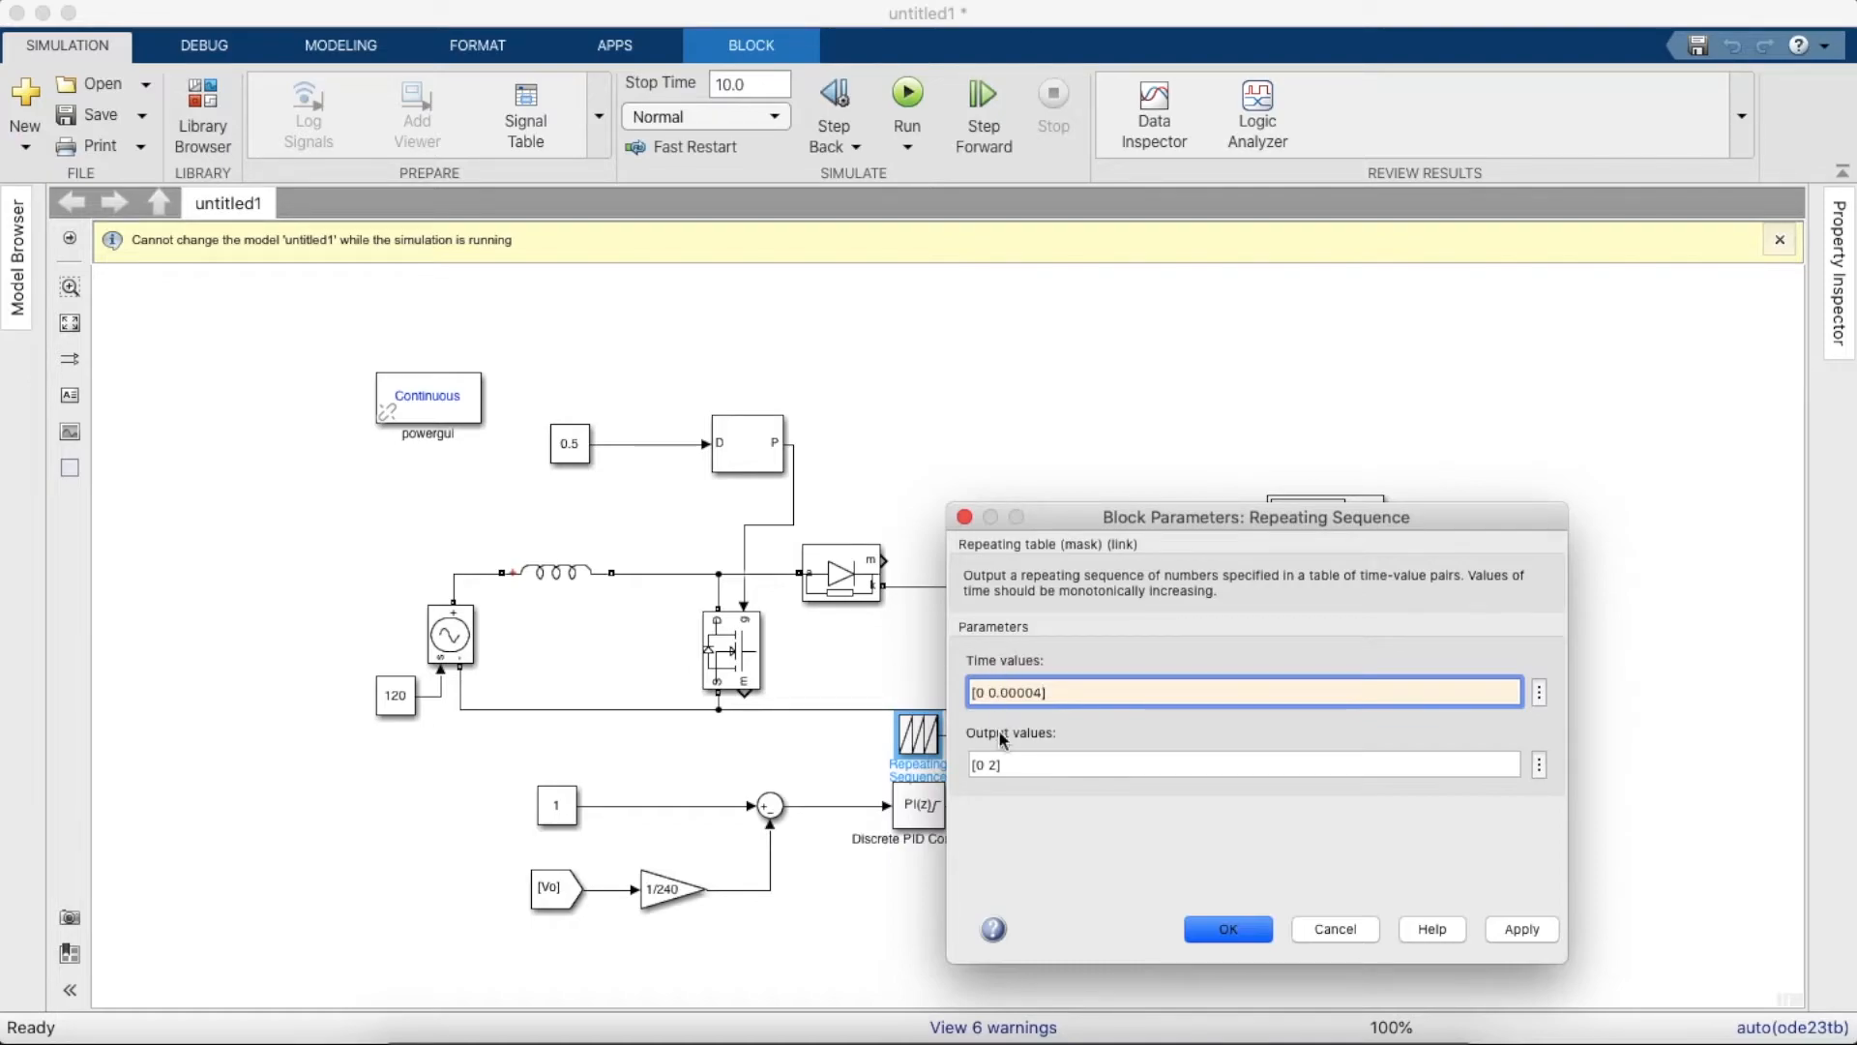
click(1242, 764)
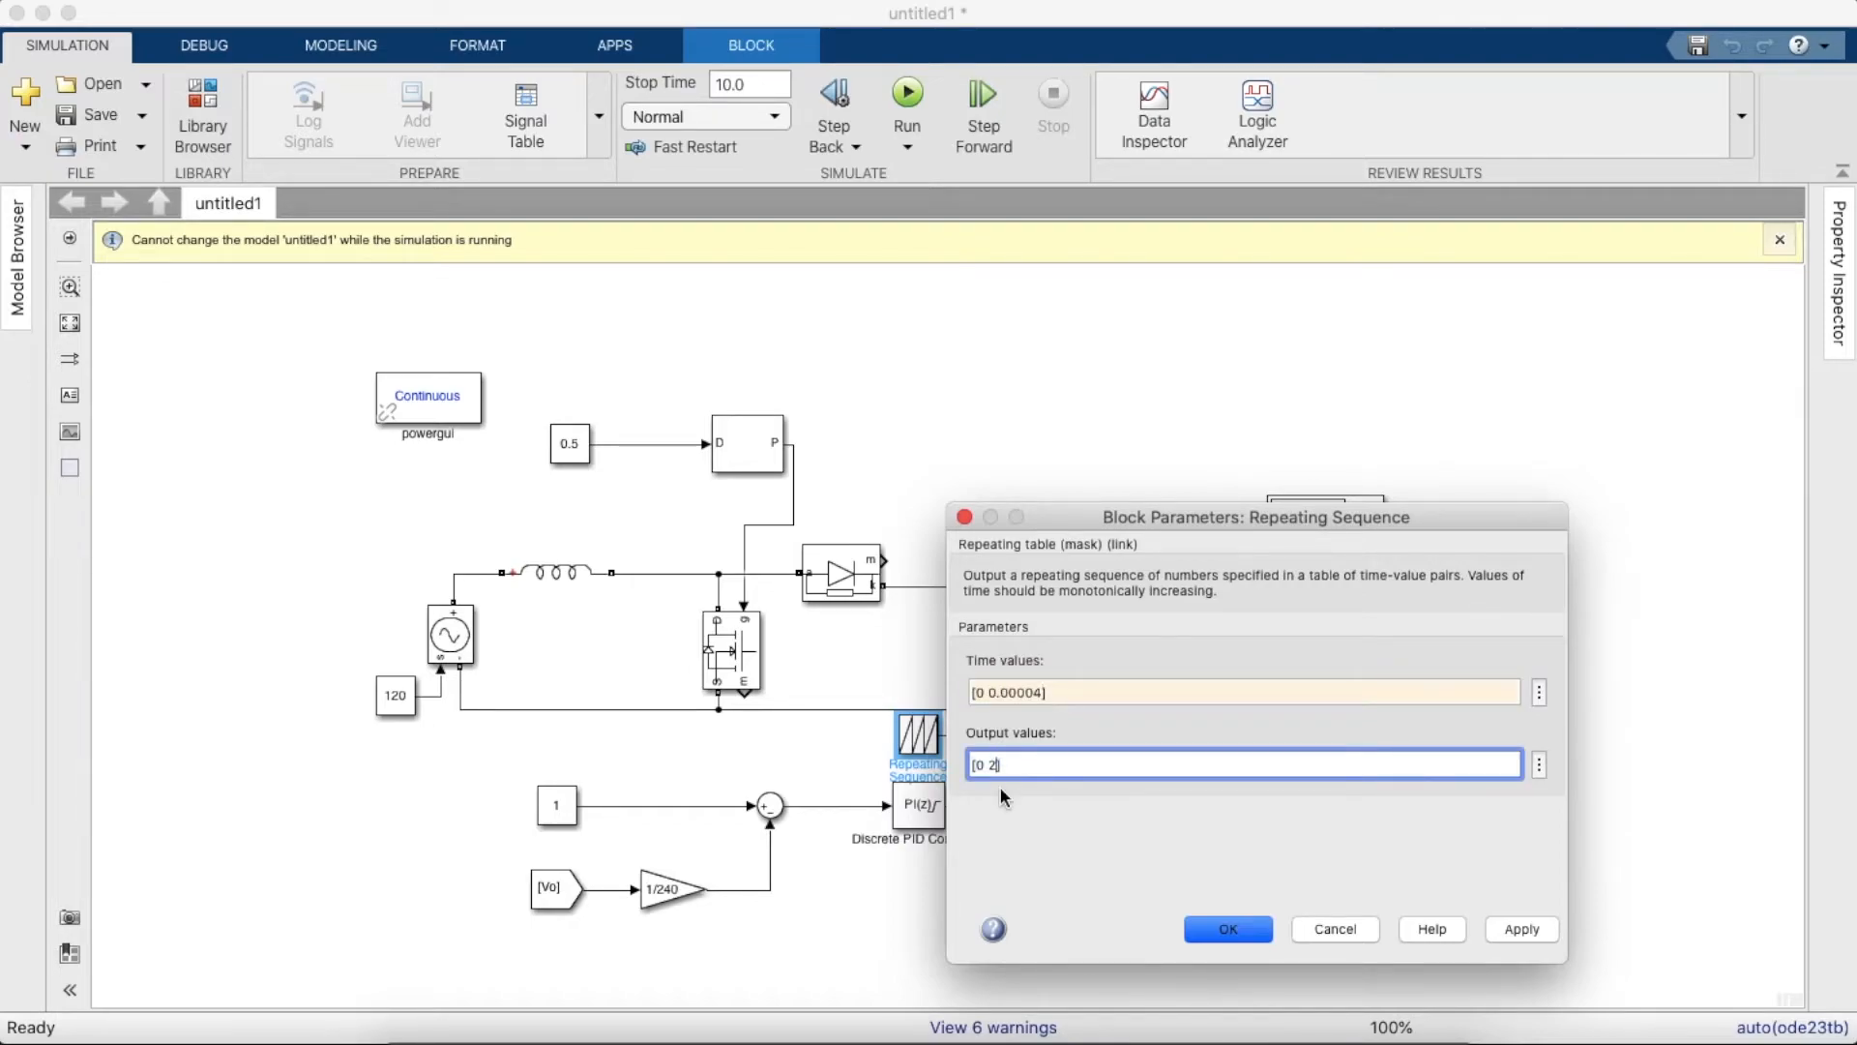
click(1226, 928)
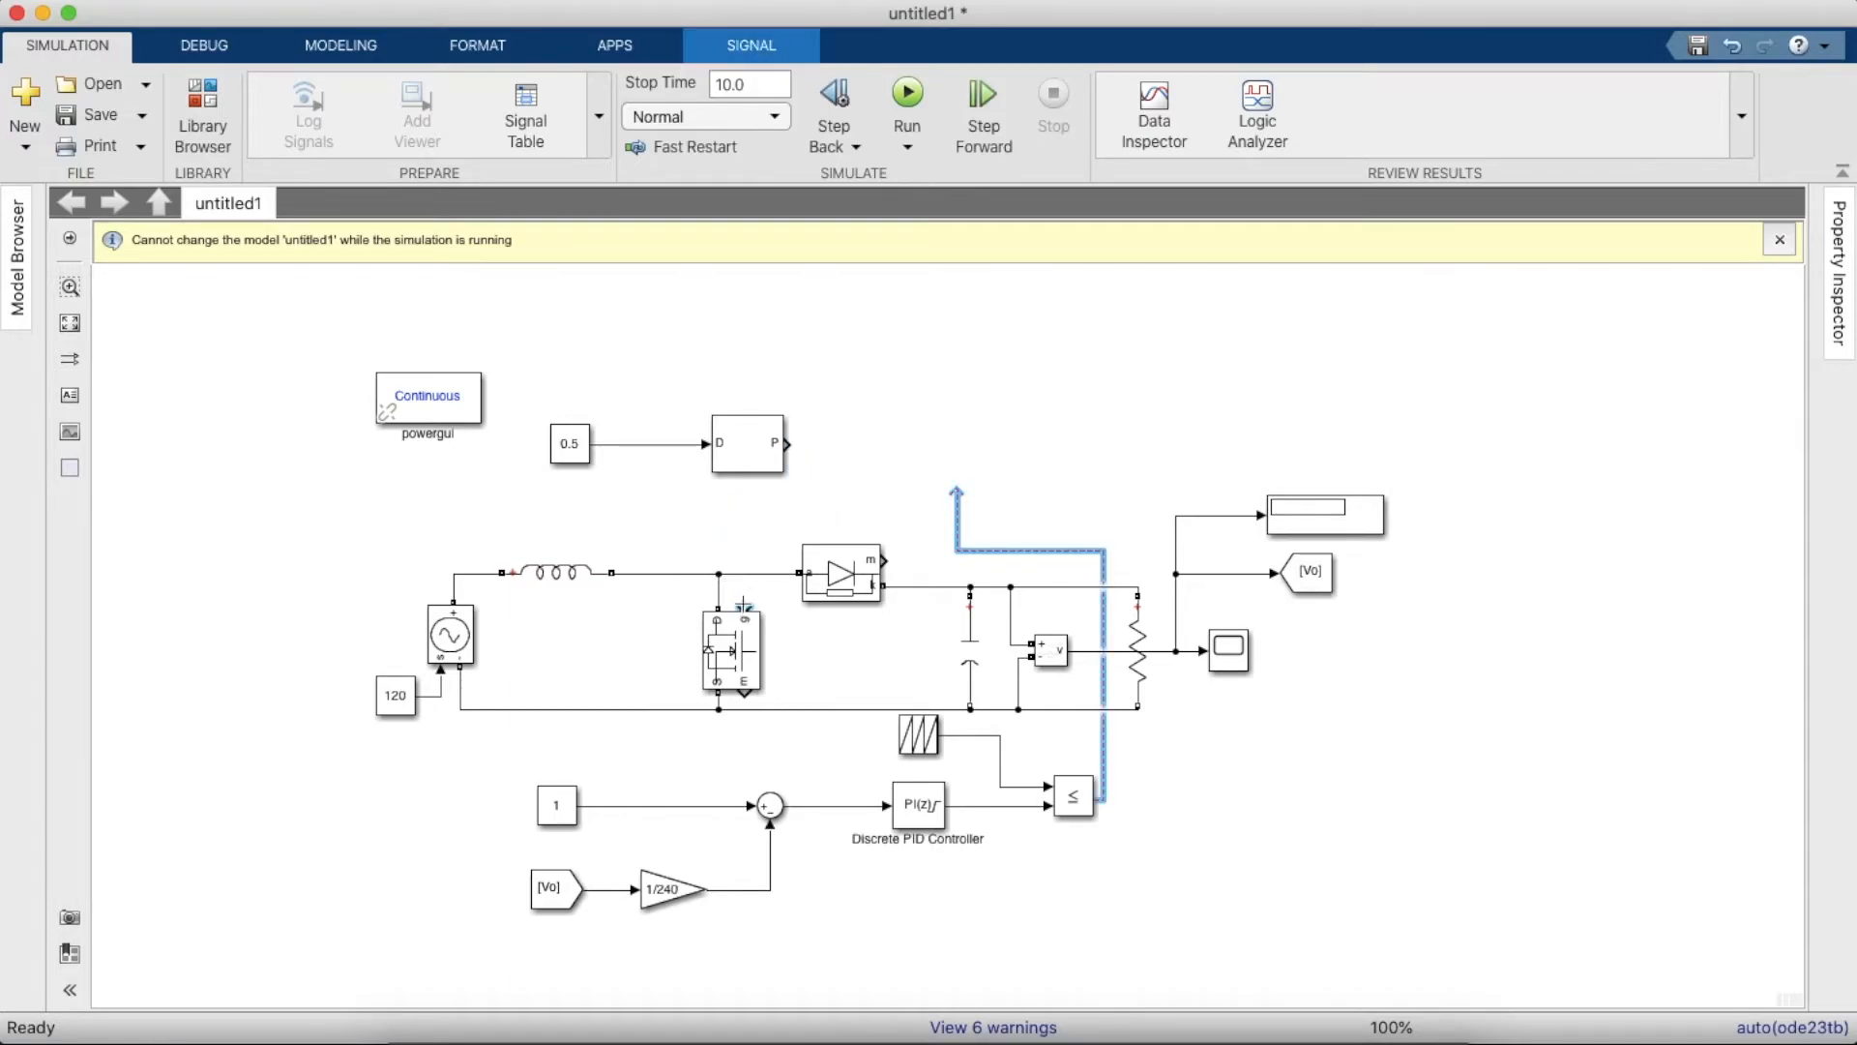
- Drive the switch gate from the comparator and add a Duty Cycle display below the PID
click(1320, 514)
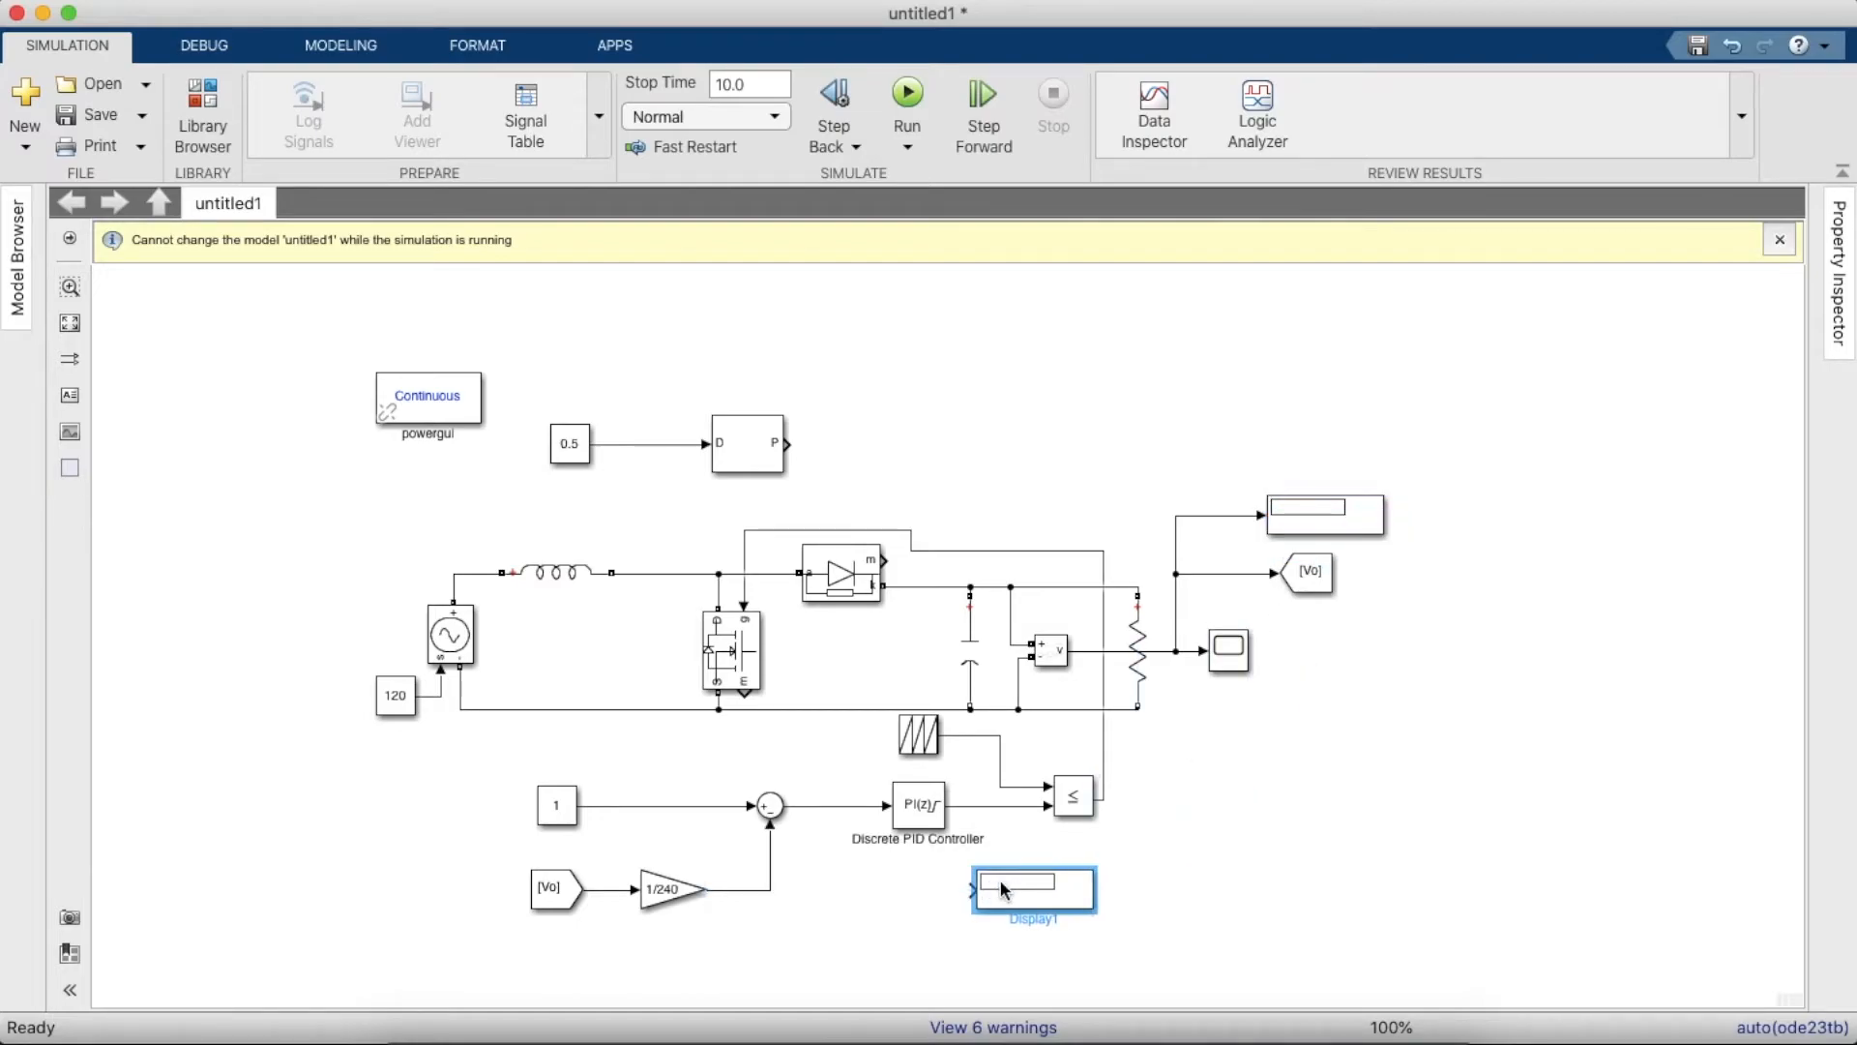
drag(1033, 888, 1138, 888)
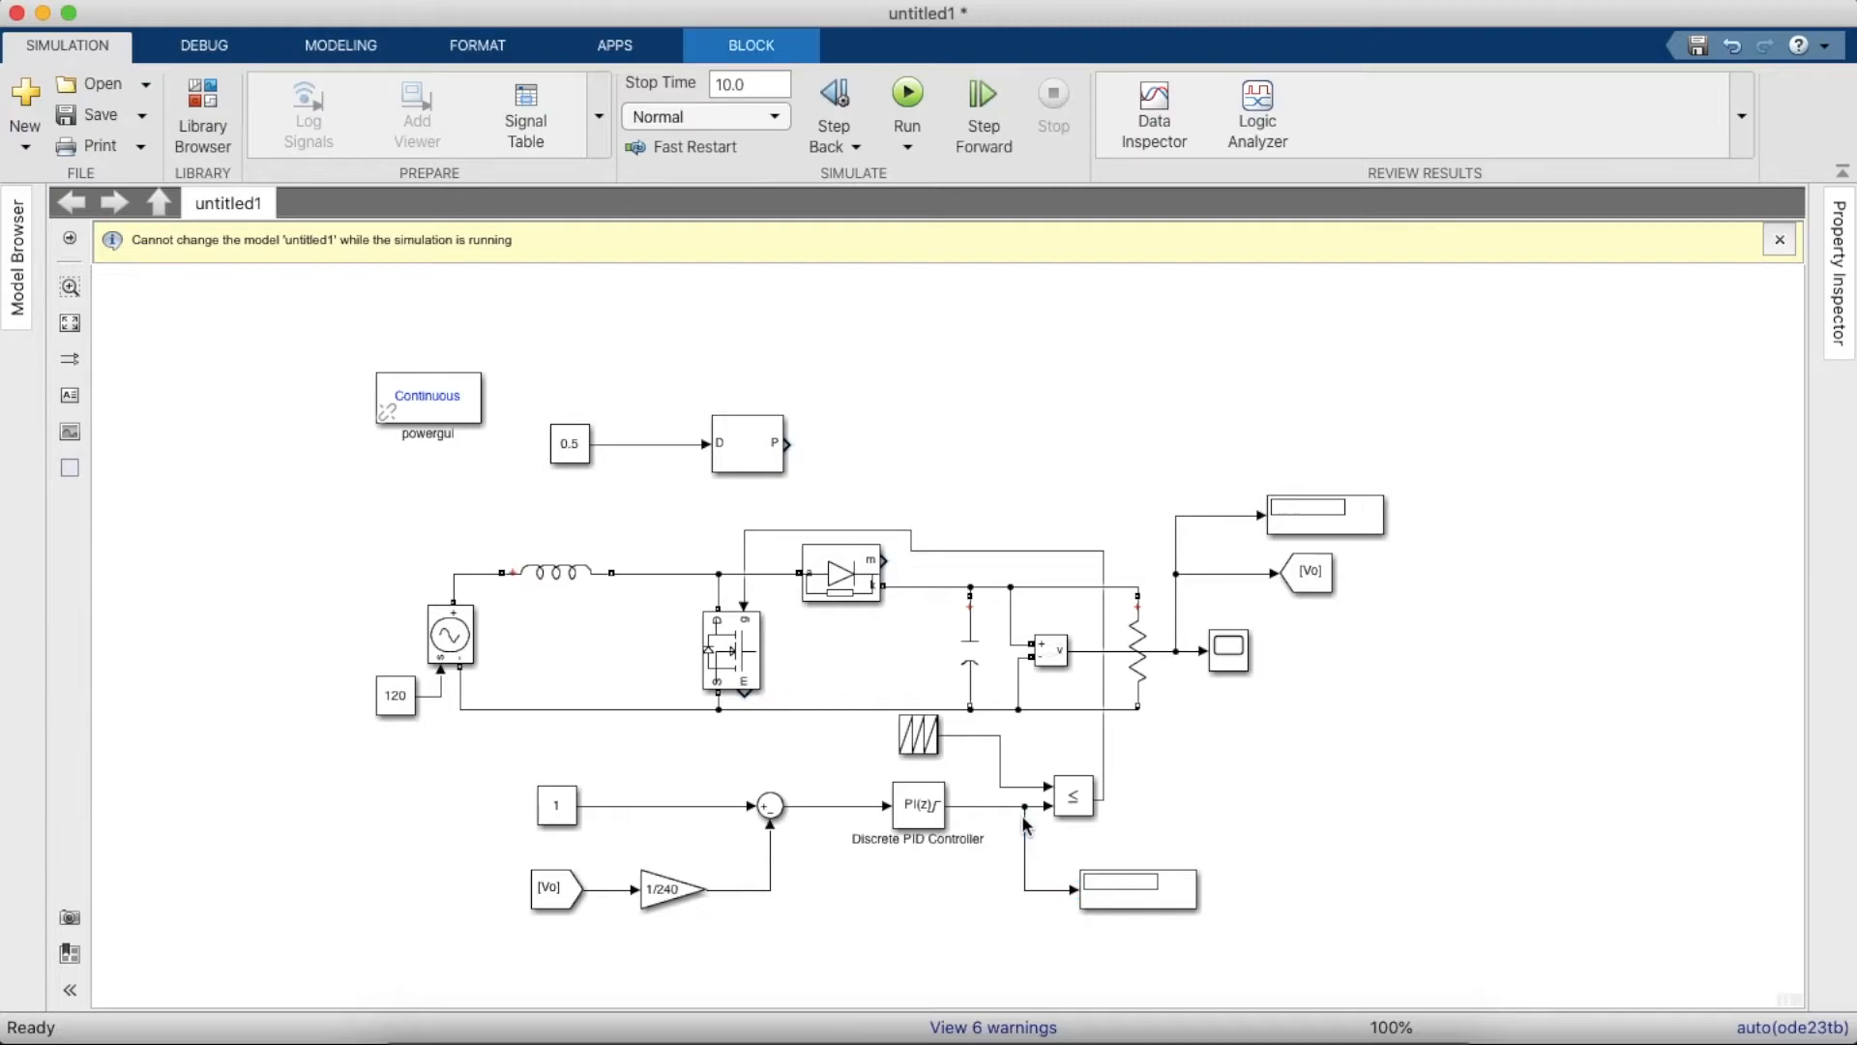
click(1134, 889)
text(Duty Cycle)
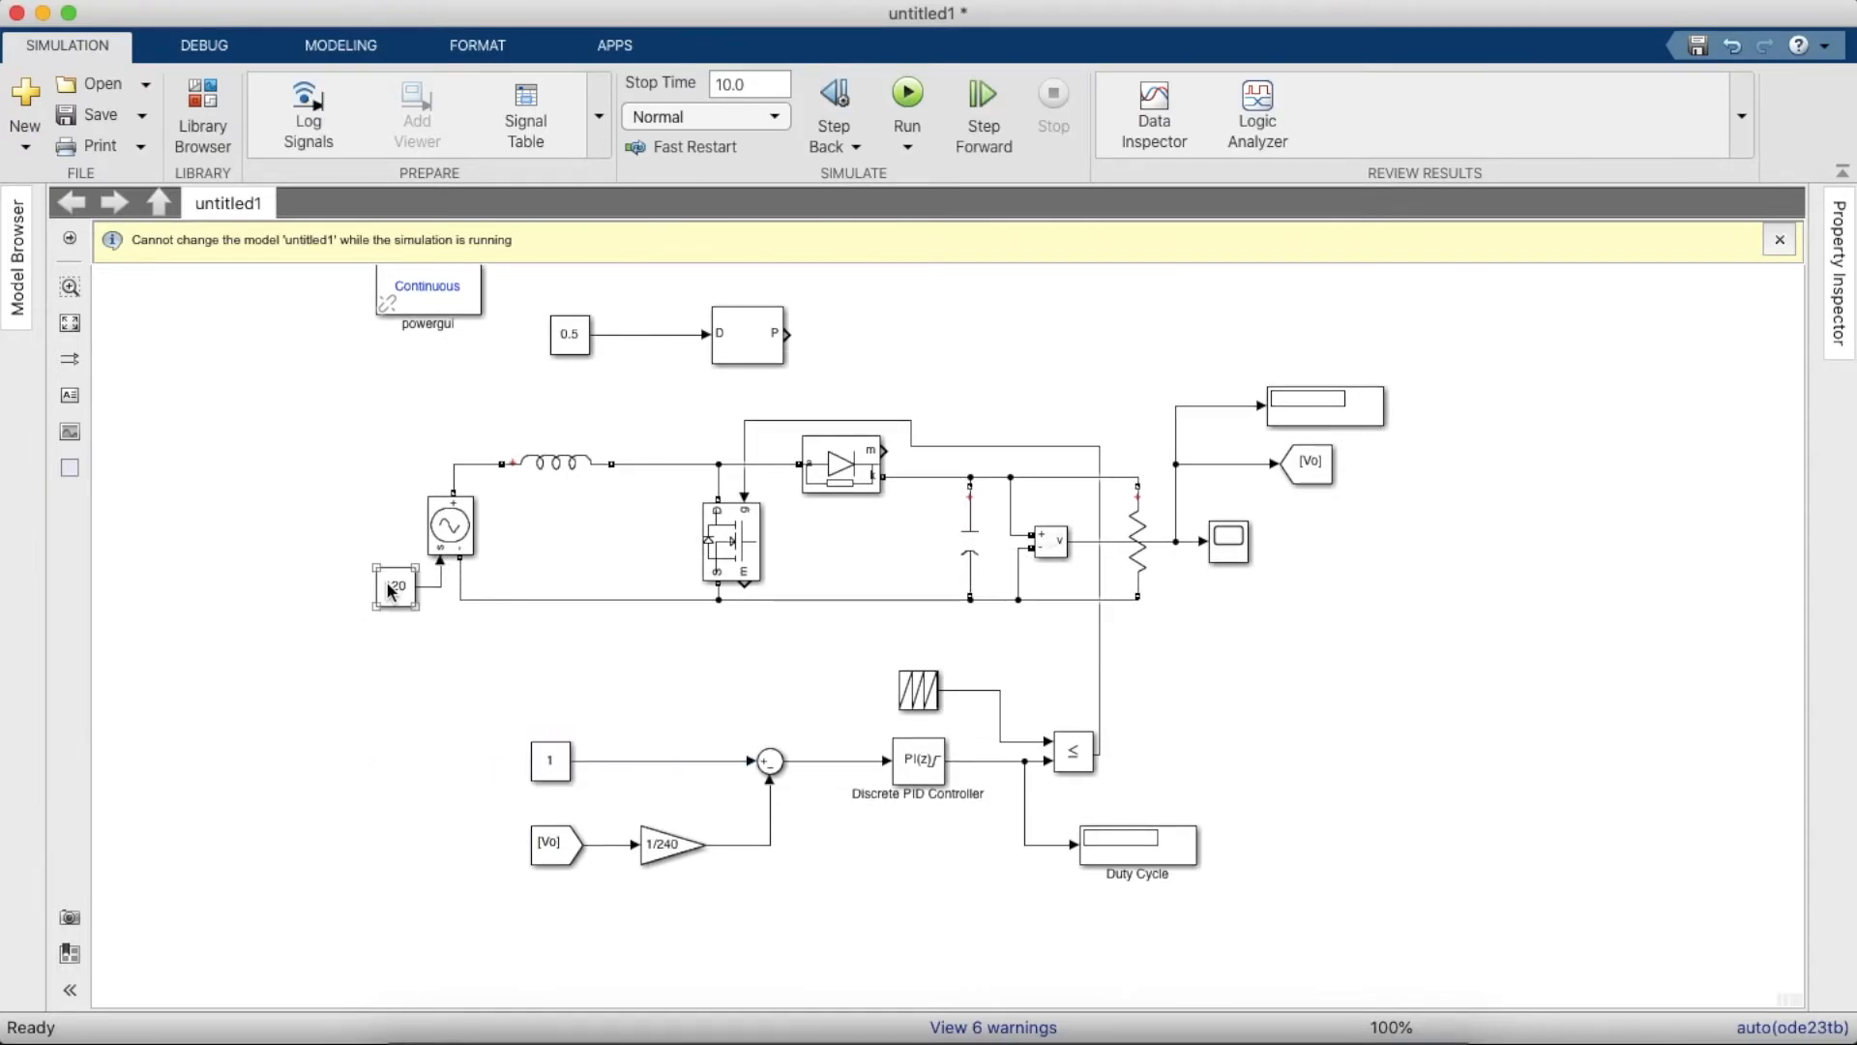
click(399, 588)
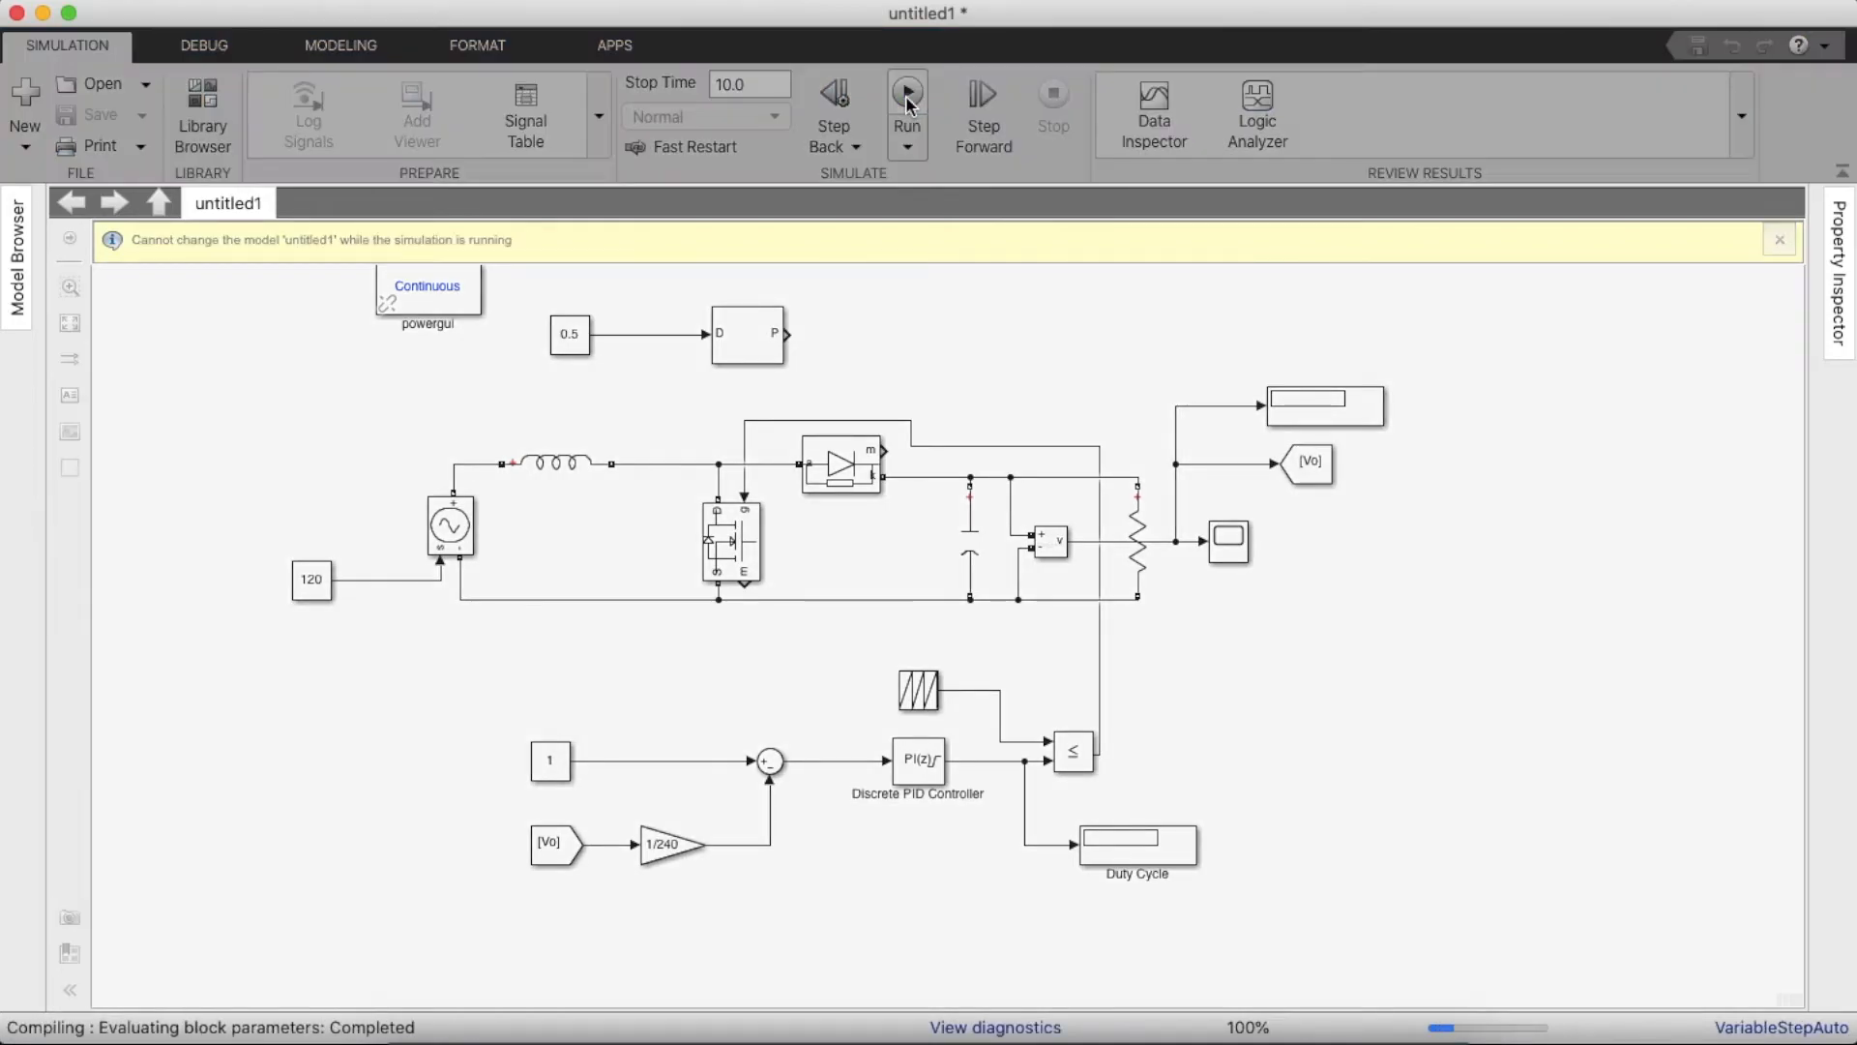
- Run the simulation with 120 V input and confirm the PI gains P 0.5, I 100 unchanged
click(907, 92)
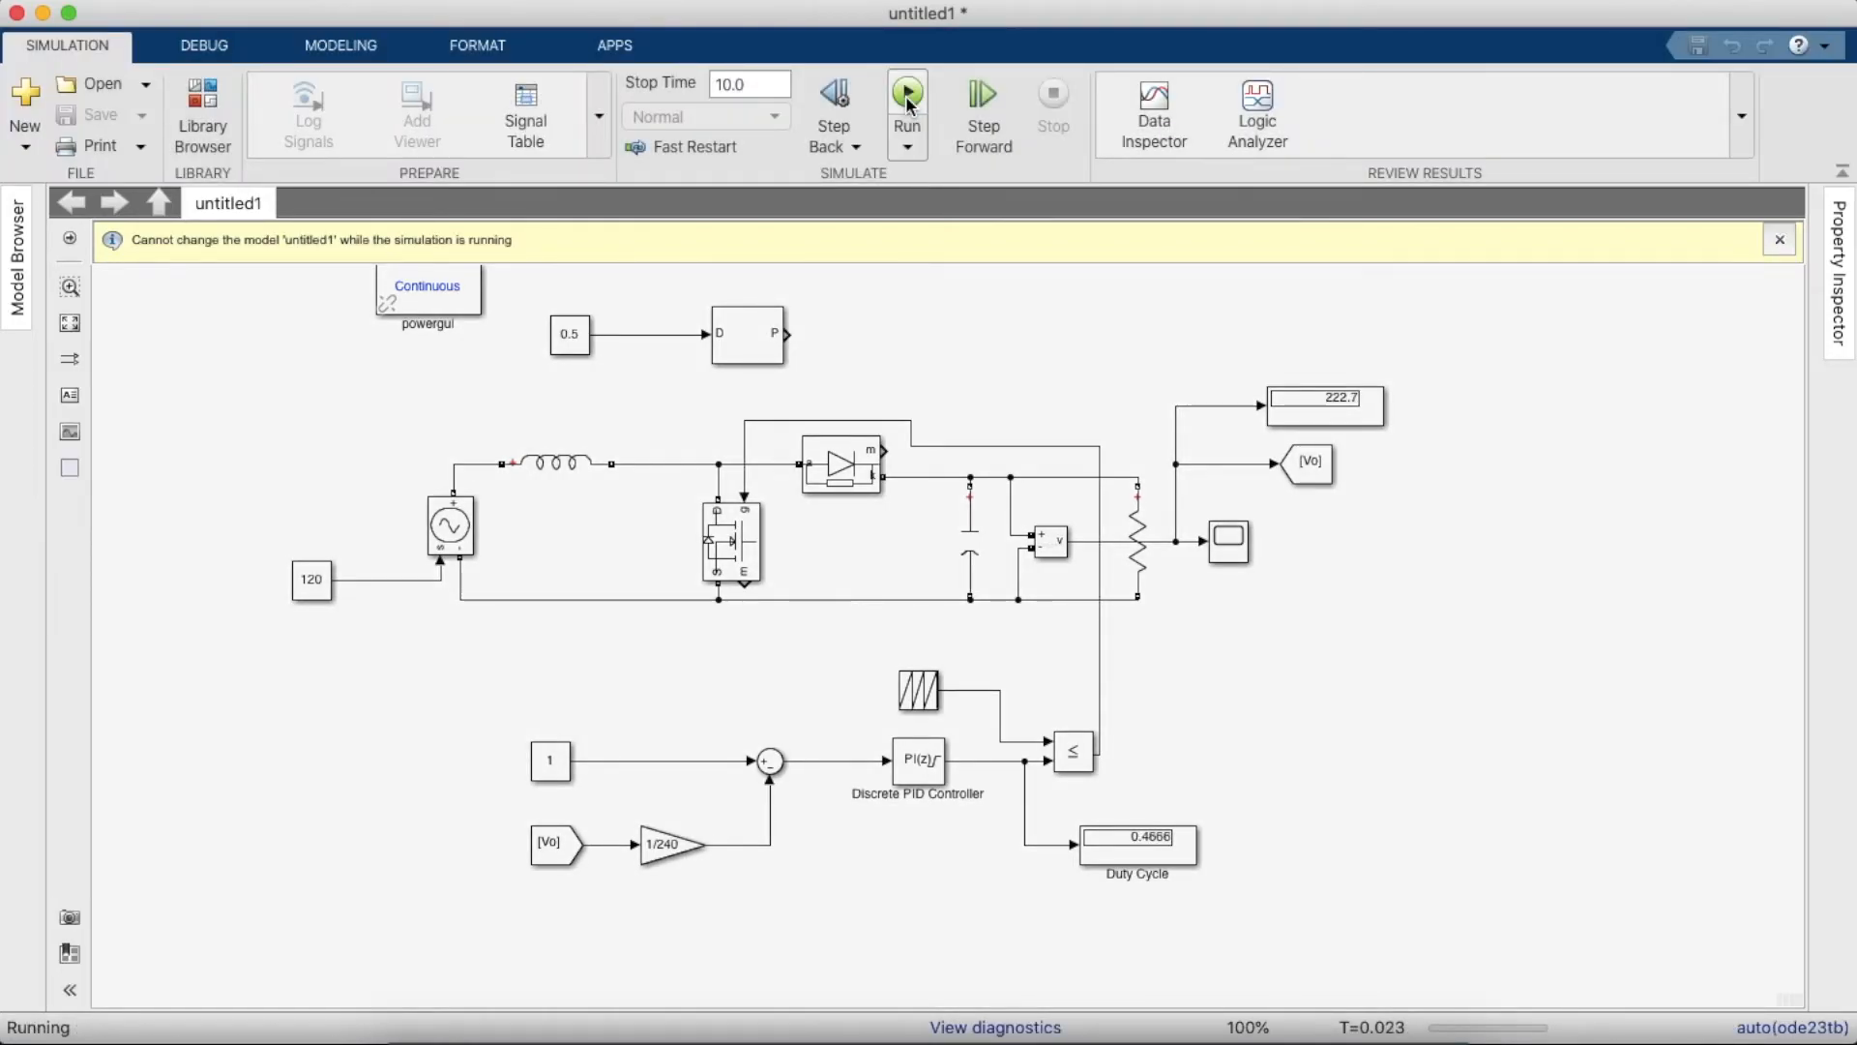
click(905, 97)
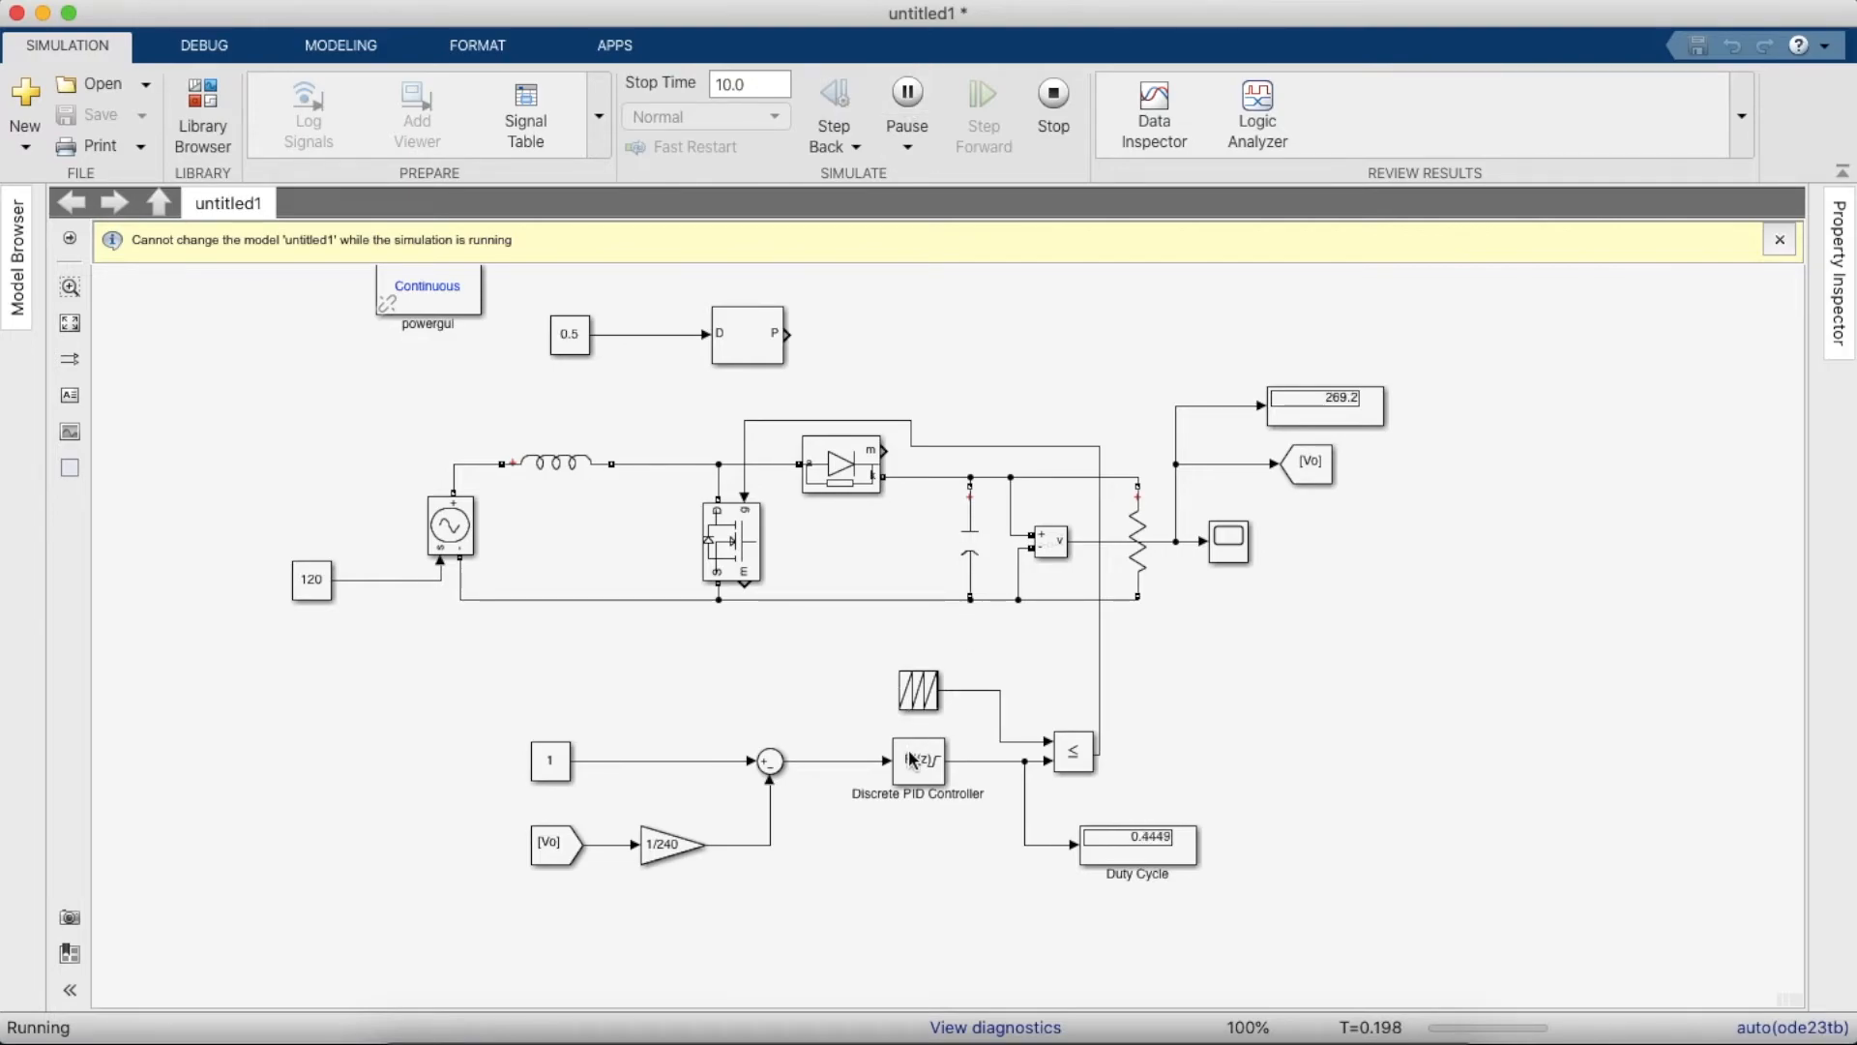
click(916, 758)
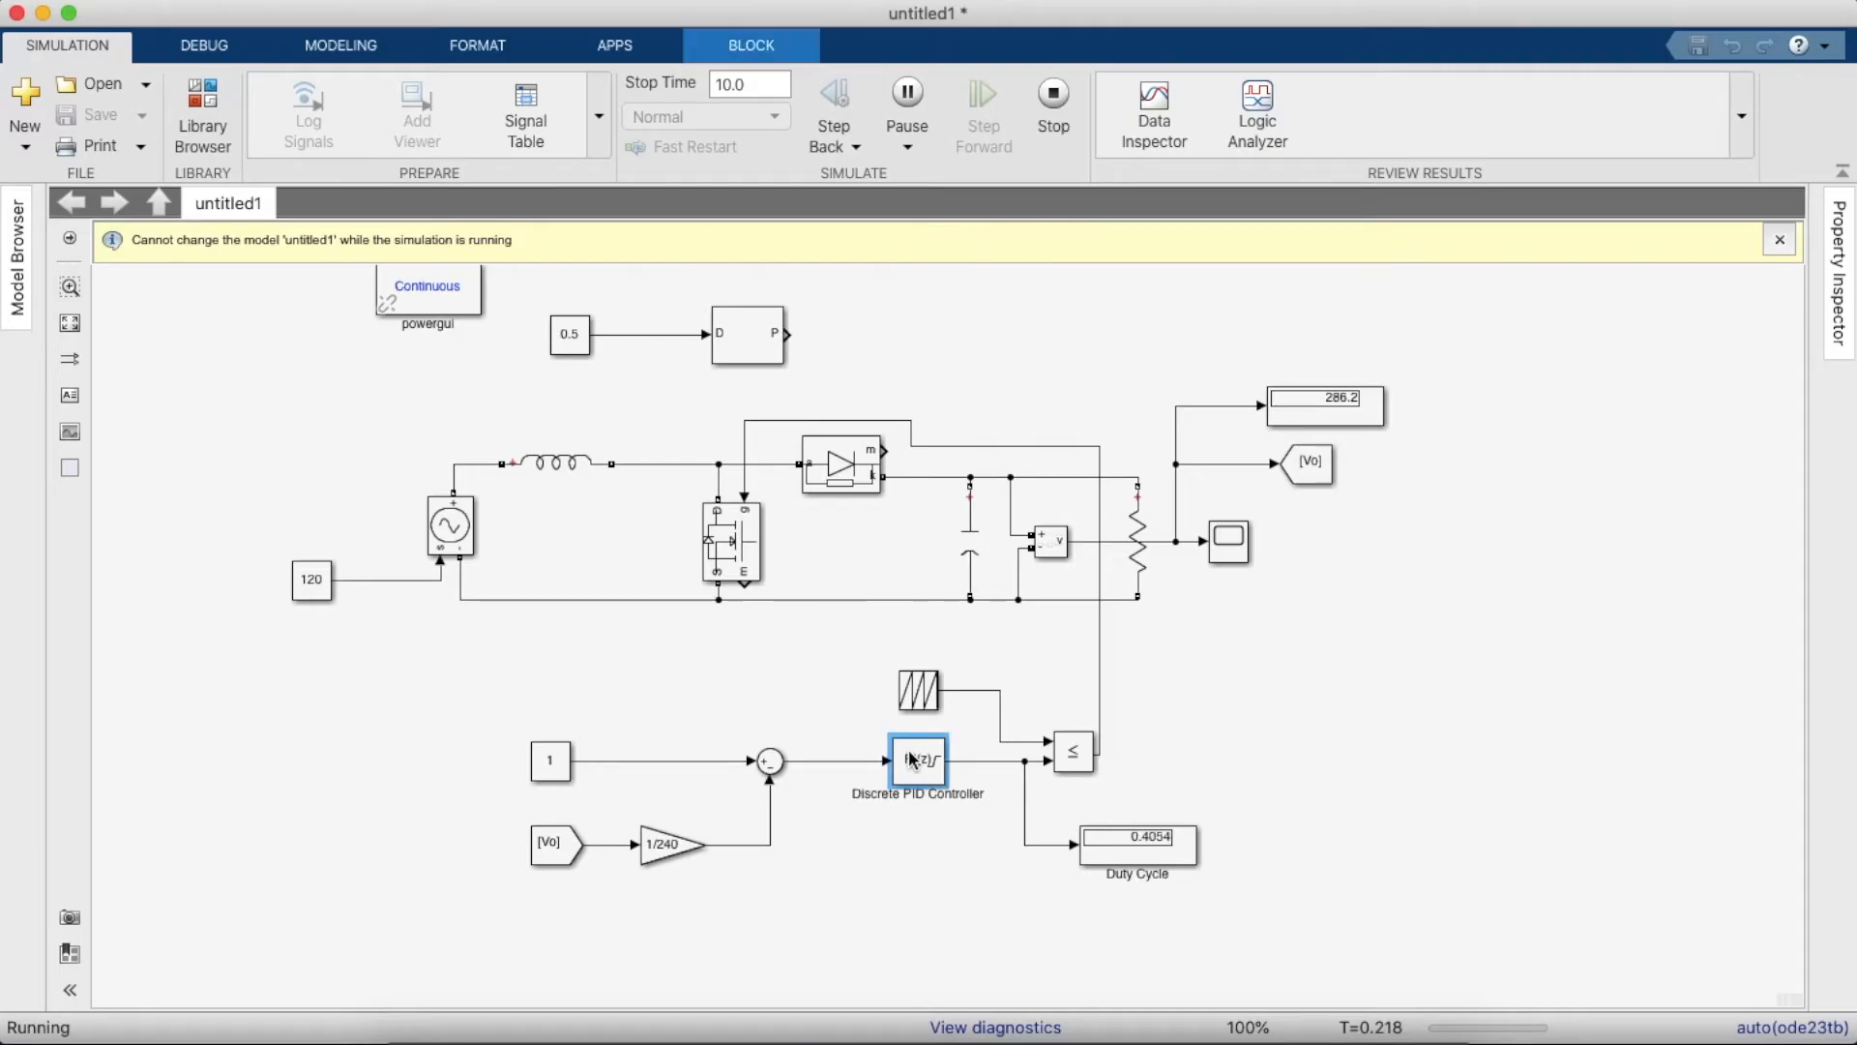
double_click(917, 760)
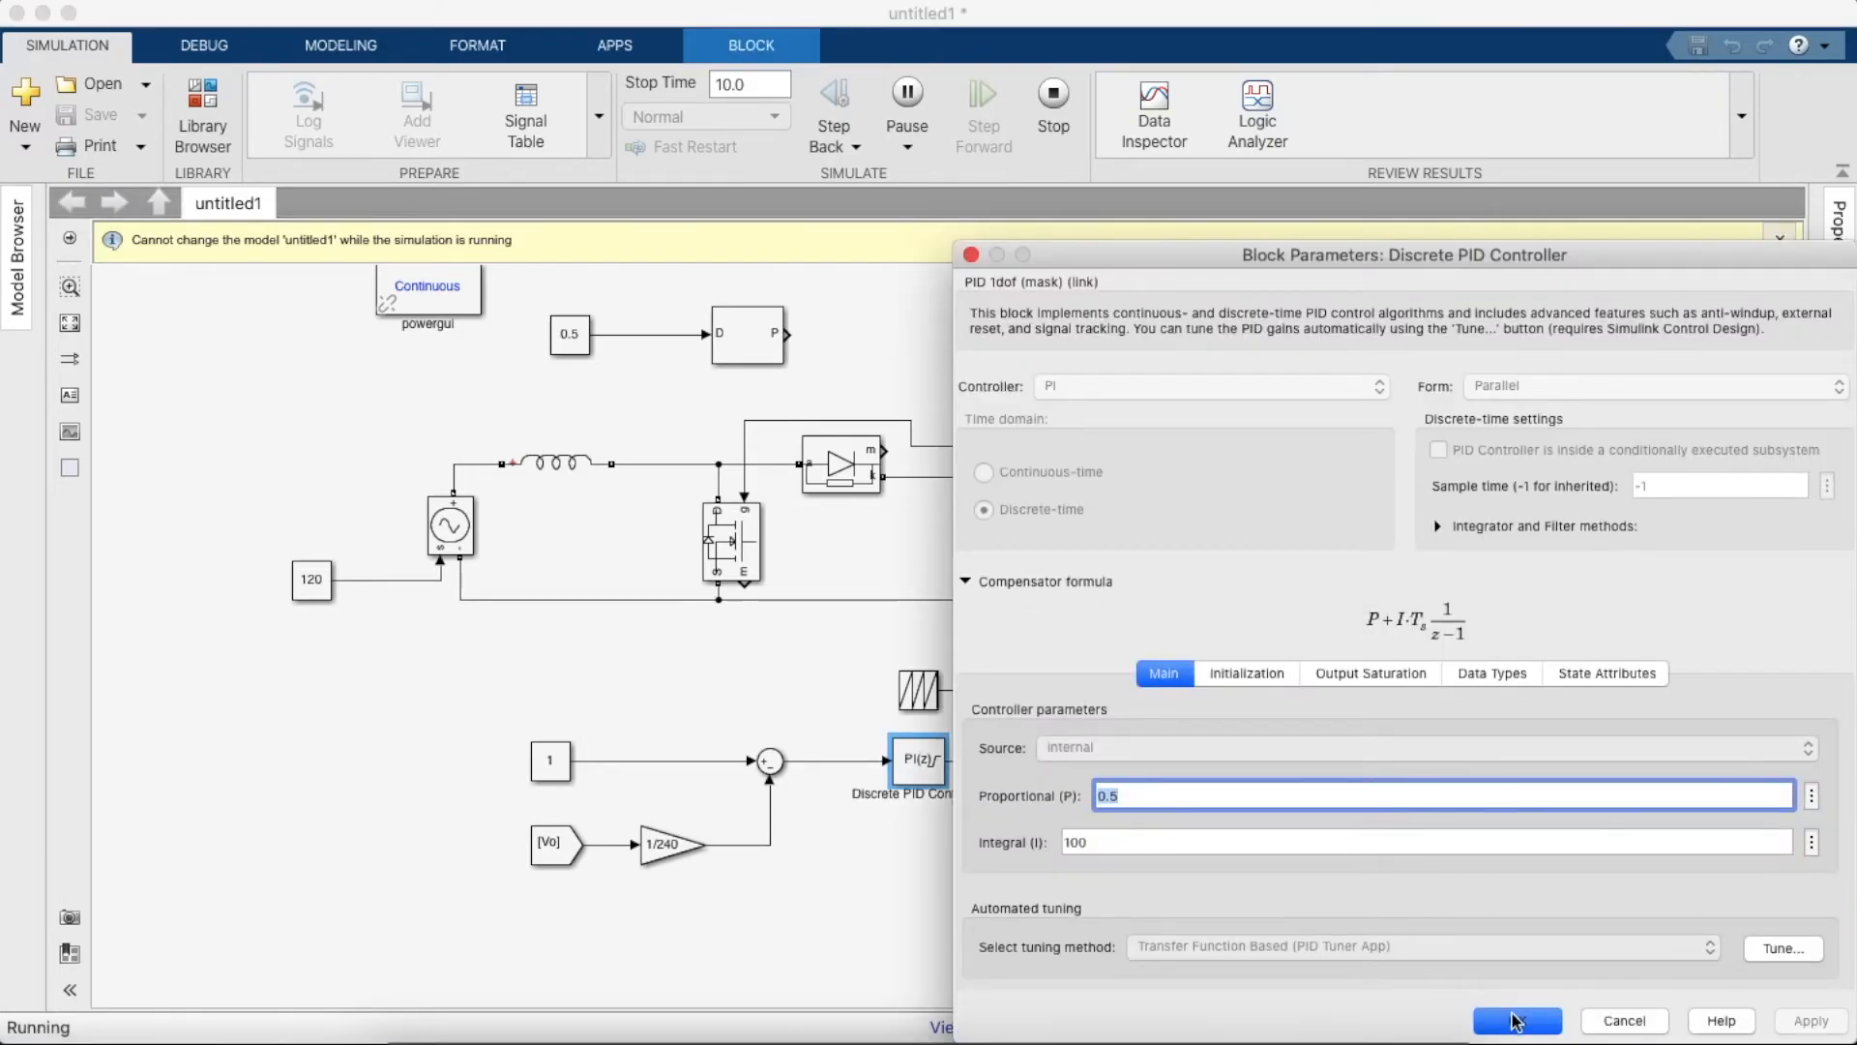
click(1517, 1019)
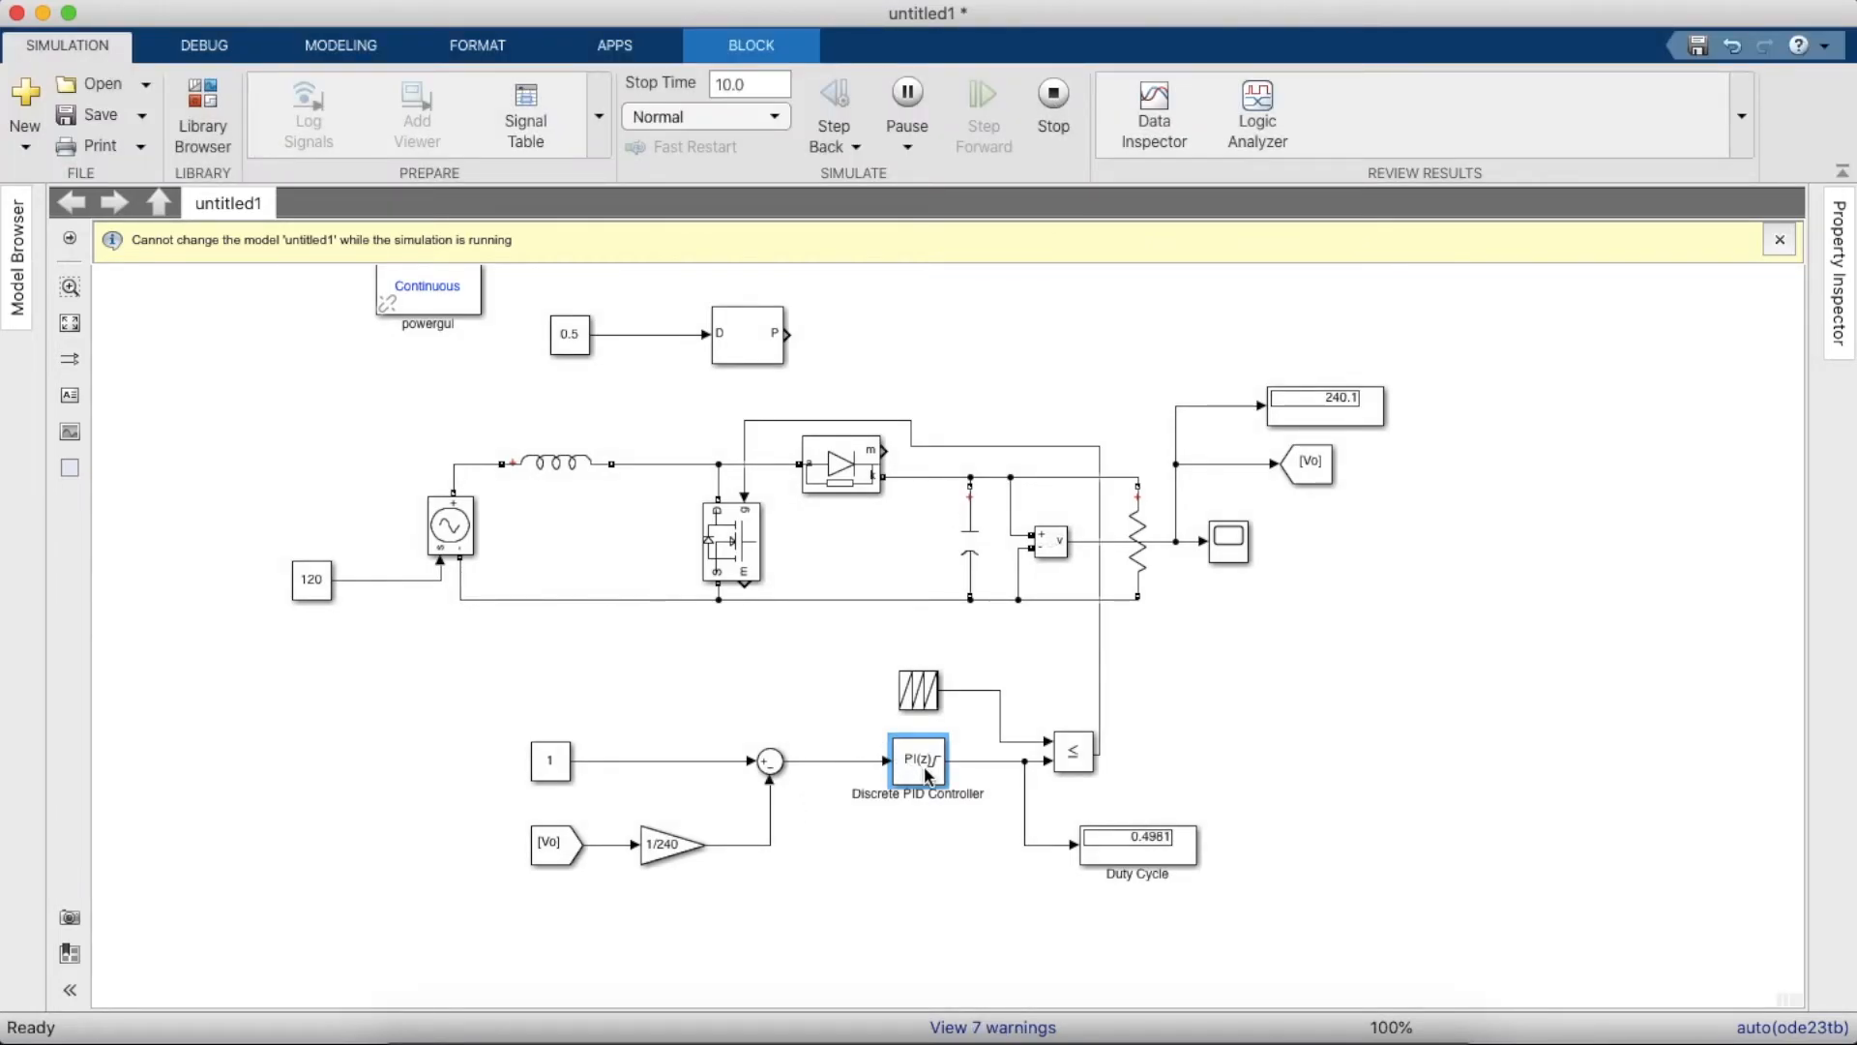
- Recheck the PI gains and run the simulation again, output holding near 240 V
double_click(920, 760)
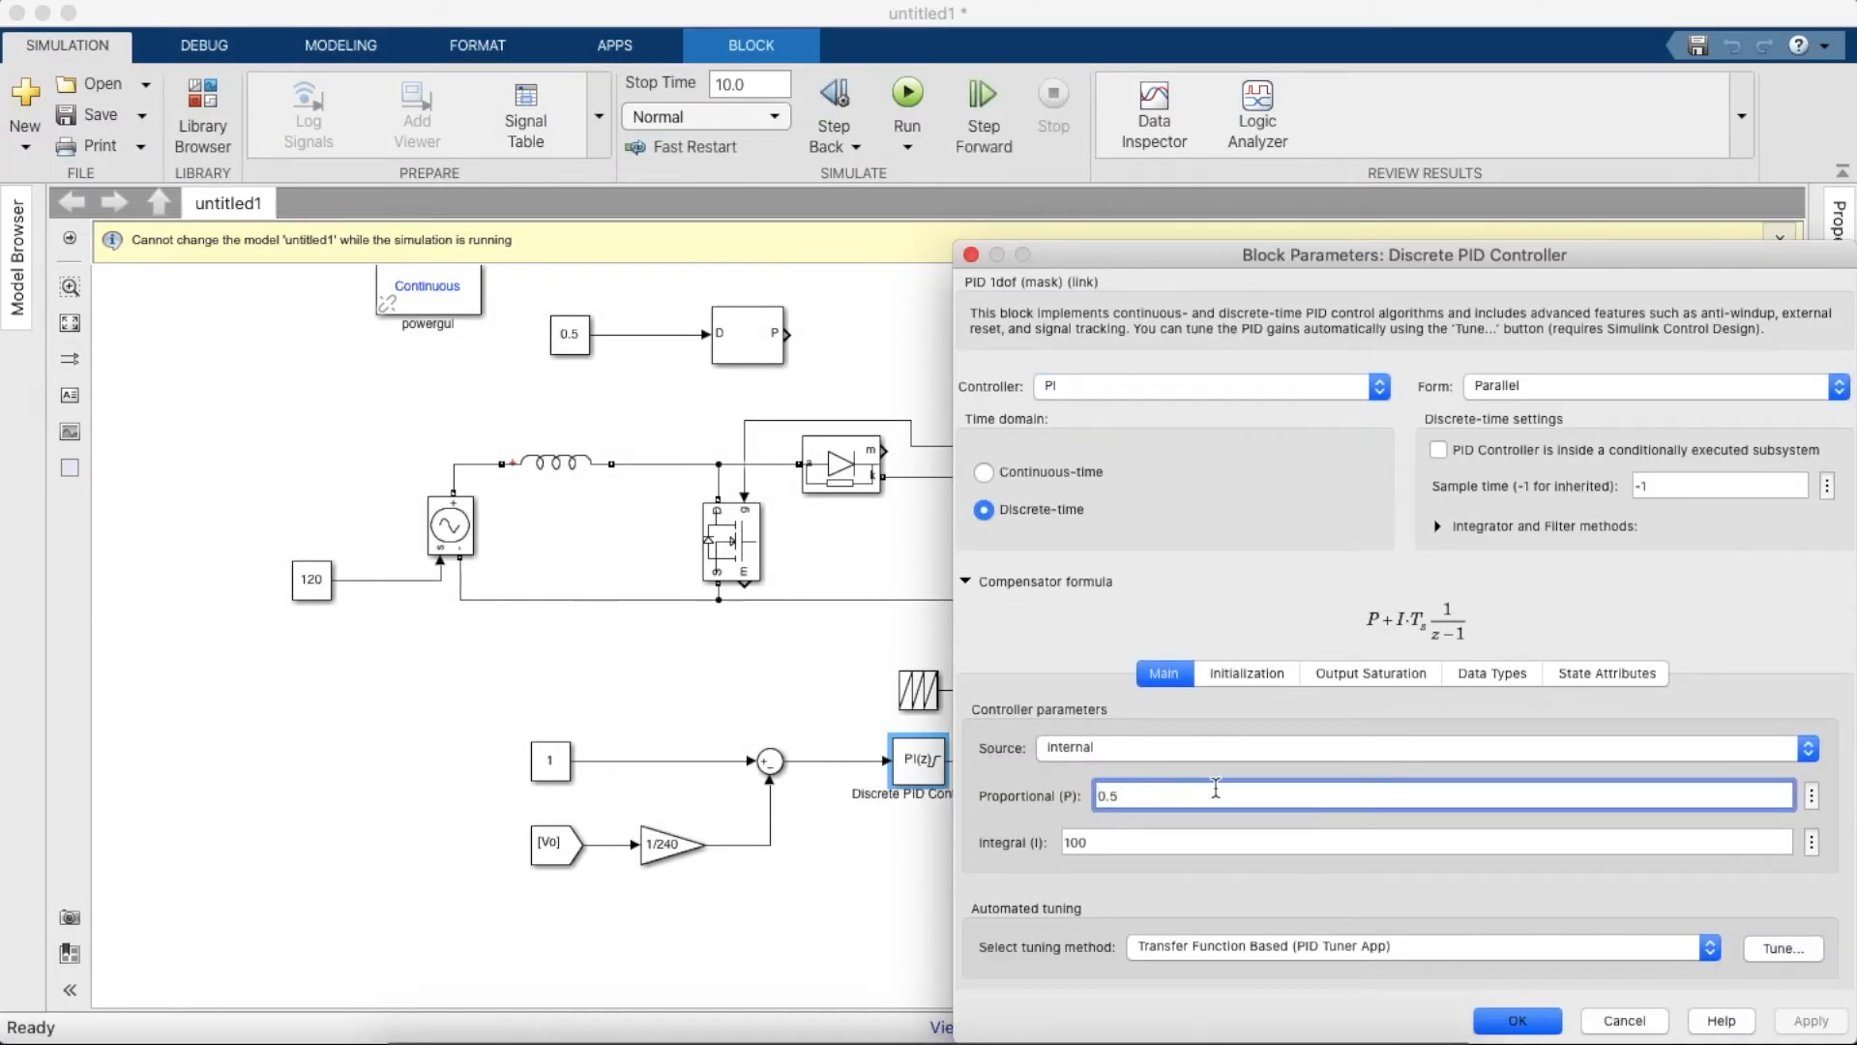
click(1517, 1019)
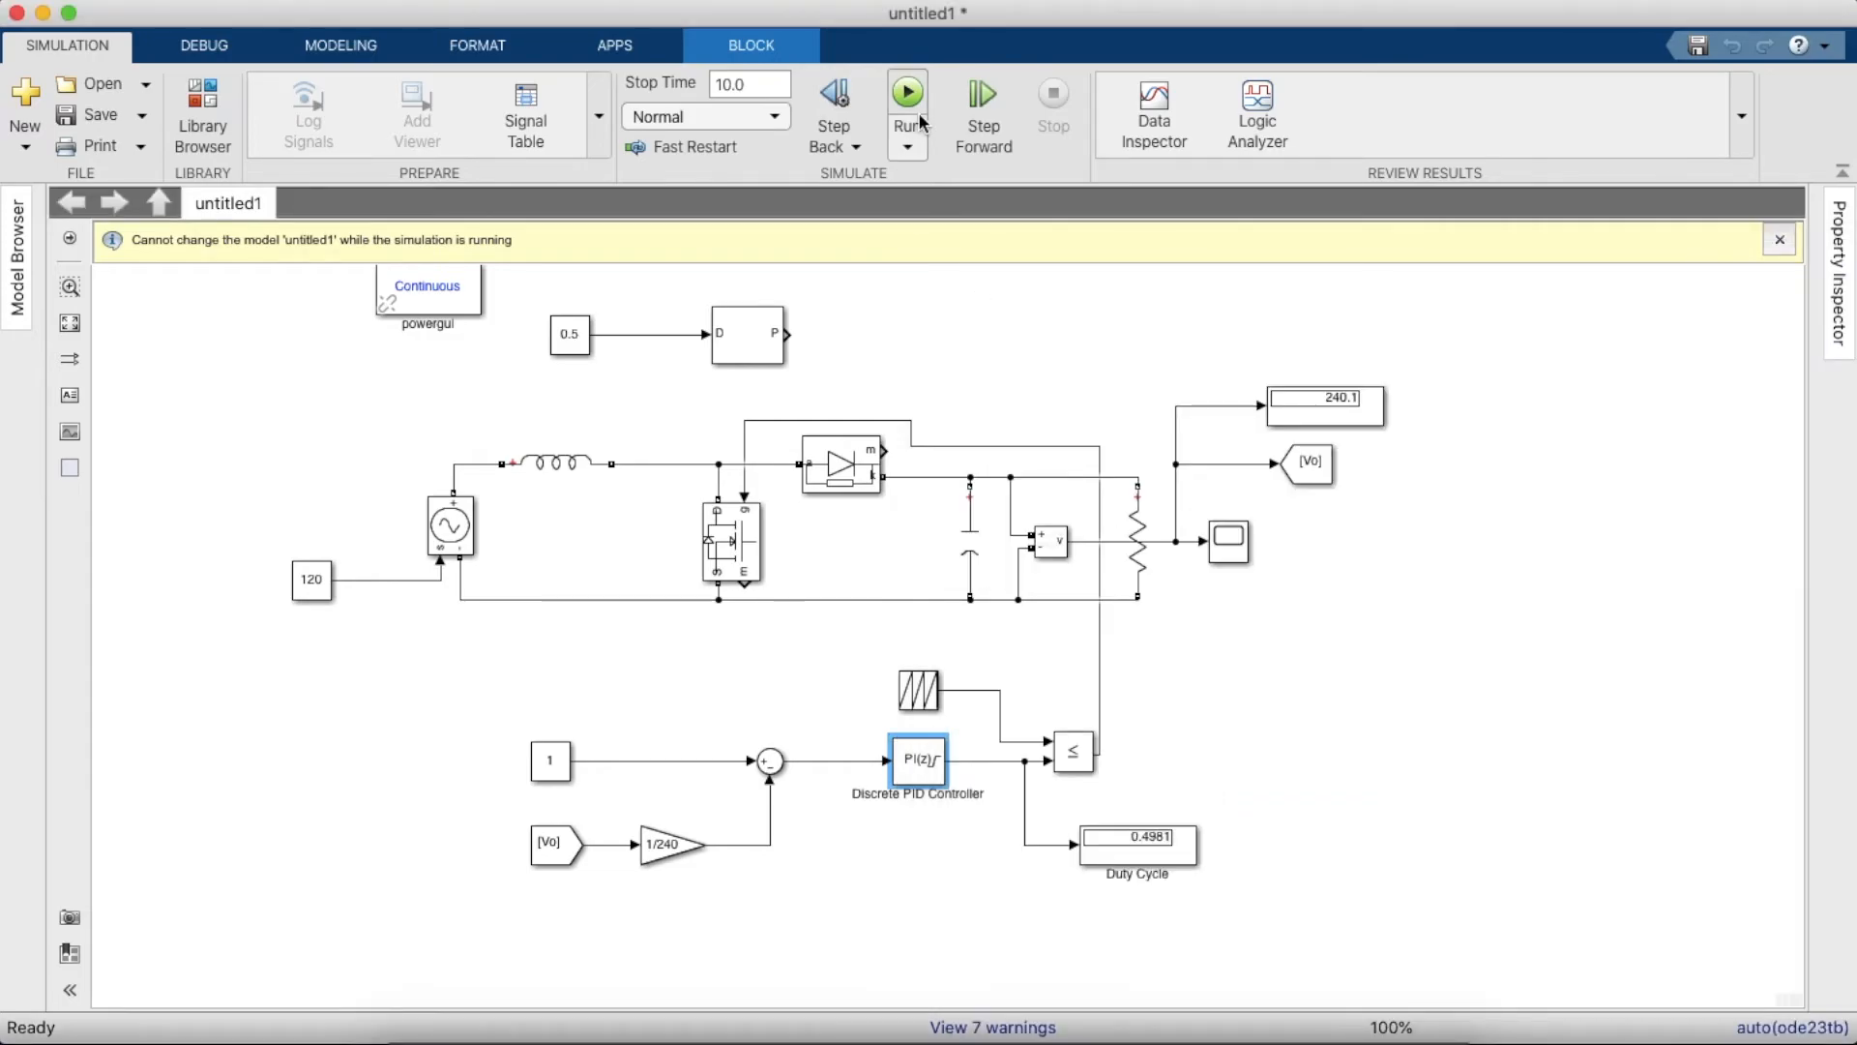
click(907, 91)
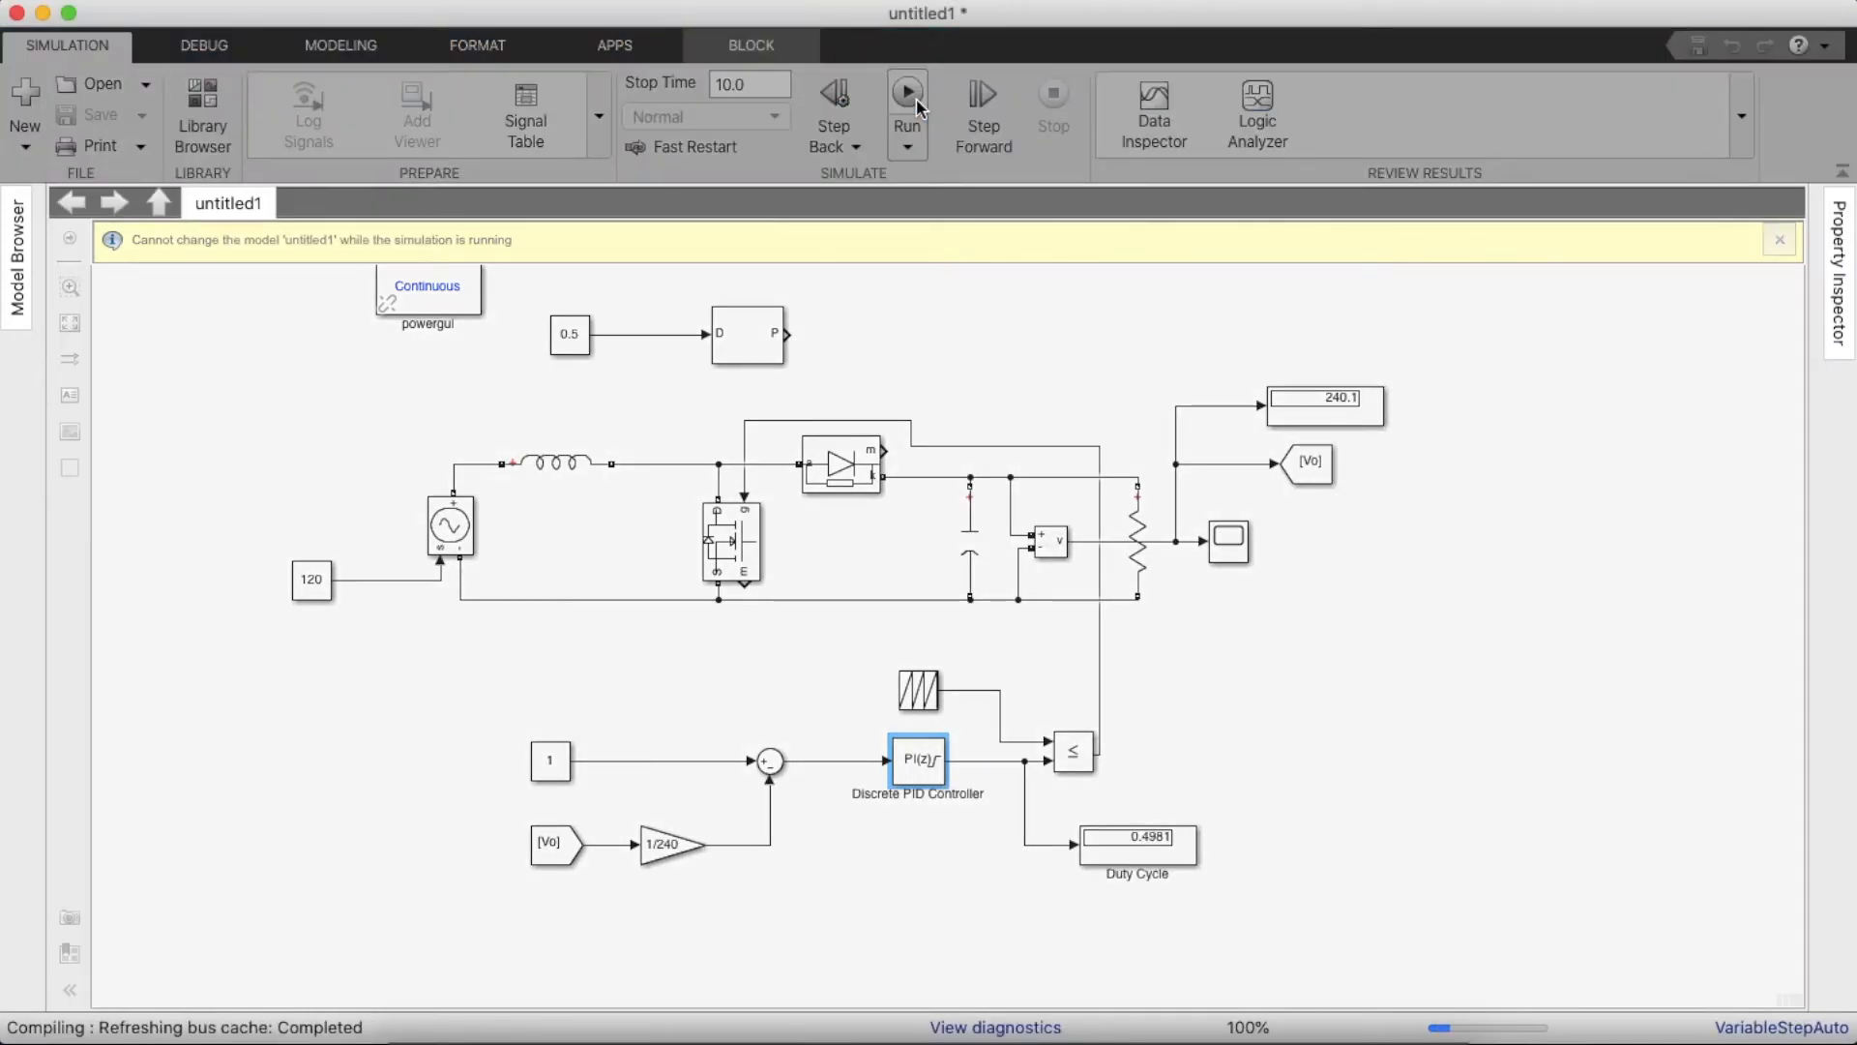
click(908, 93)
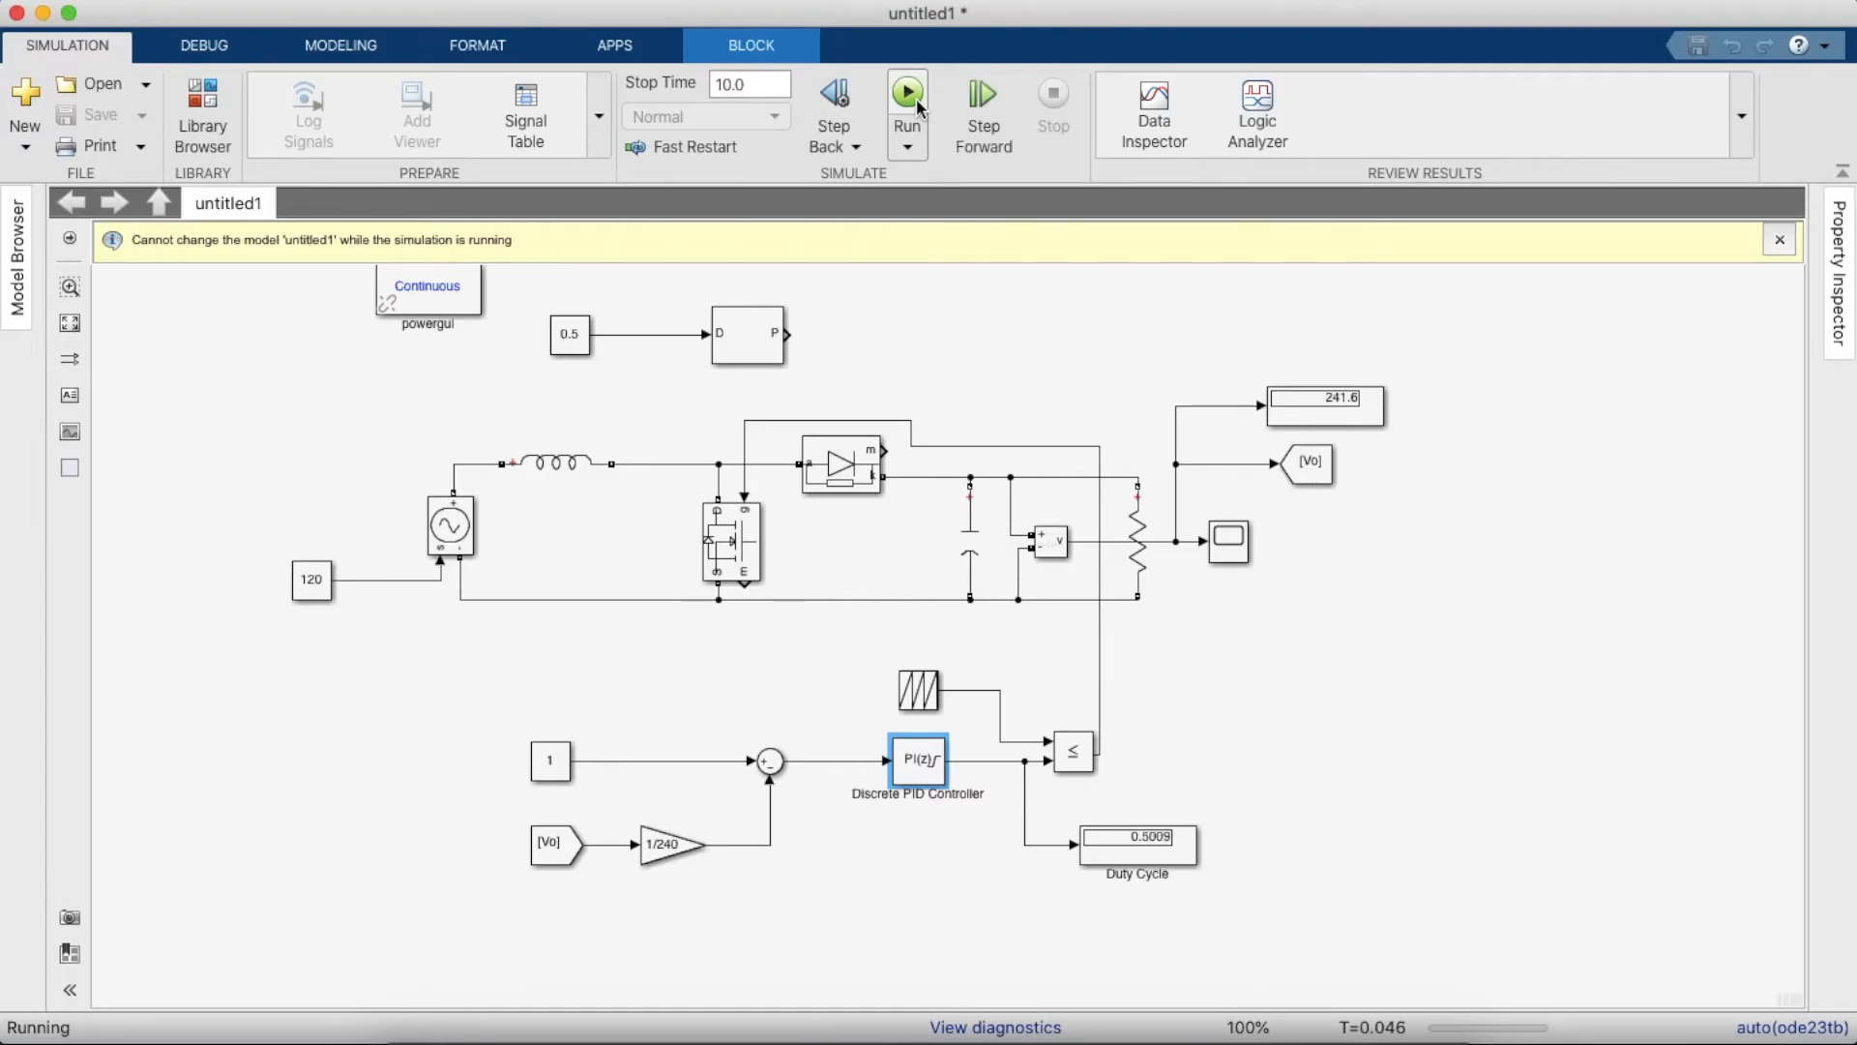
click(907, 95)
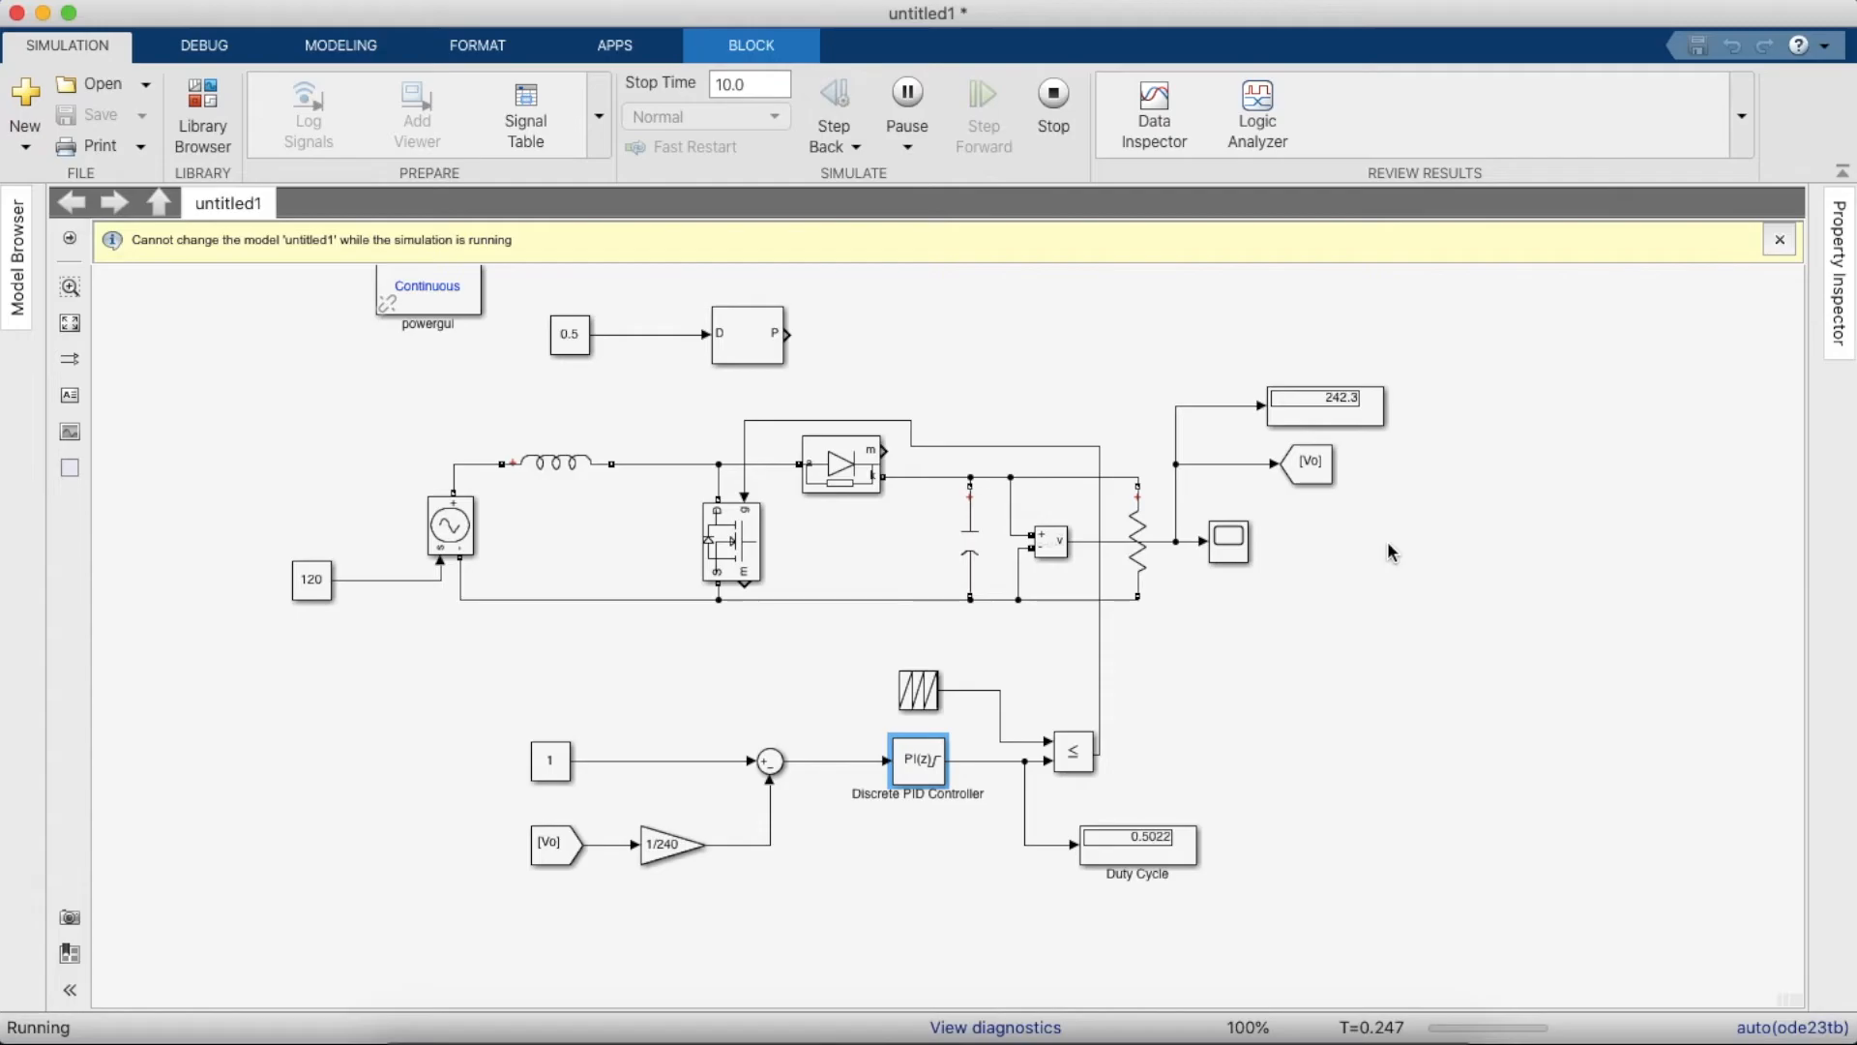
- Set the input voltage Constant to 100 V while the simulation runs
double_click(312, 580)
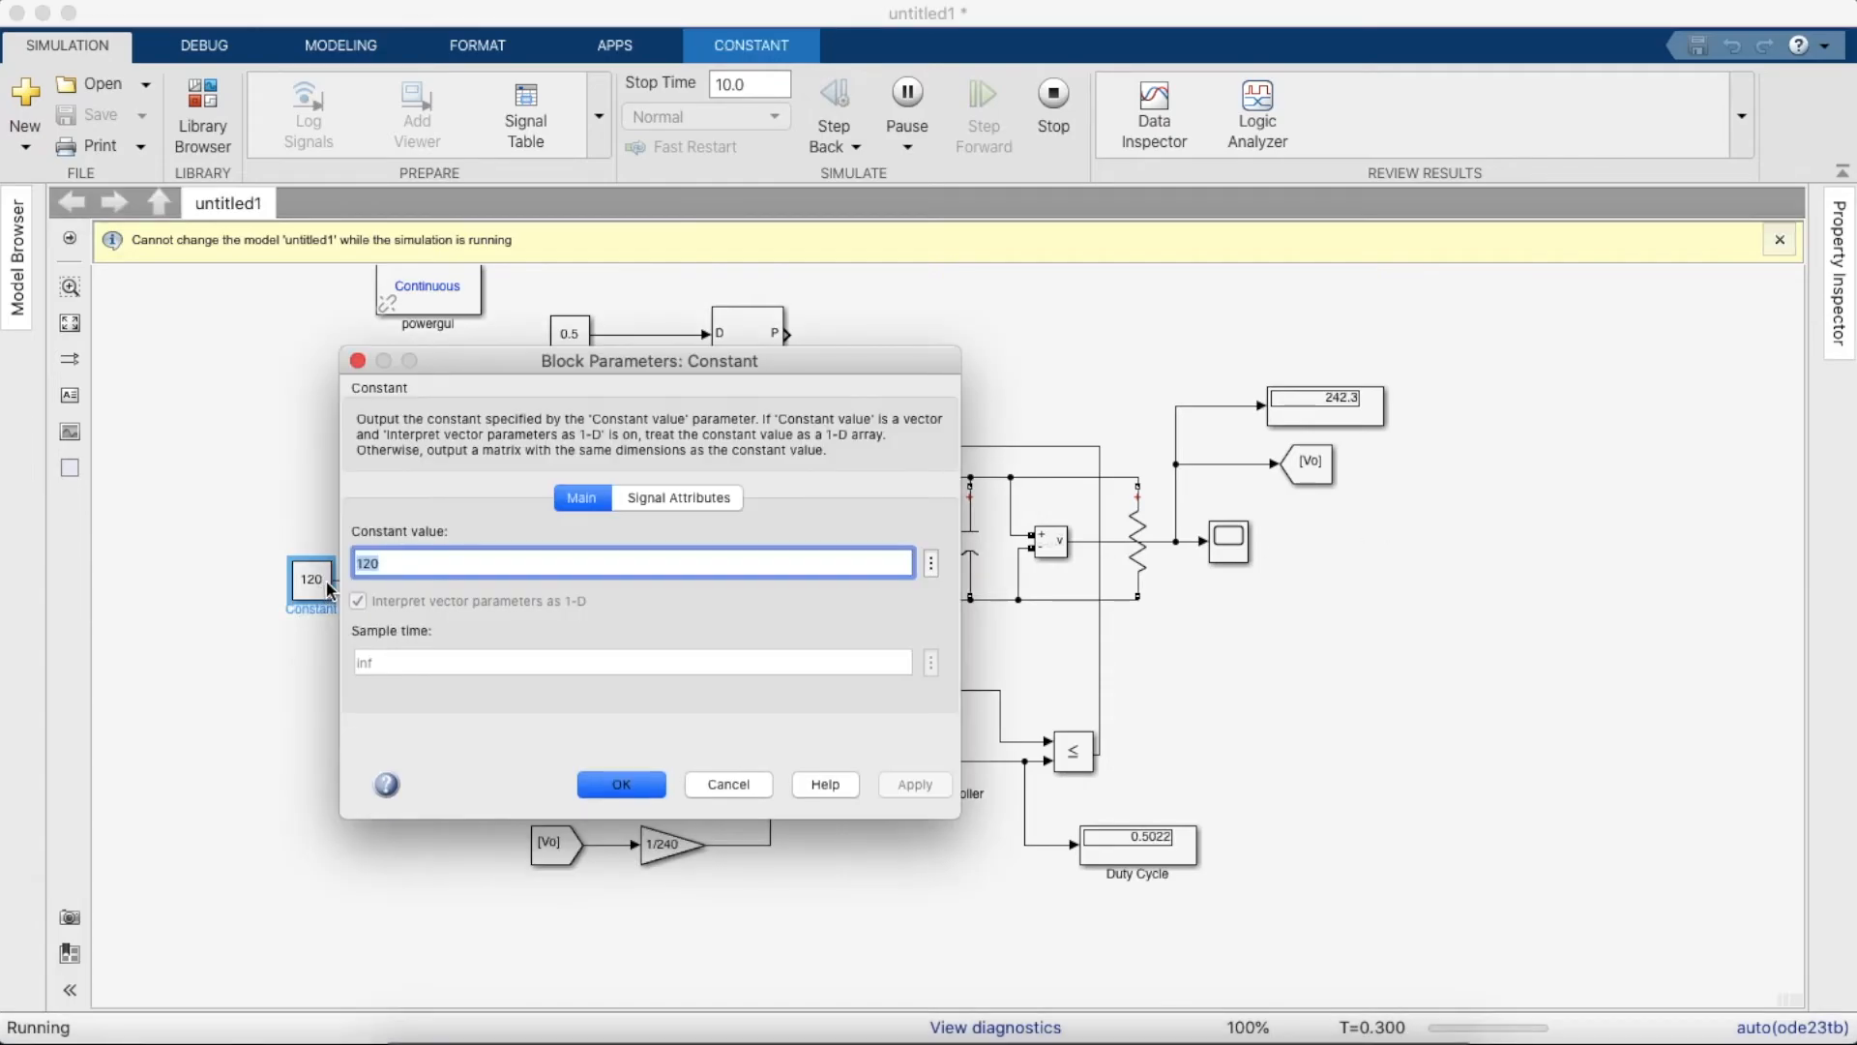
text(1)
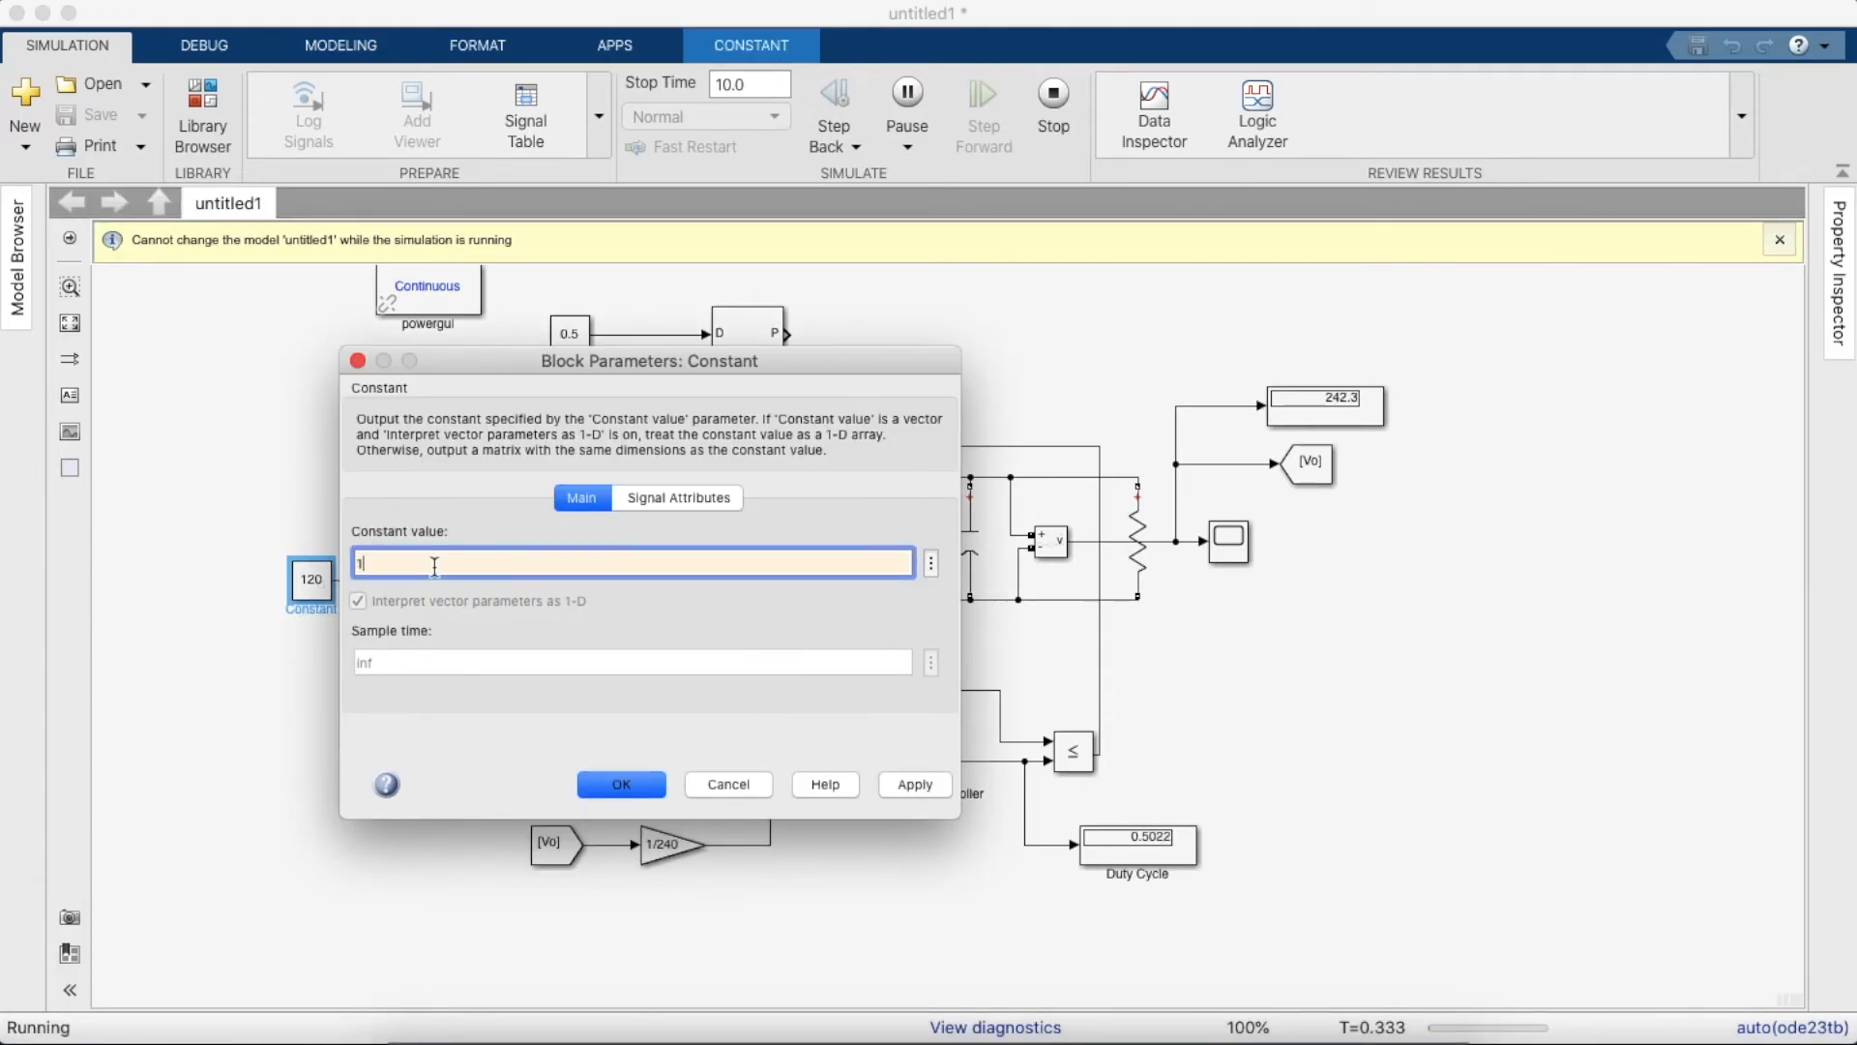
click(620, 785)
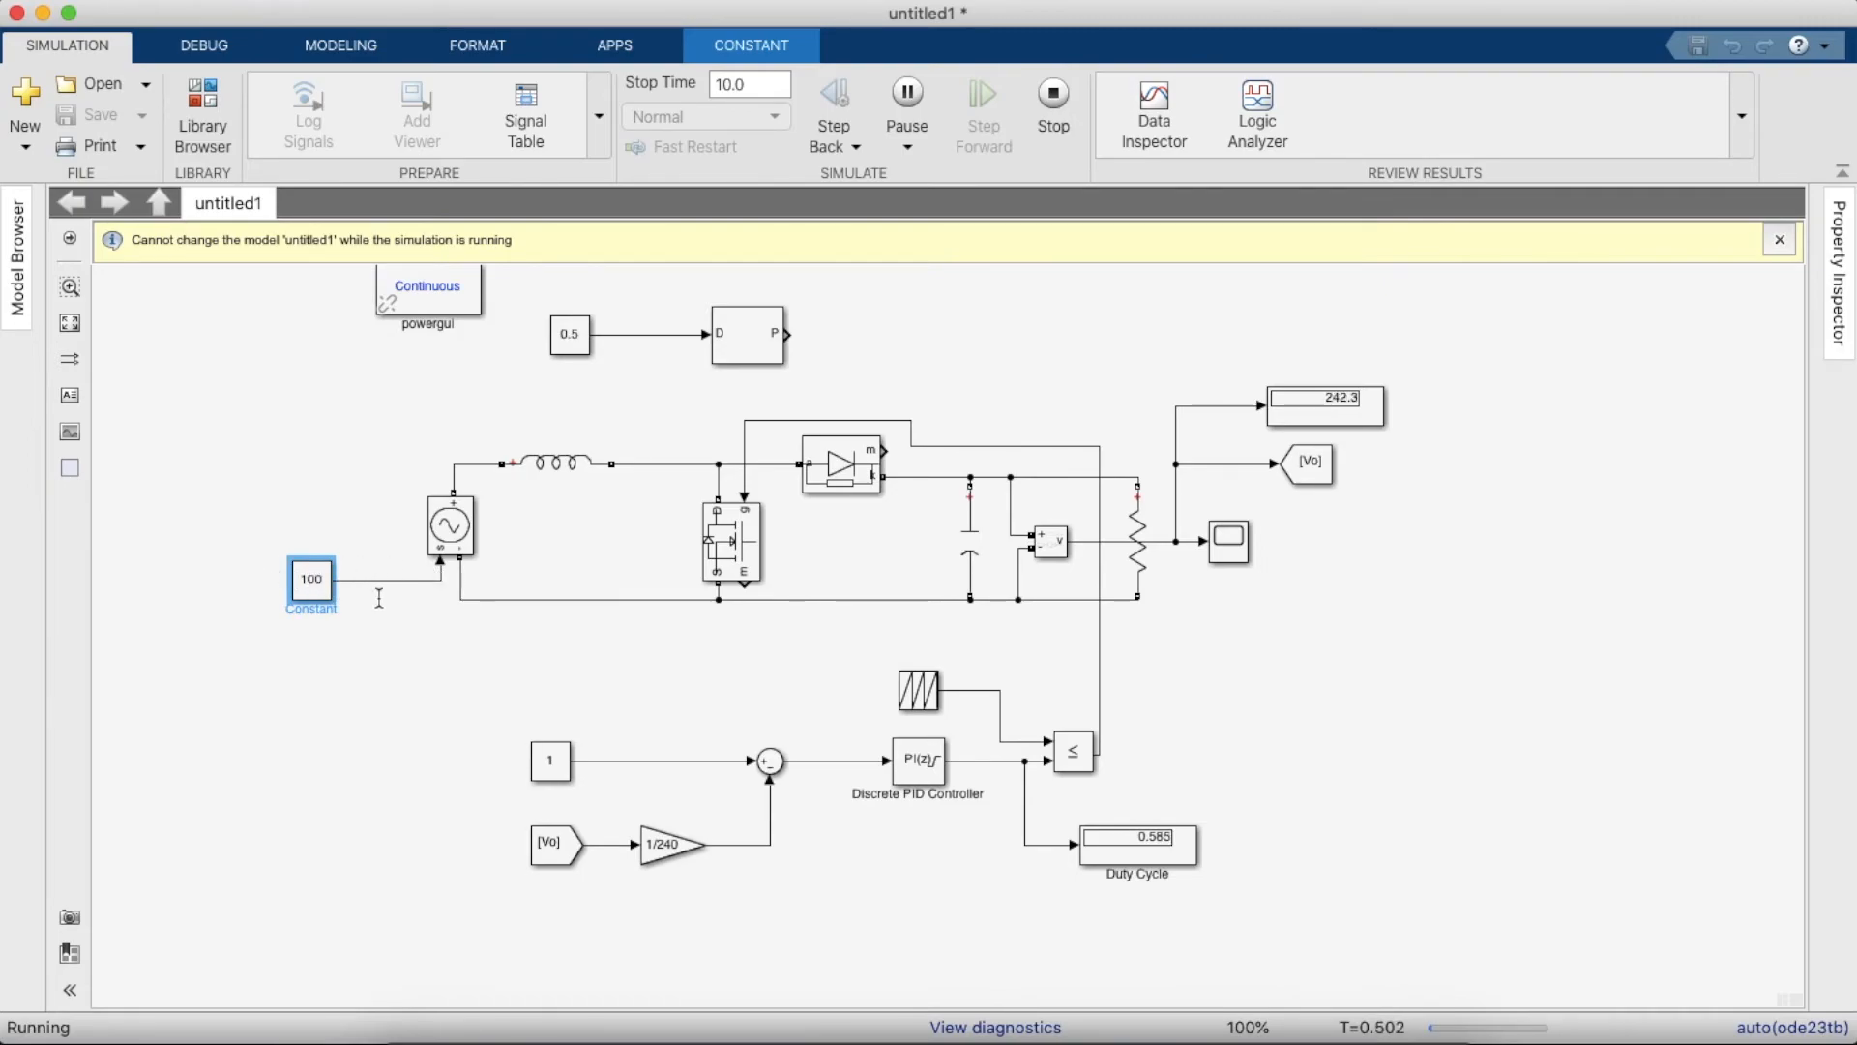
- Set the input voltage Constant to 200 V, observe output near 240 V, and stop the run
double_click(311, 578)
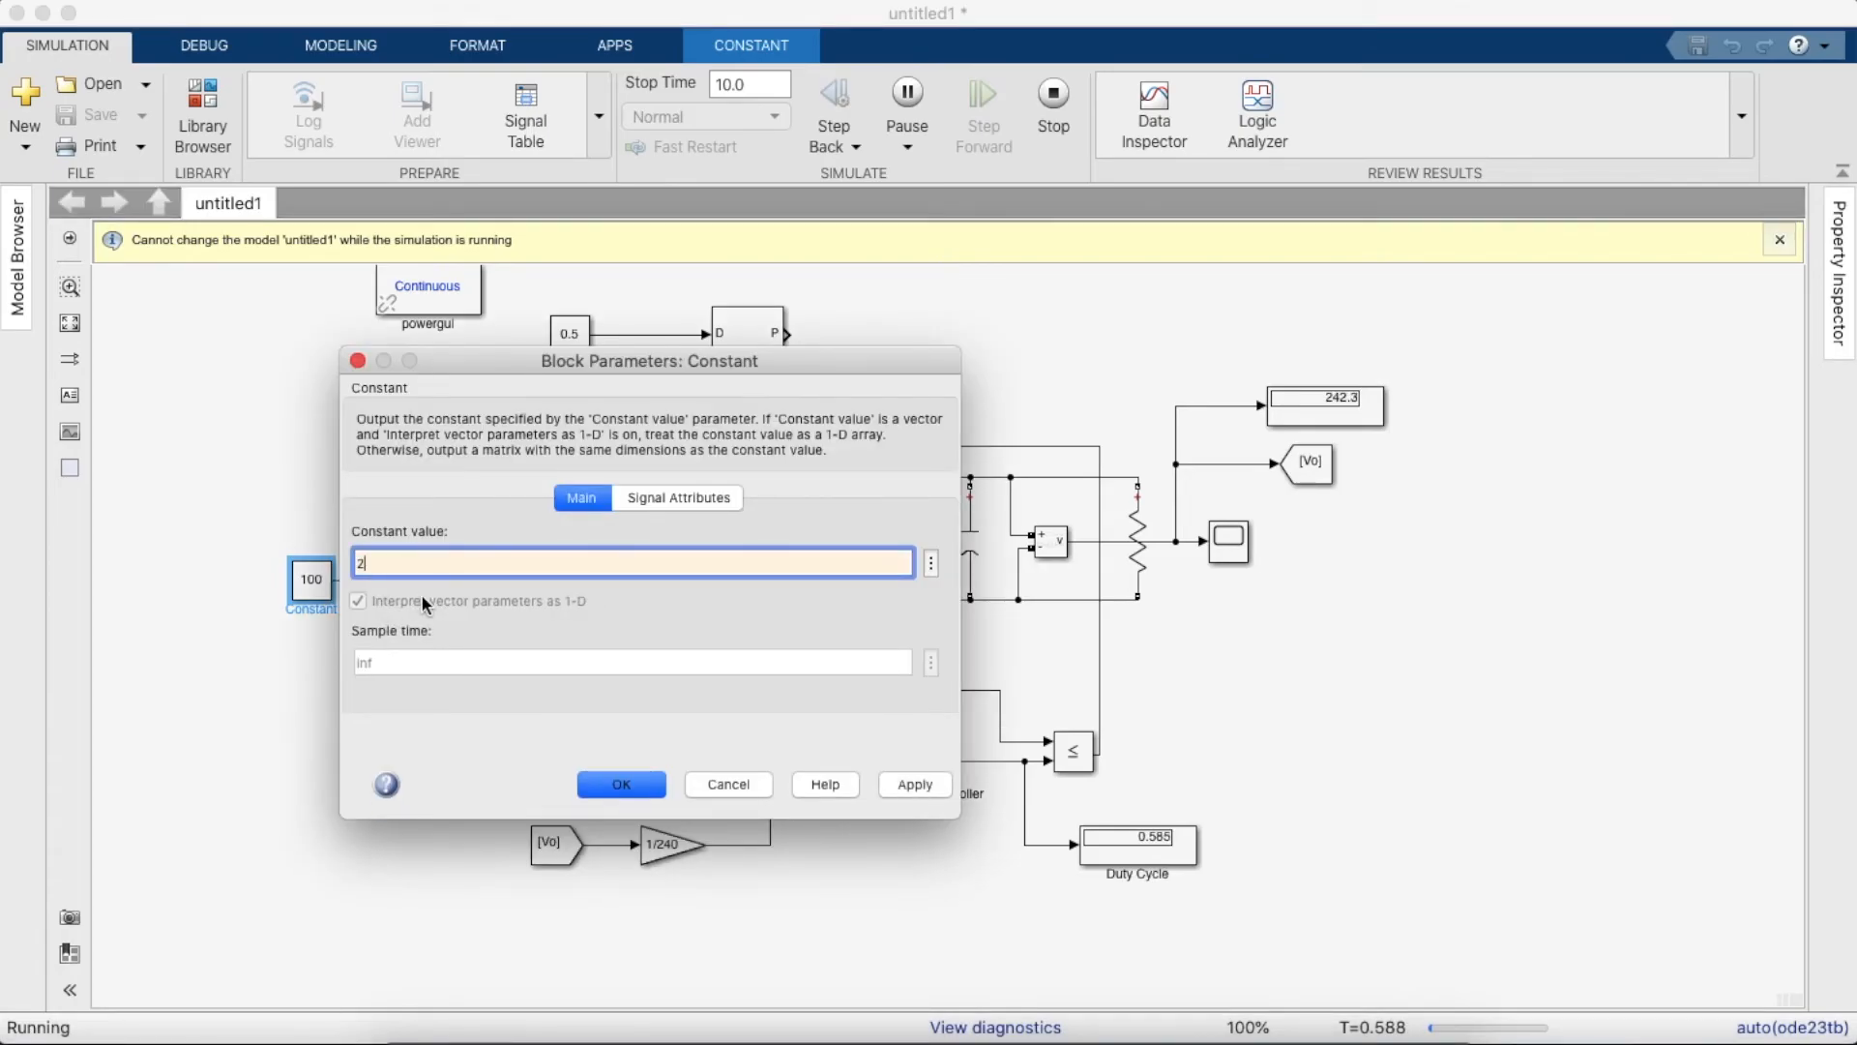
click(621, 783)
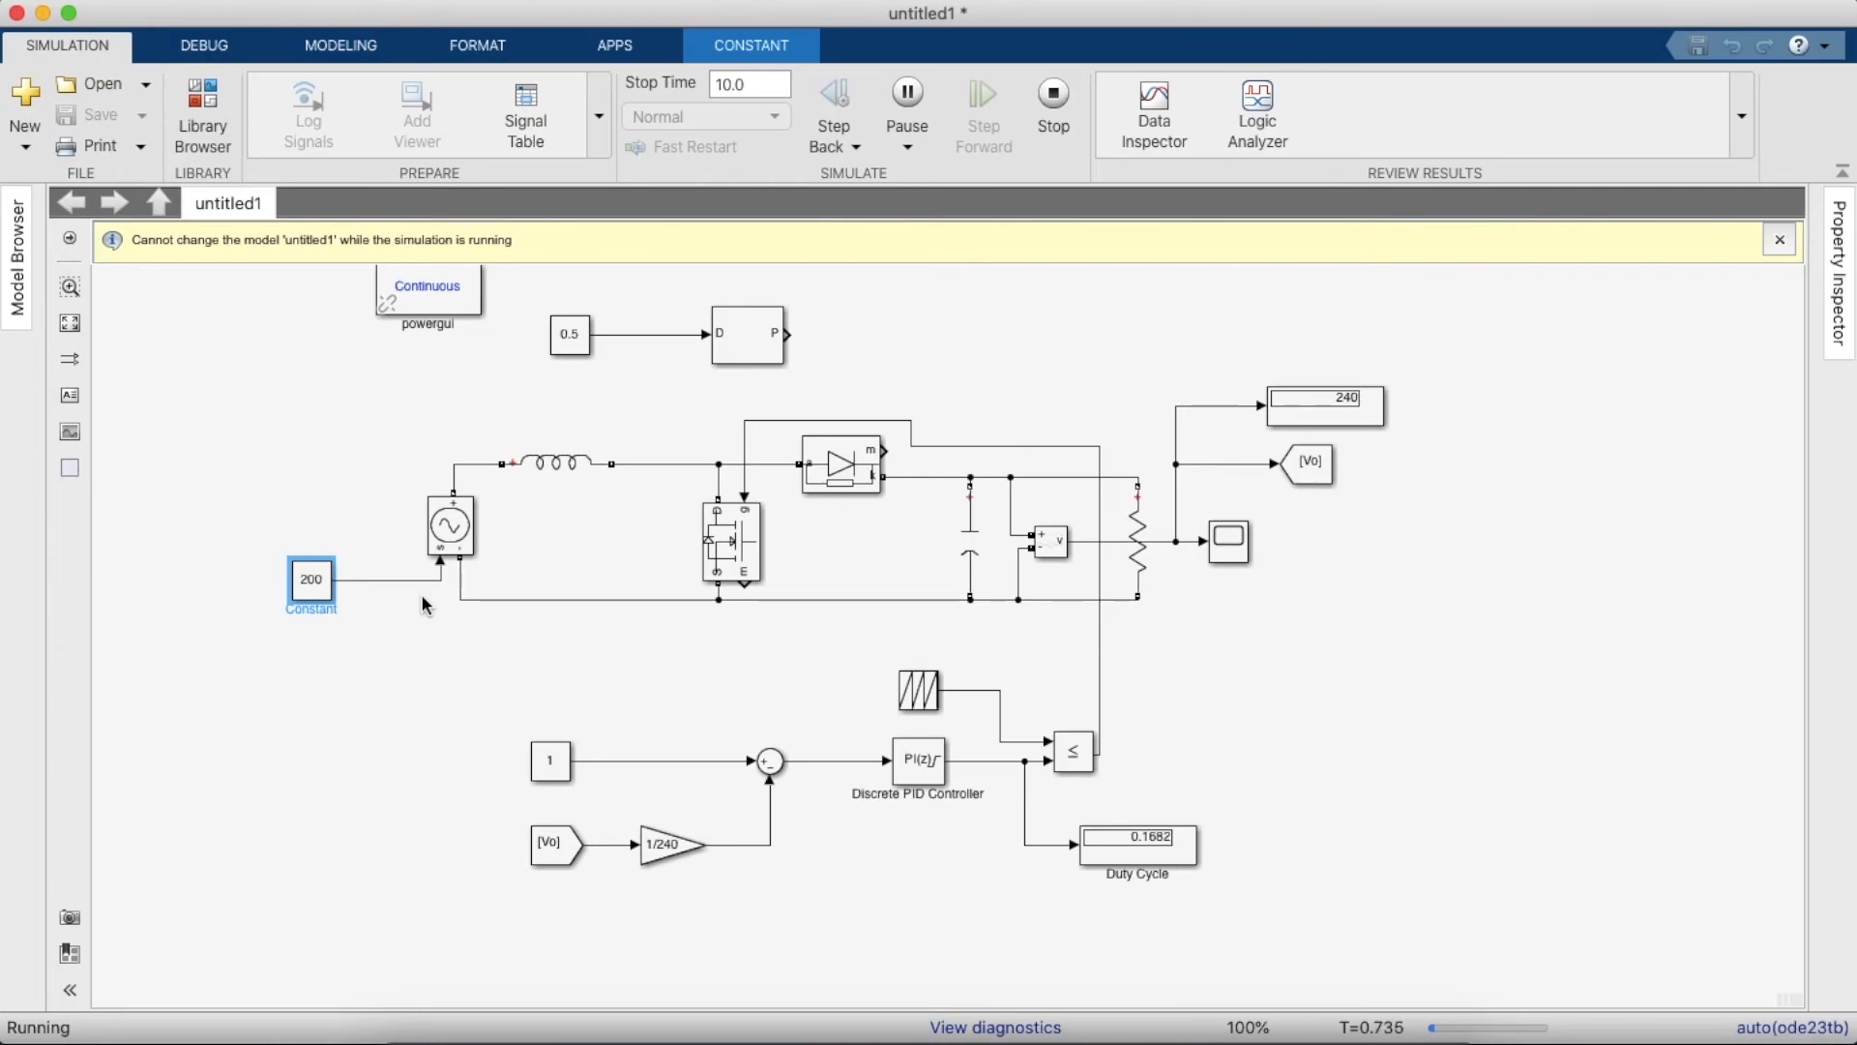
mouse_move(266, 337)
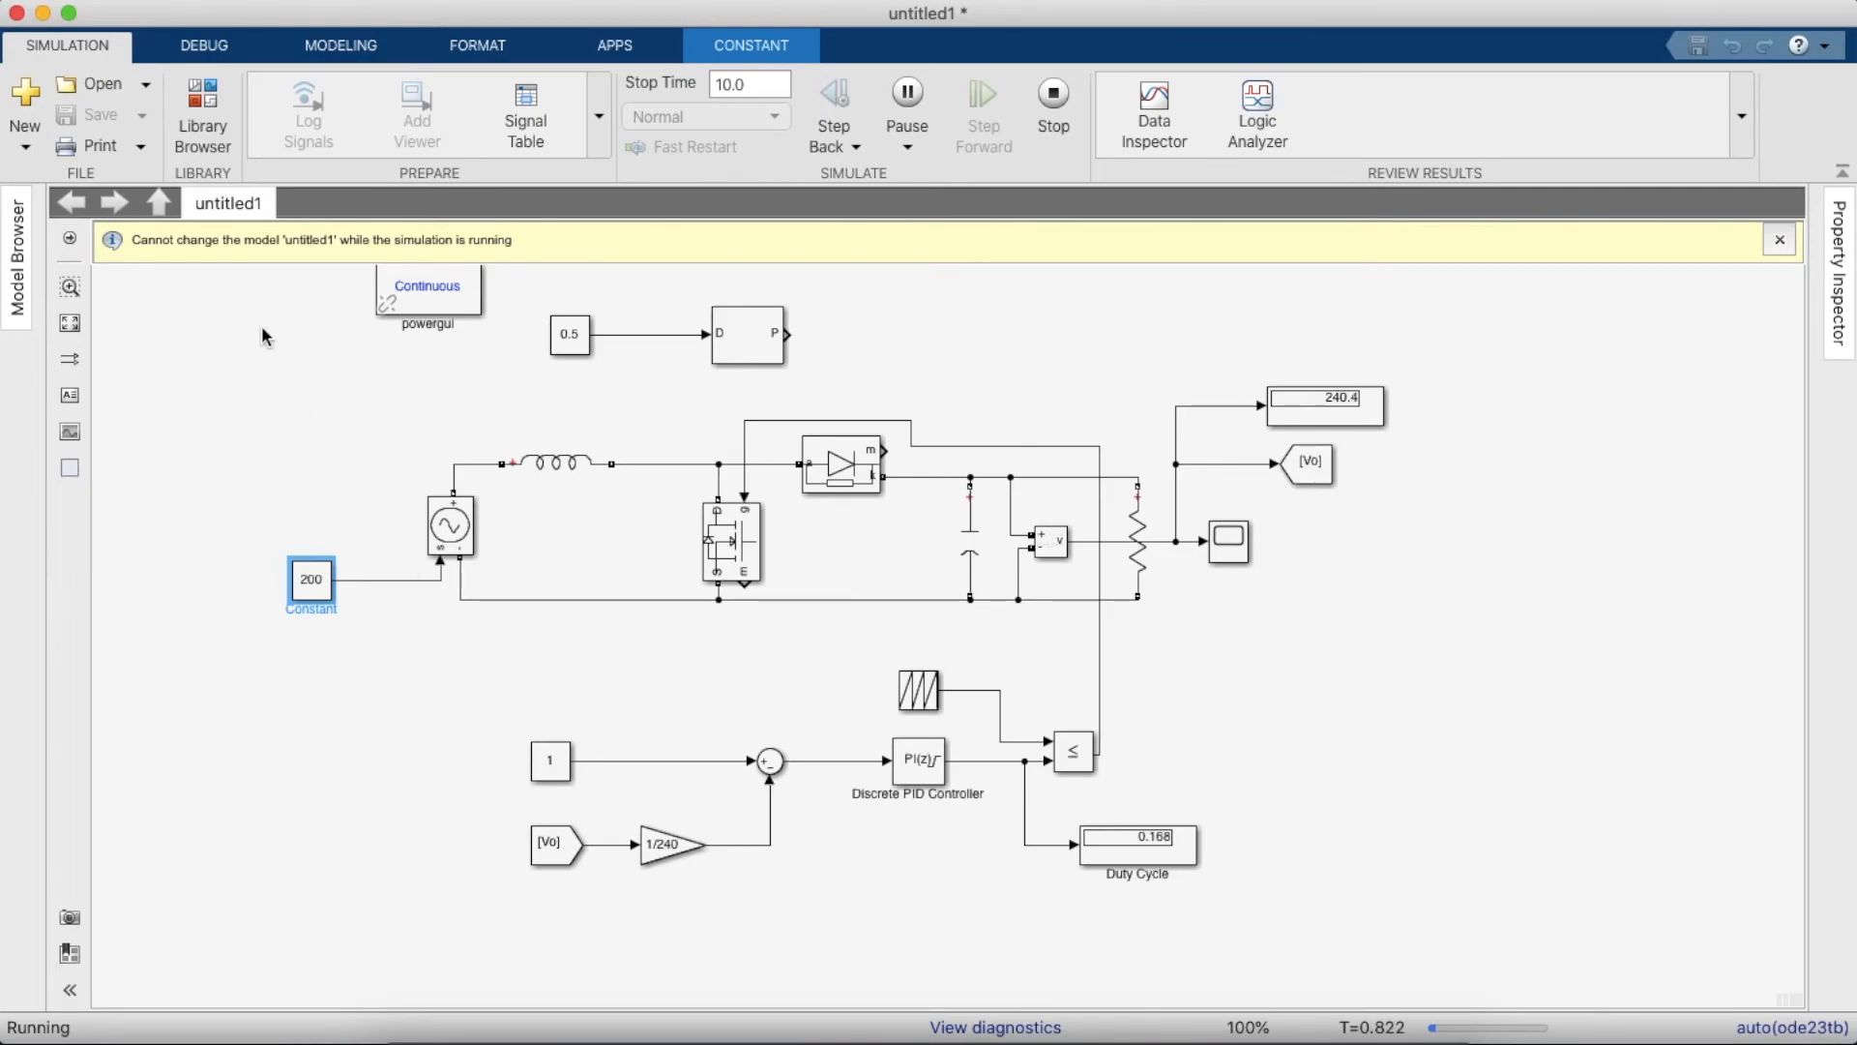
mouse_move(1054, 96)
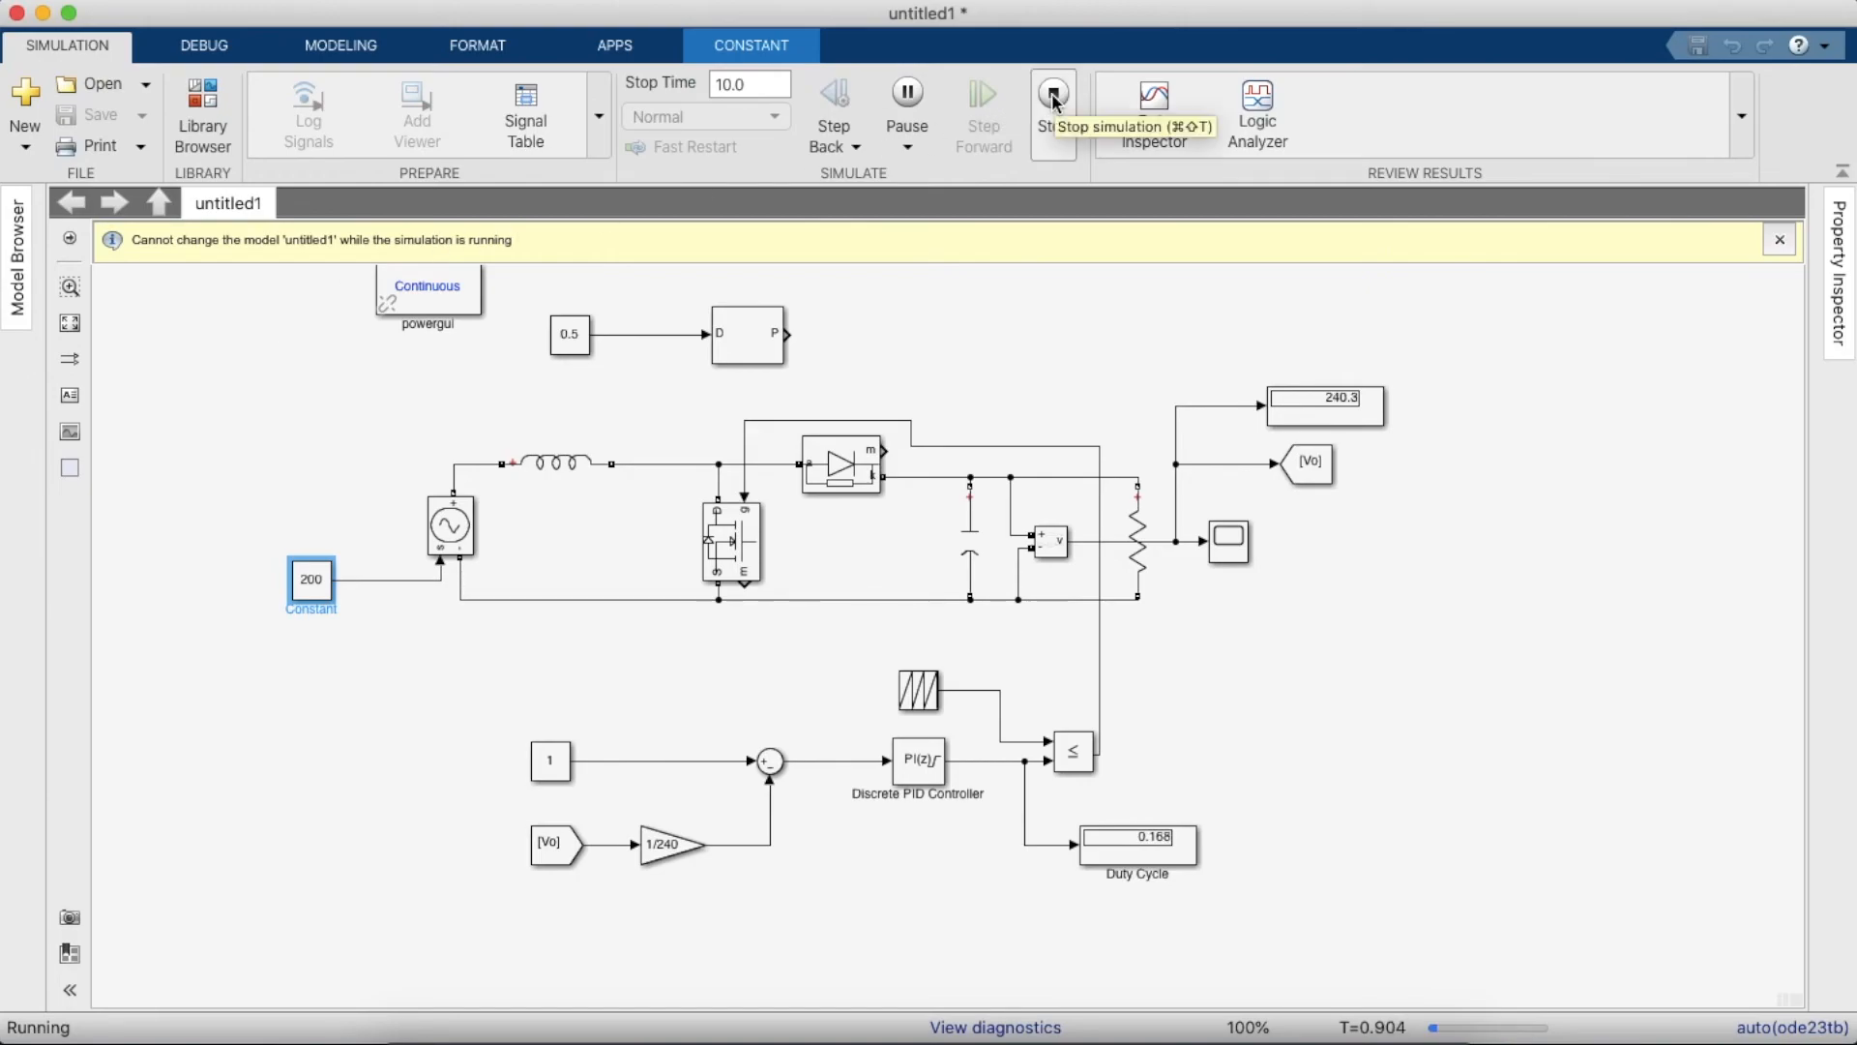
click(1052, 97)
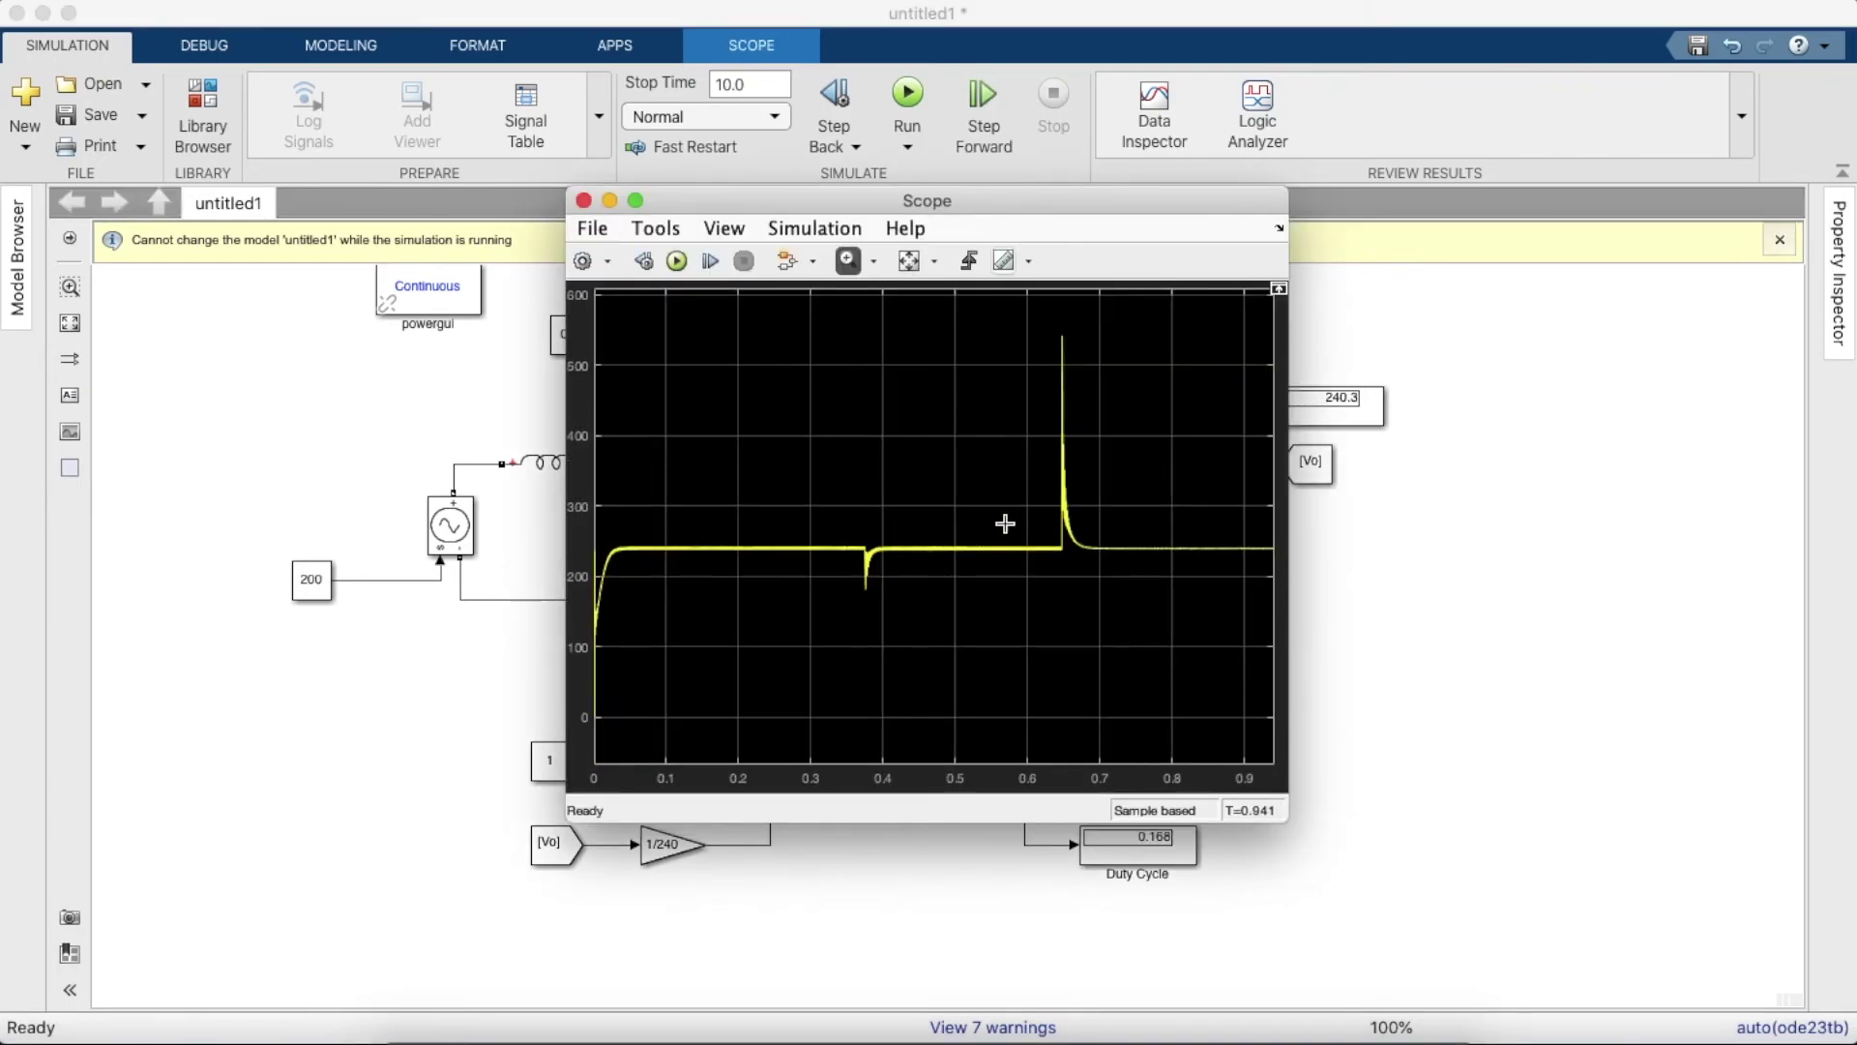
mouse_move(1205, 558)
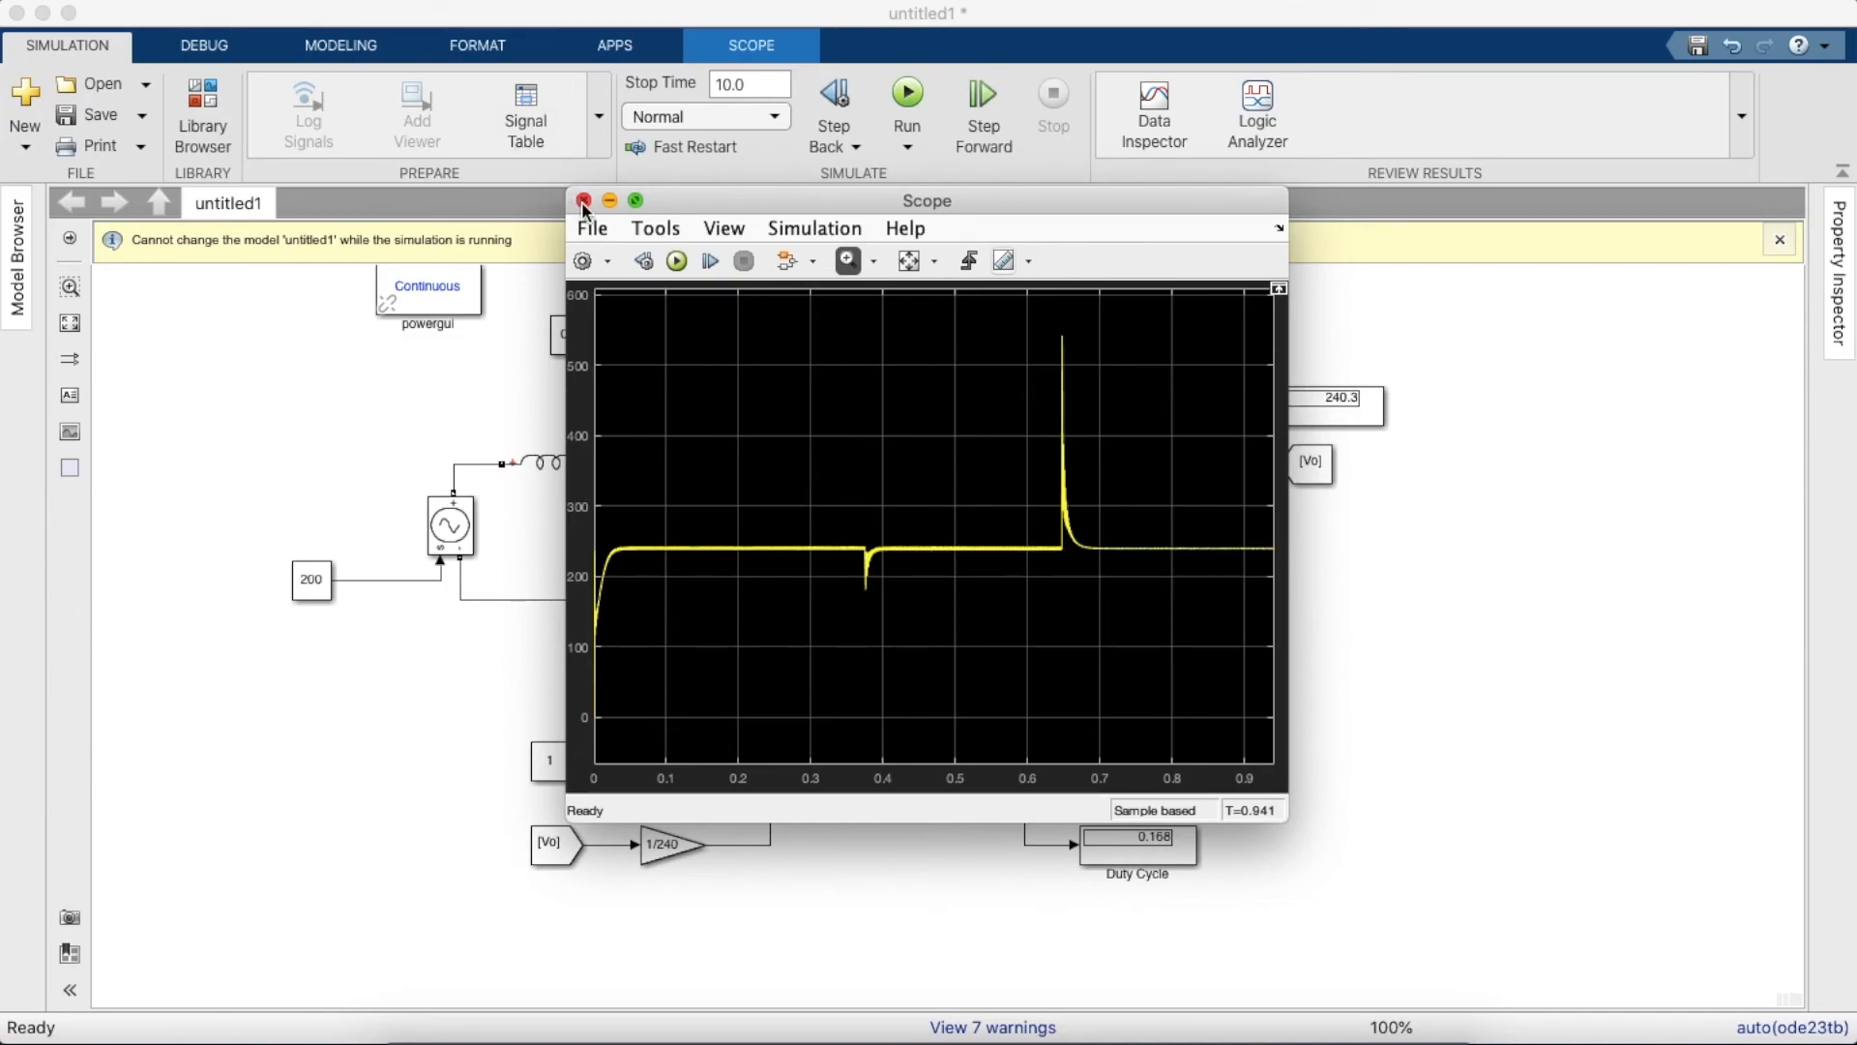
click(582, 199)
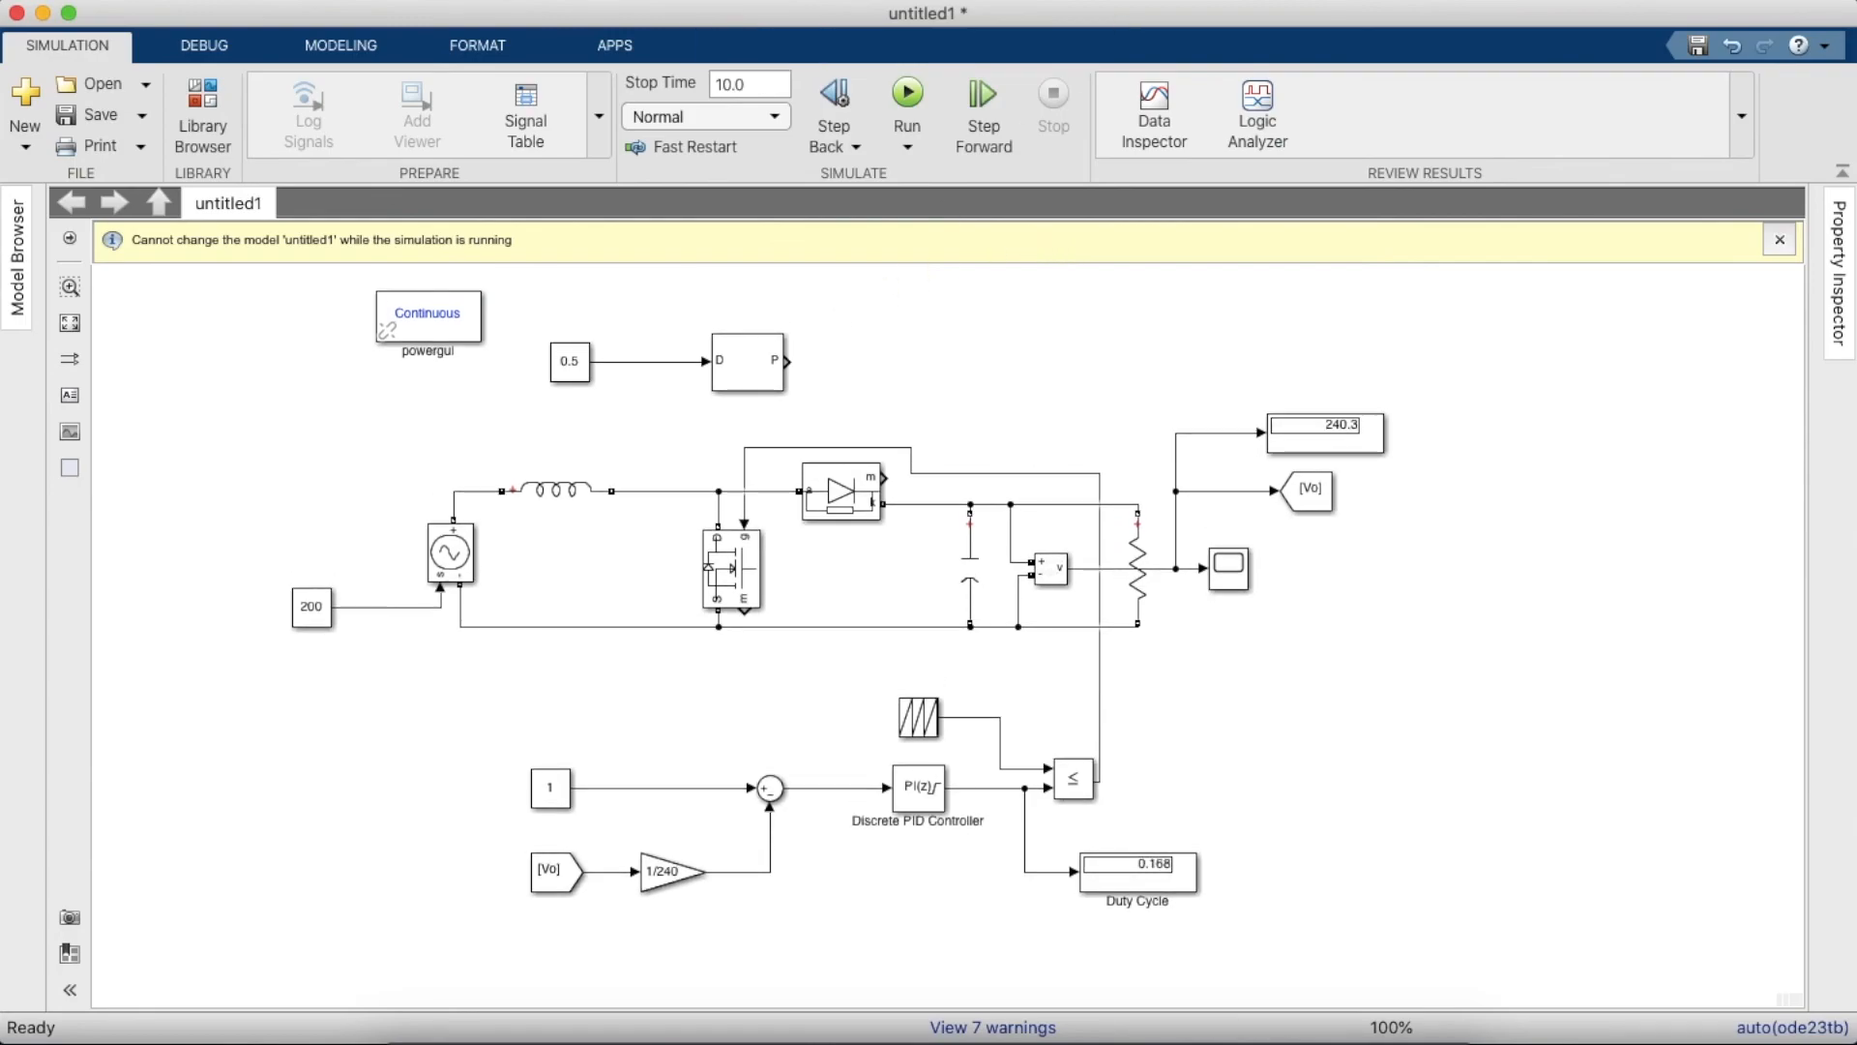
mouse_move(859, 271)
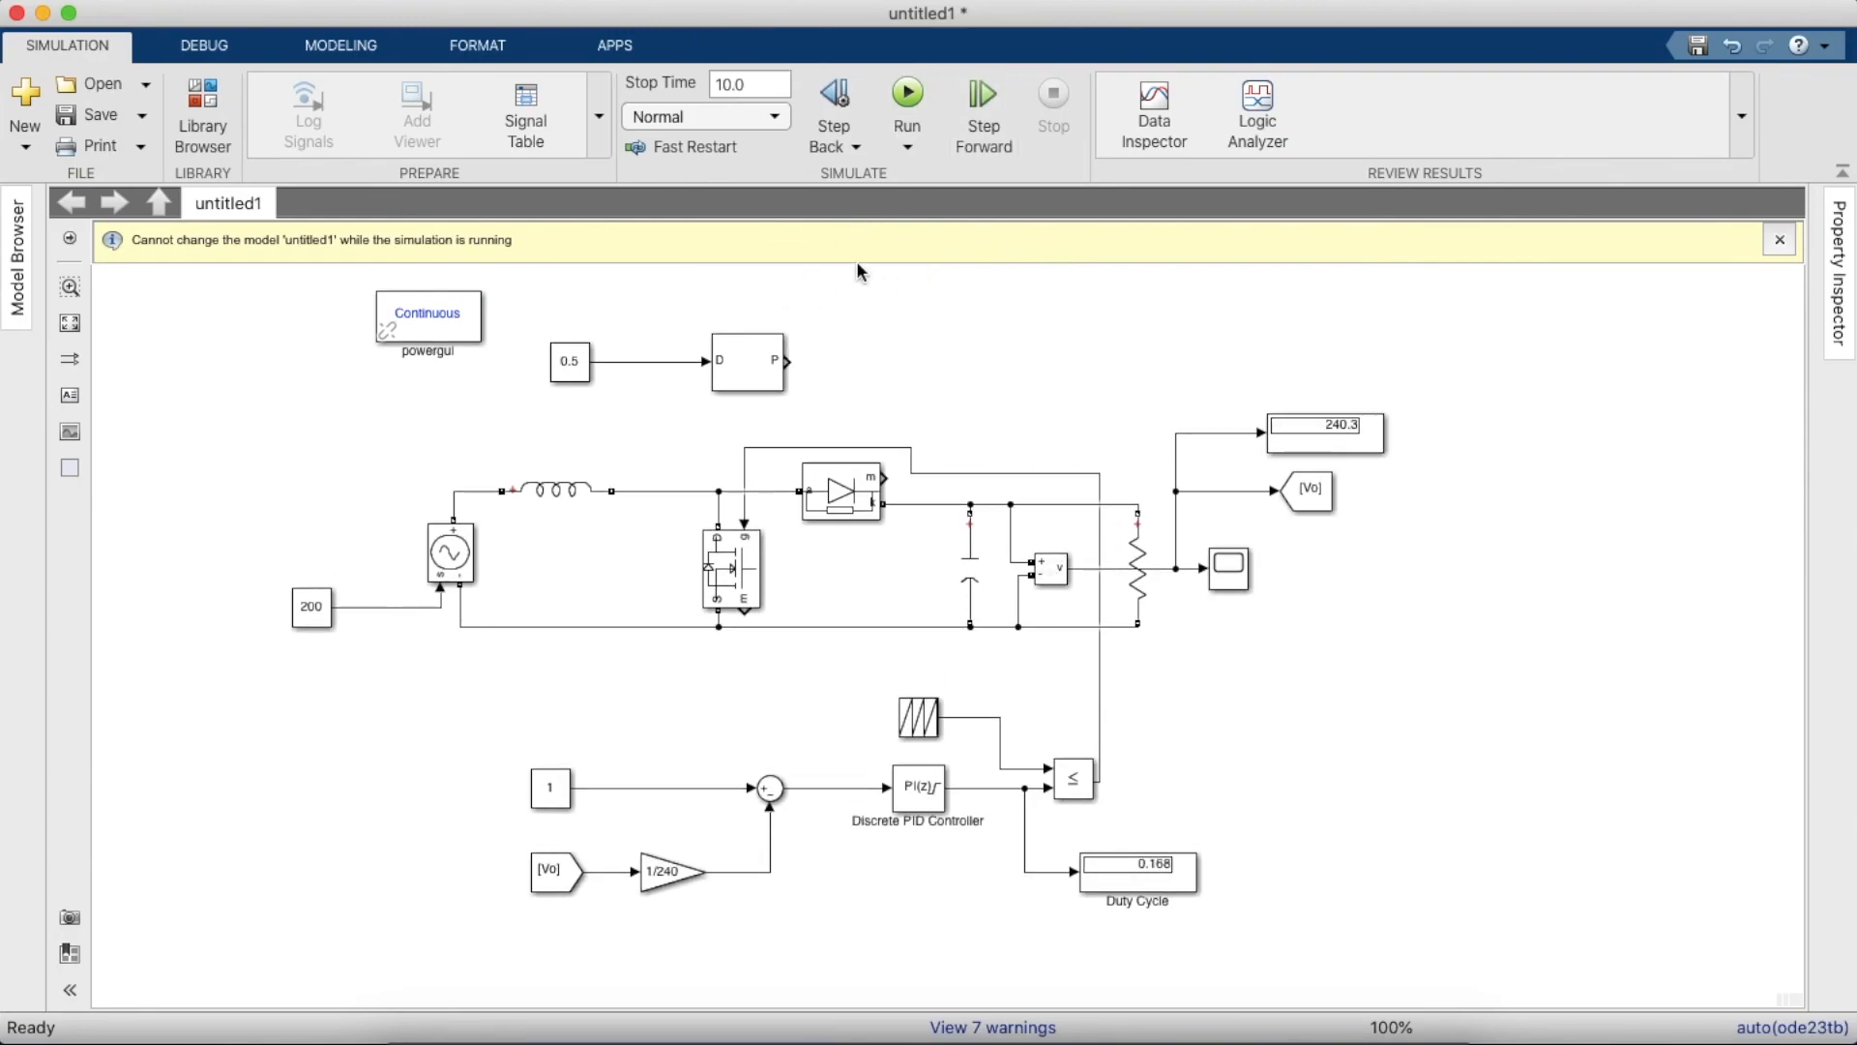